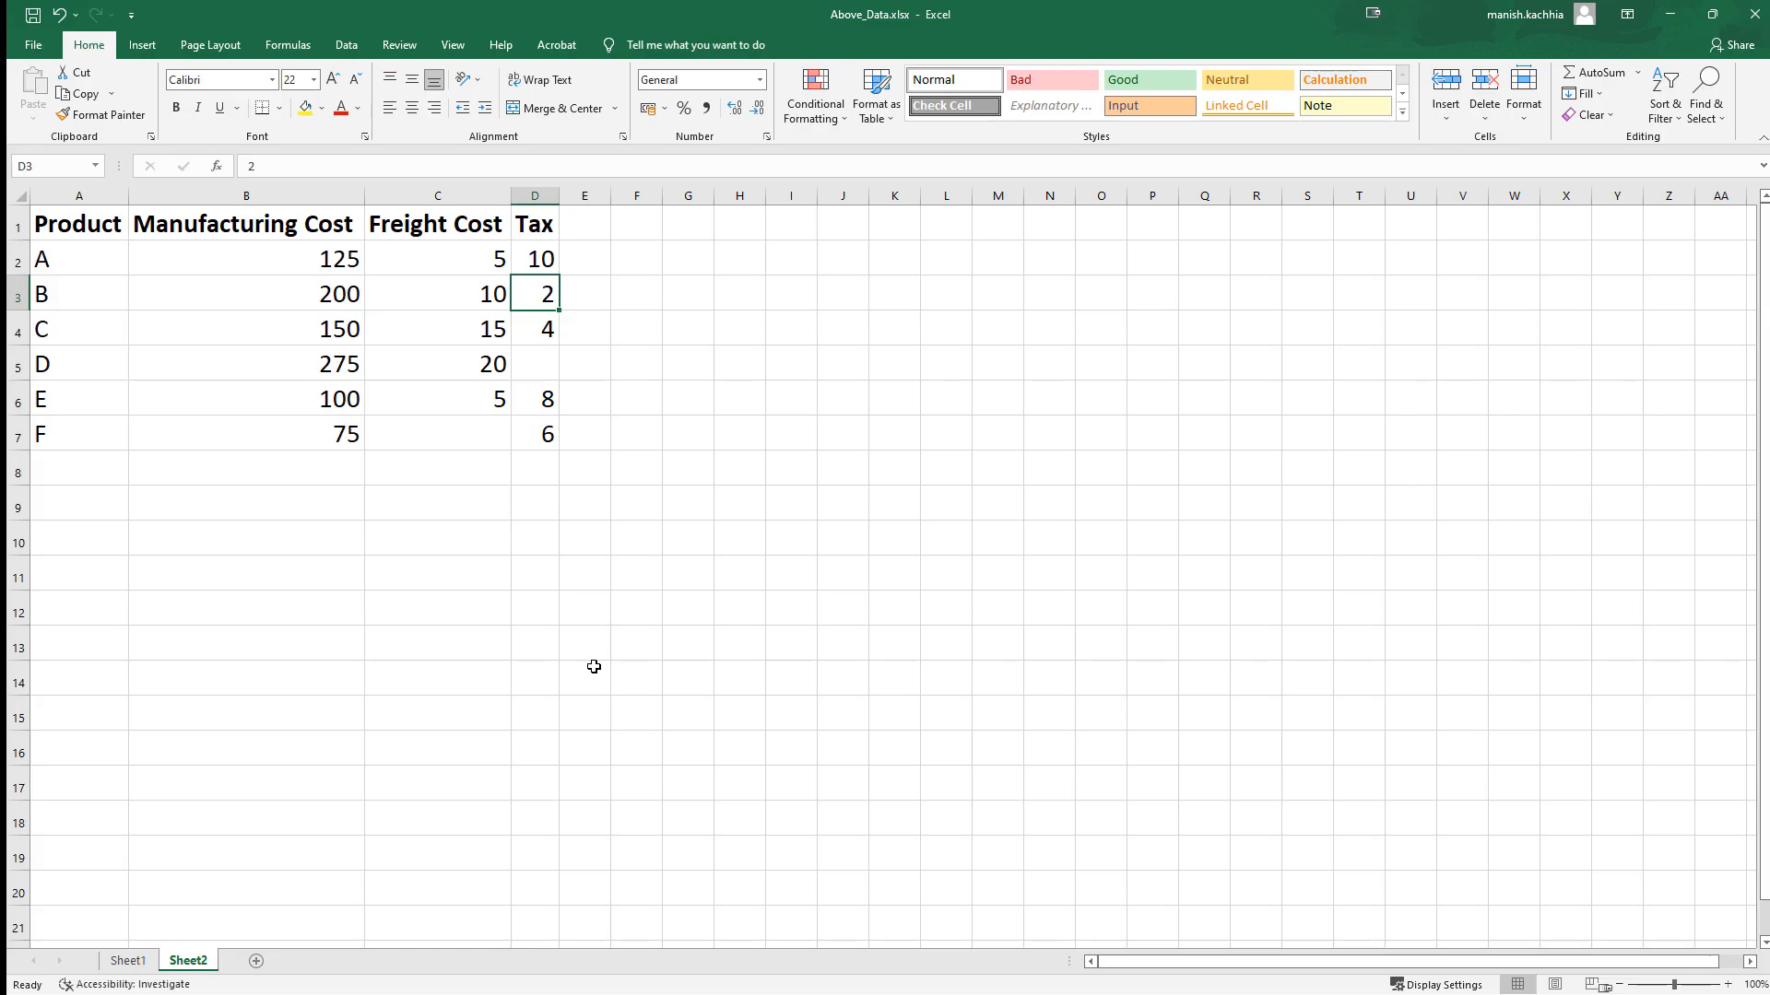
mouse_move(183, 258)
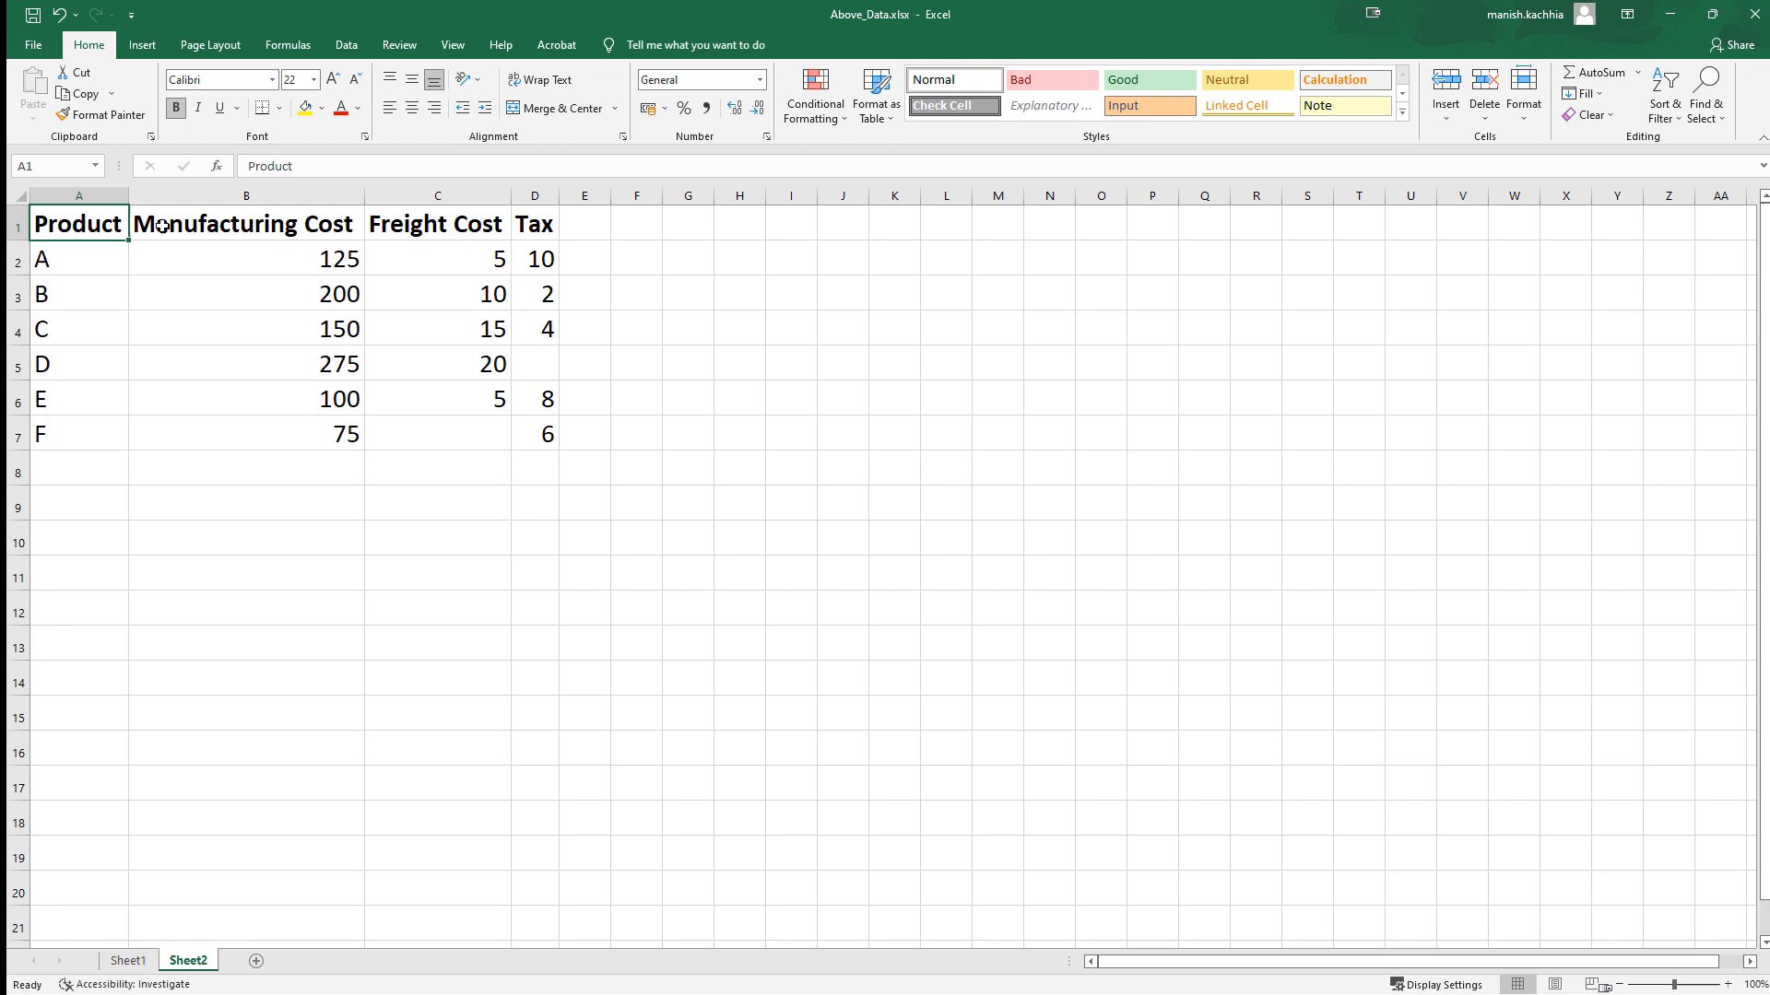
Review the Manufacturing Cost, Freight Cost and Tax columns, noting product F's missing Freight Cost.
click(245, 223)
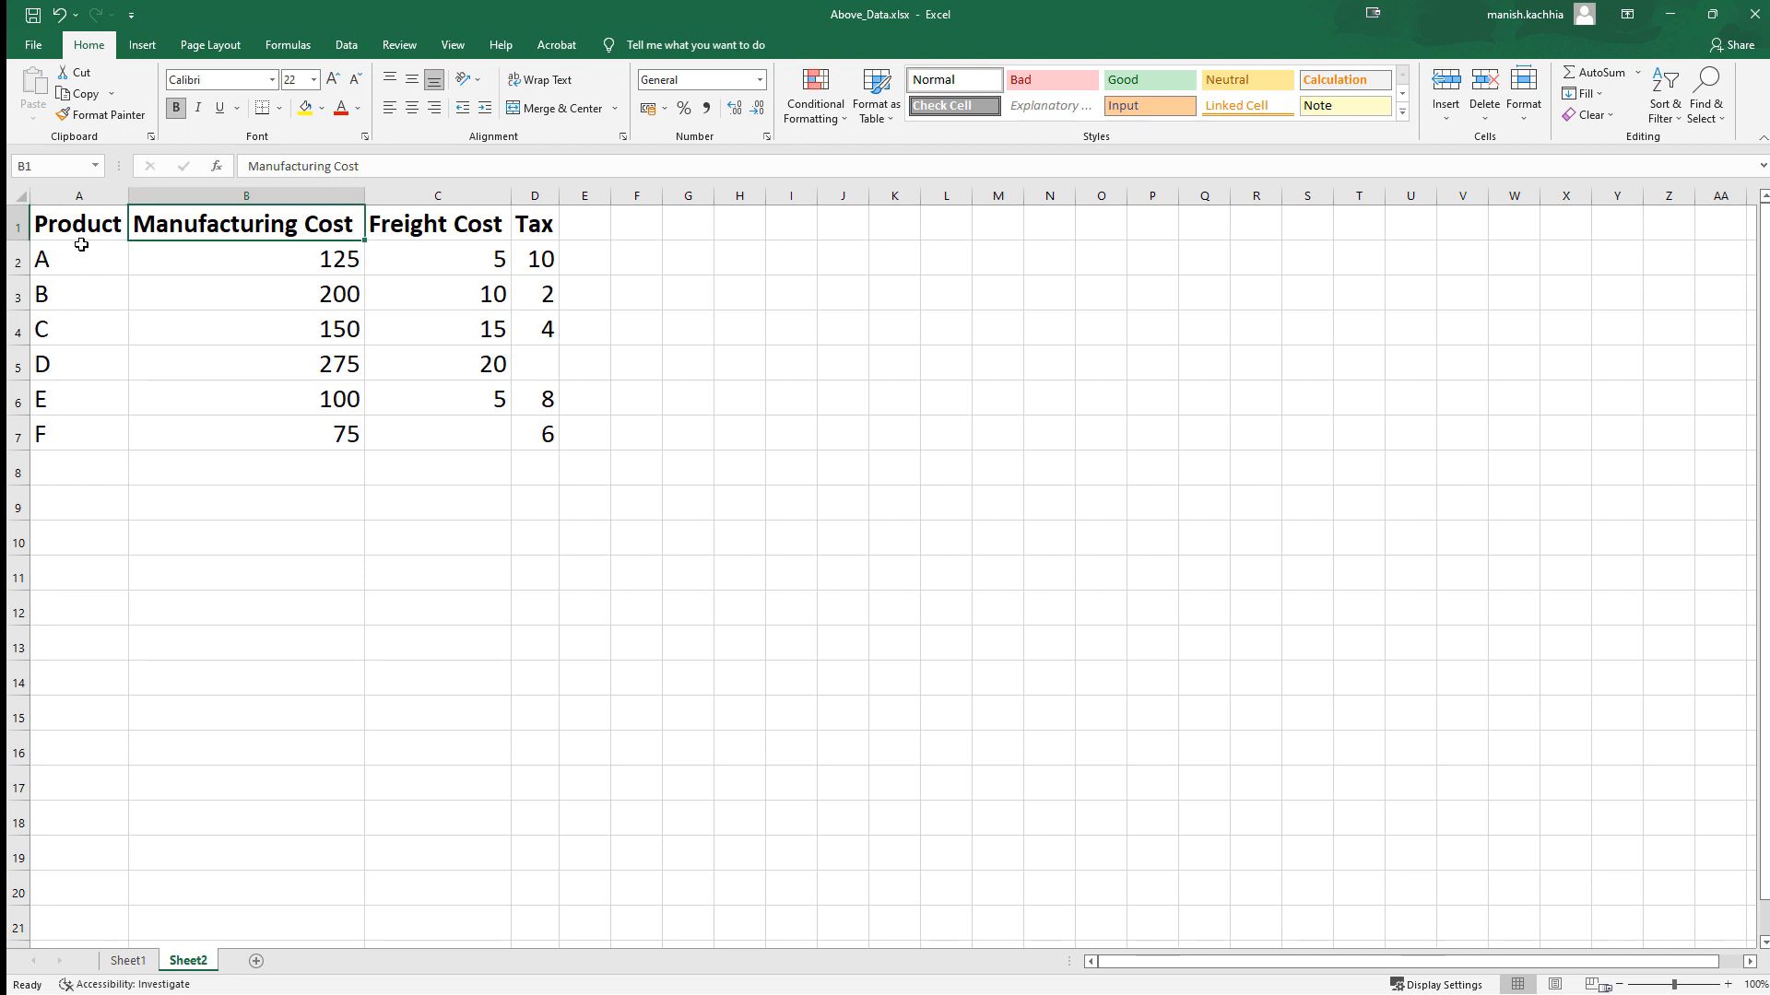
click(439, 223)
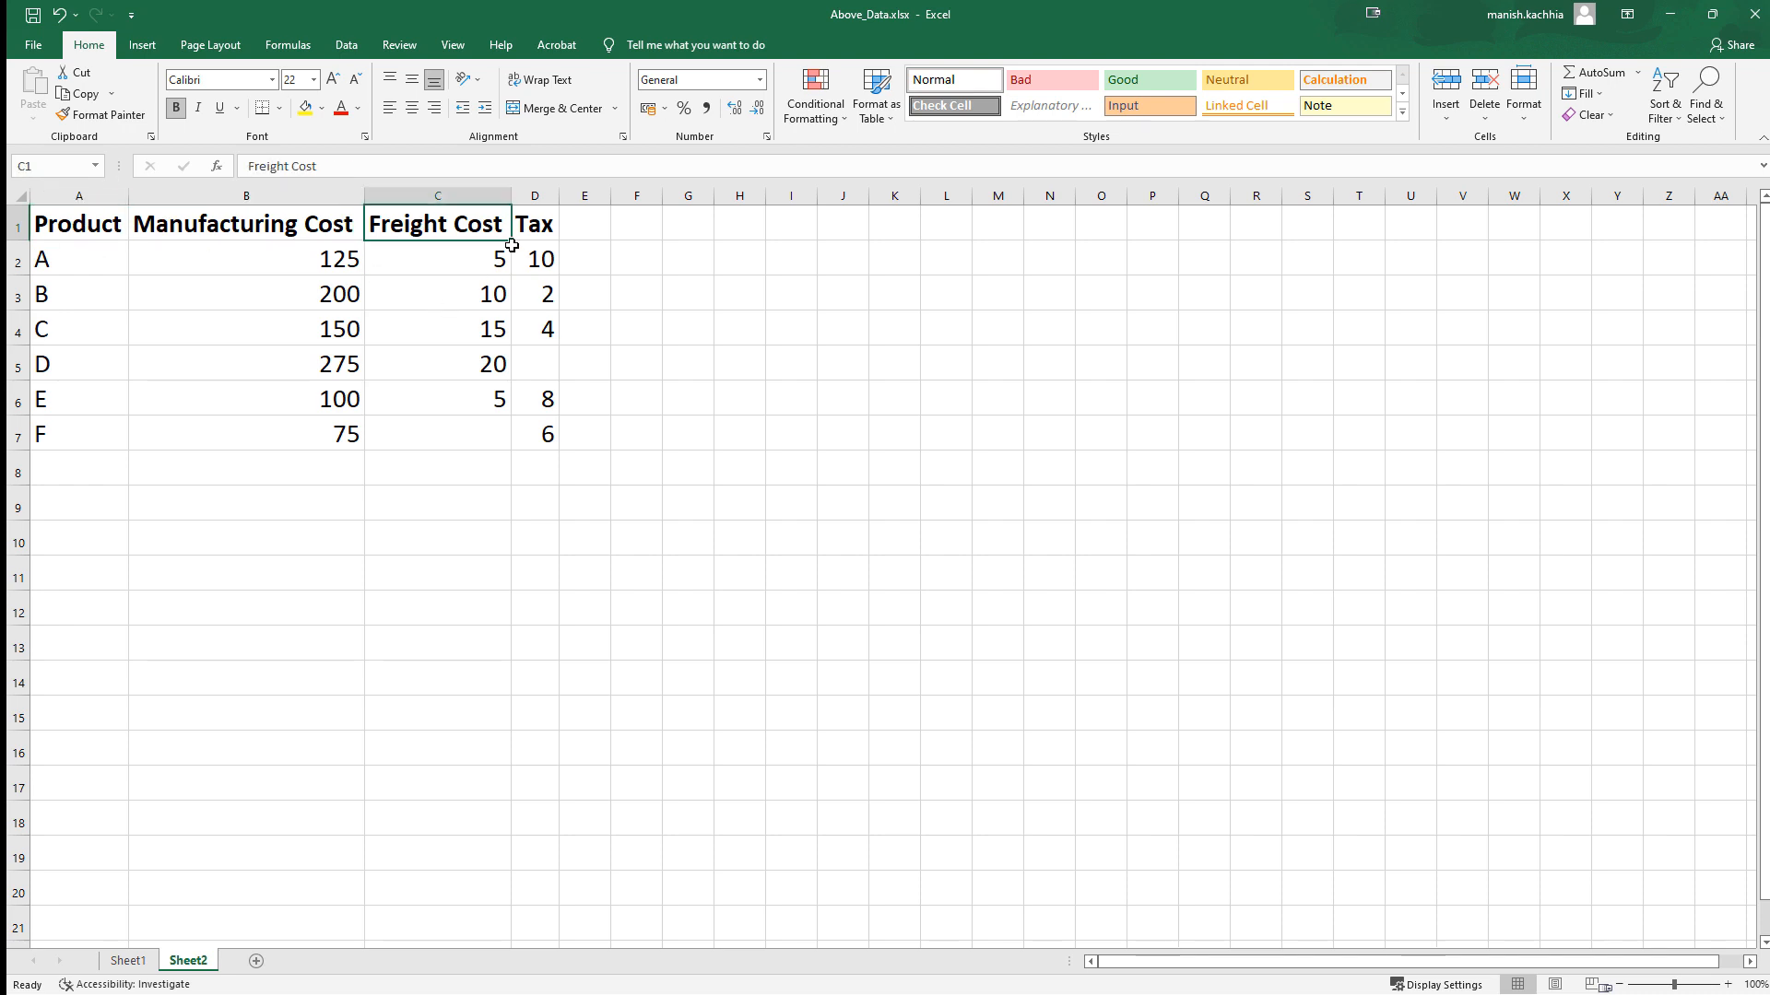
click(534, 223)
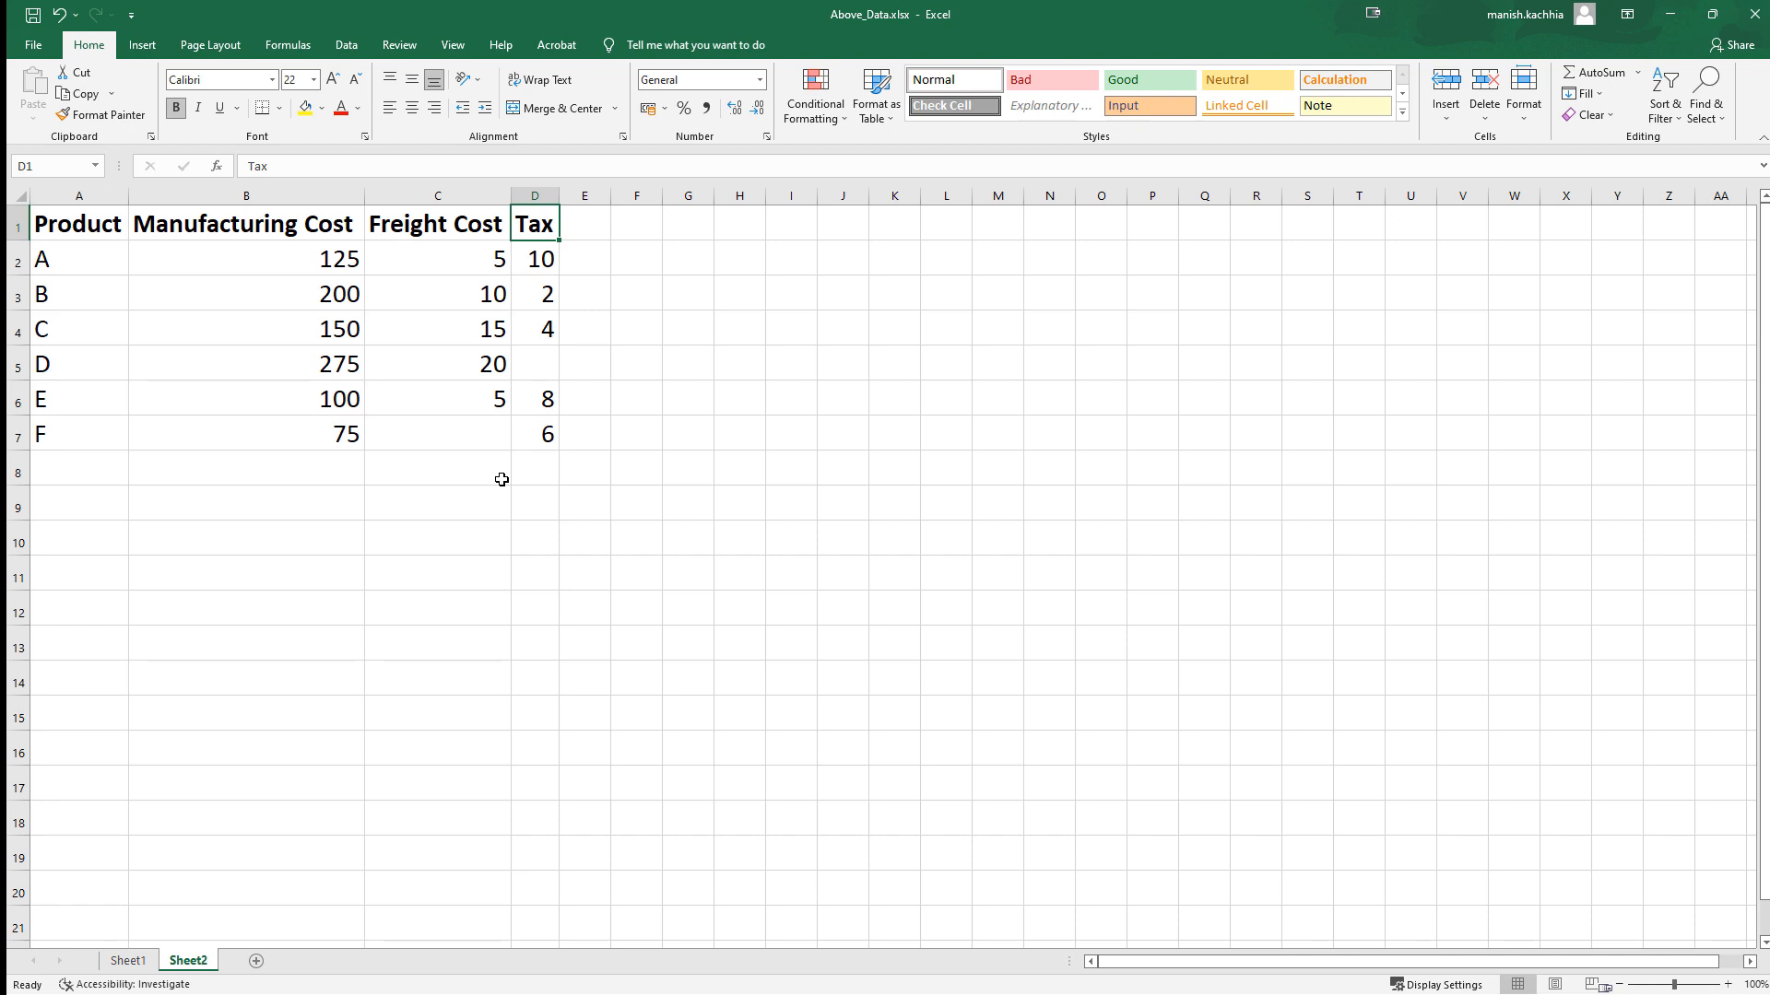
click(534, 364)
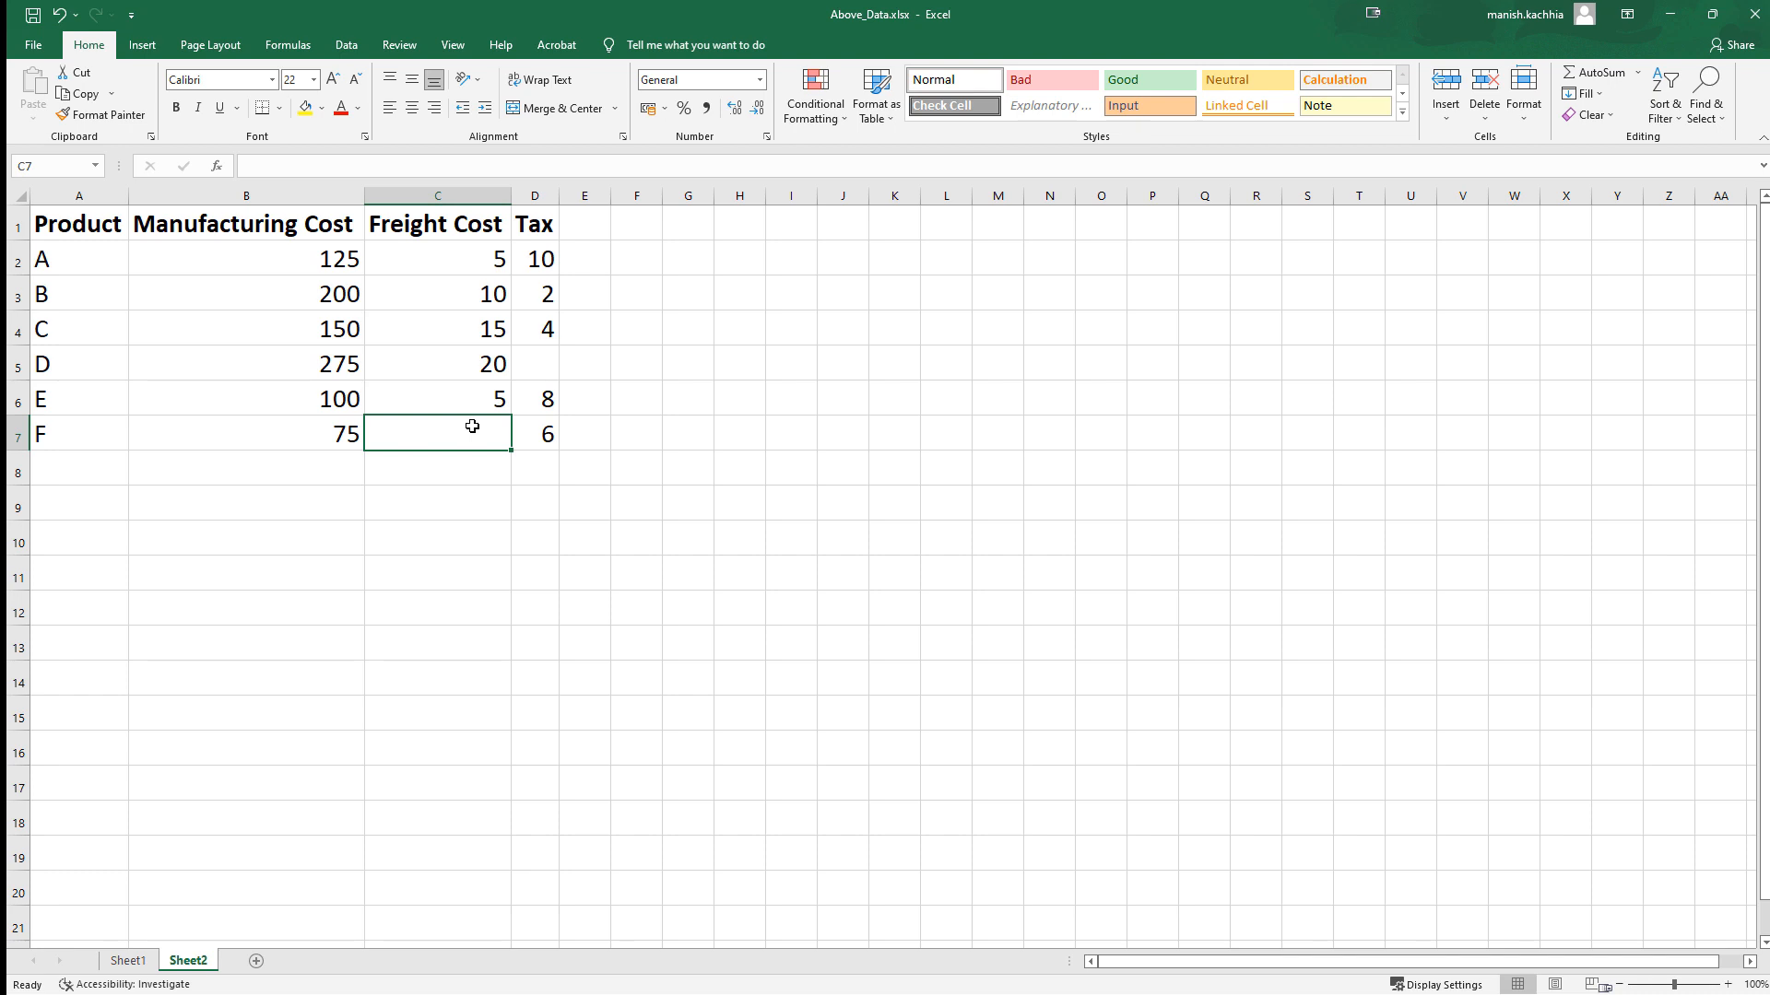
mouse_move(466, 499)
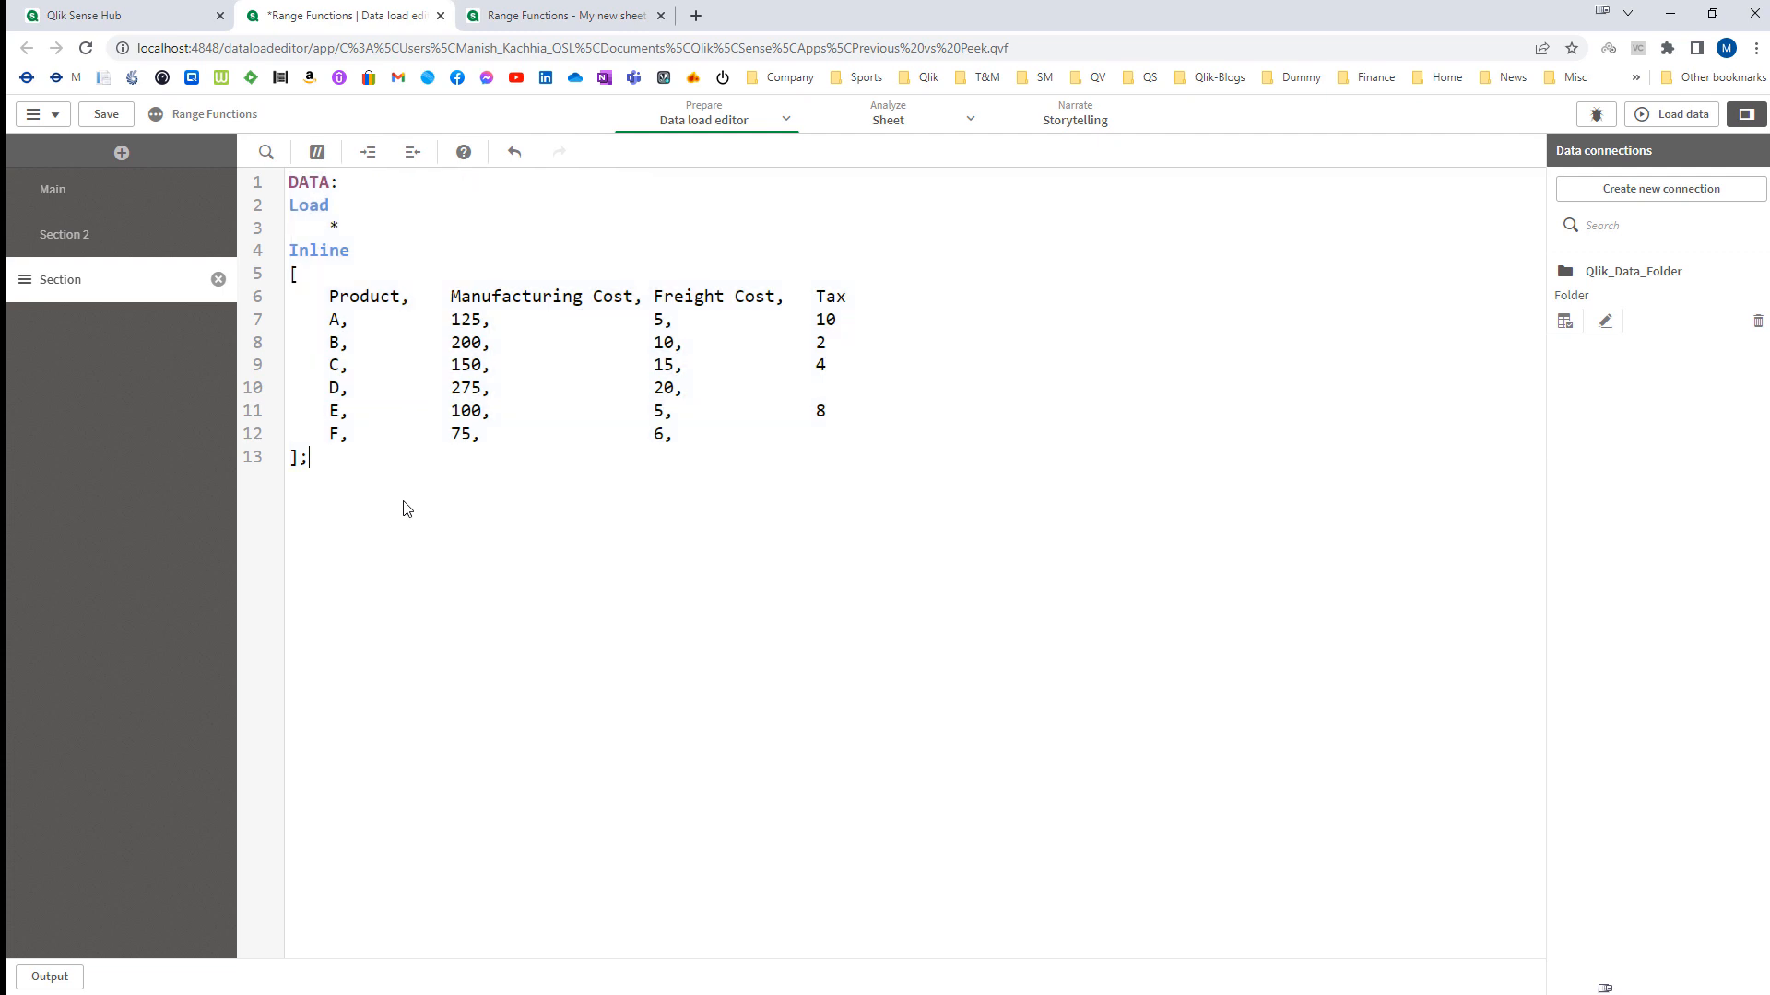
Reload the app with the inline product cost data and go to the empty sheet.
click(1679, 114)
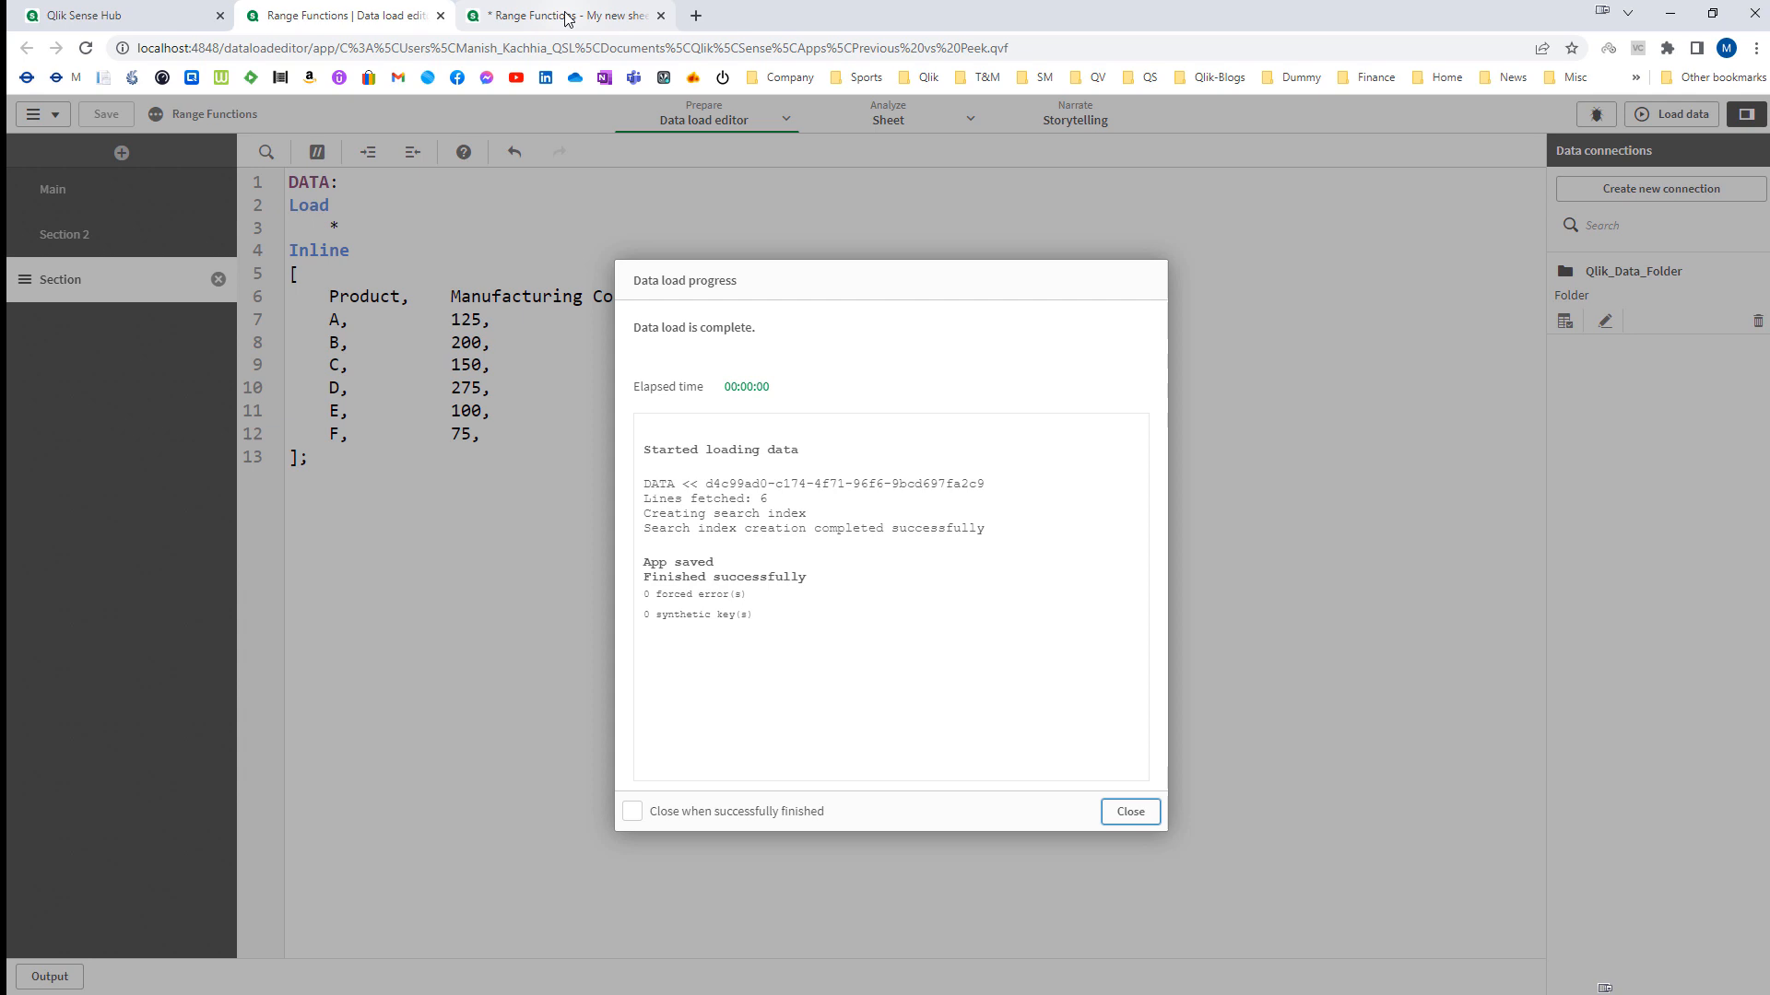
click(1128, 811)
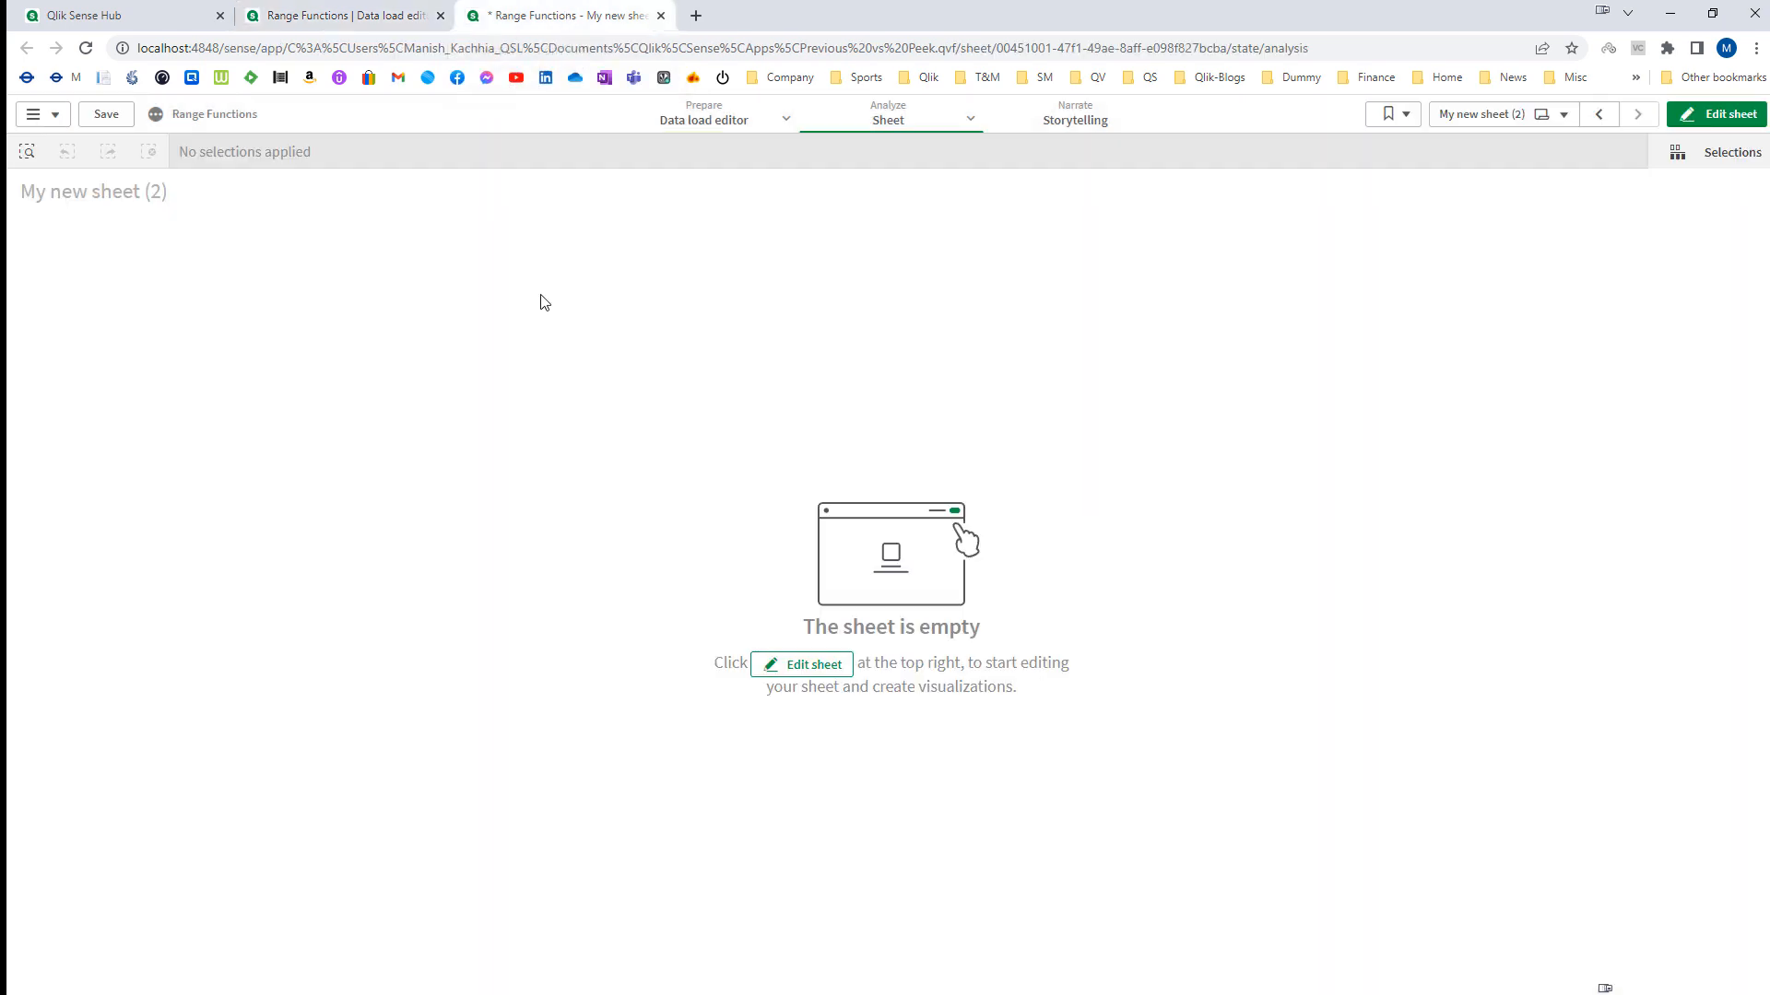
Edit the sheet and add a KPI with measure 100 + 200 + 300, showing 600.
click(1725, 114)
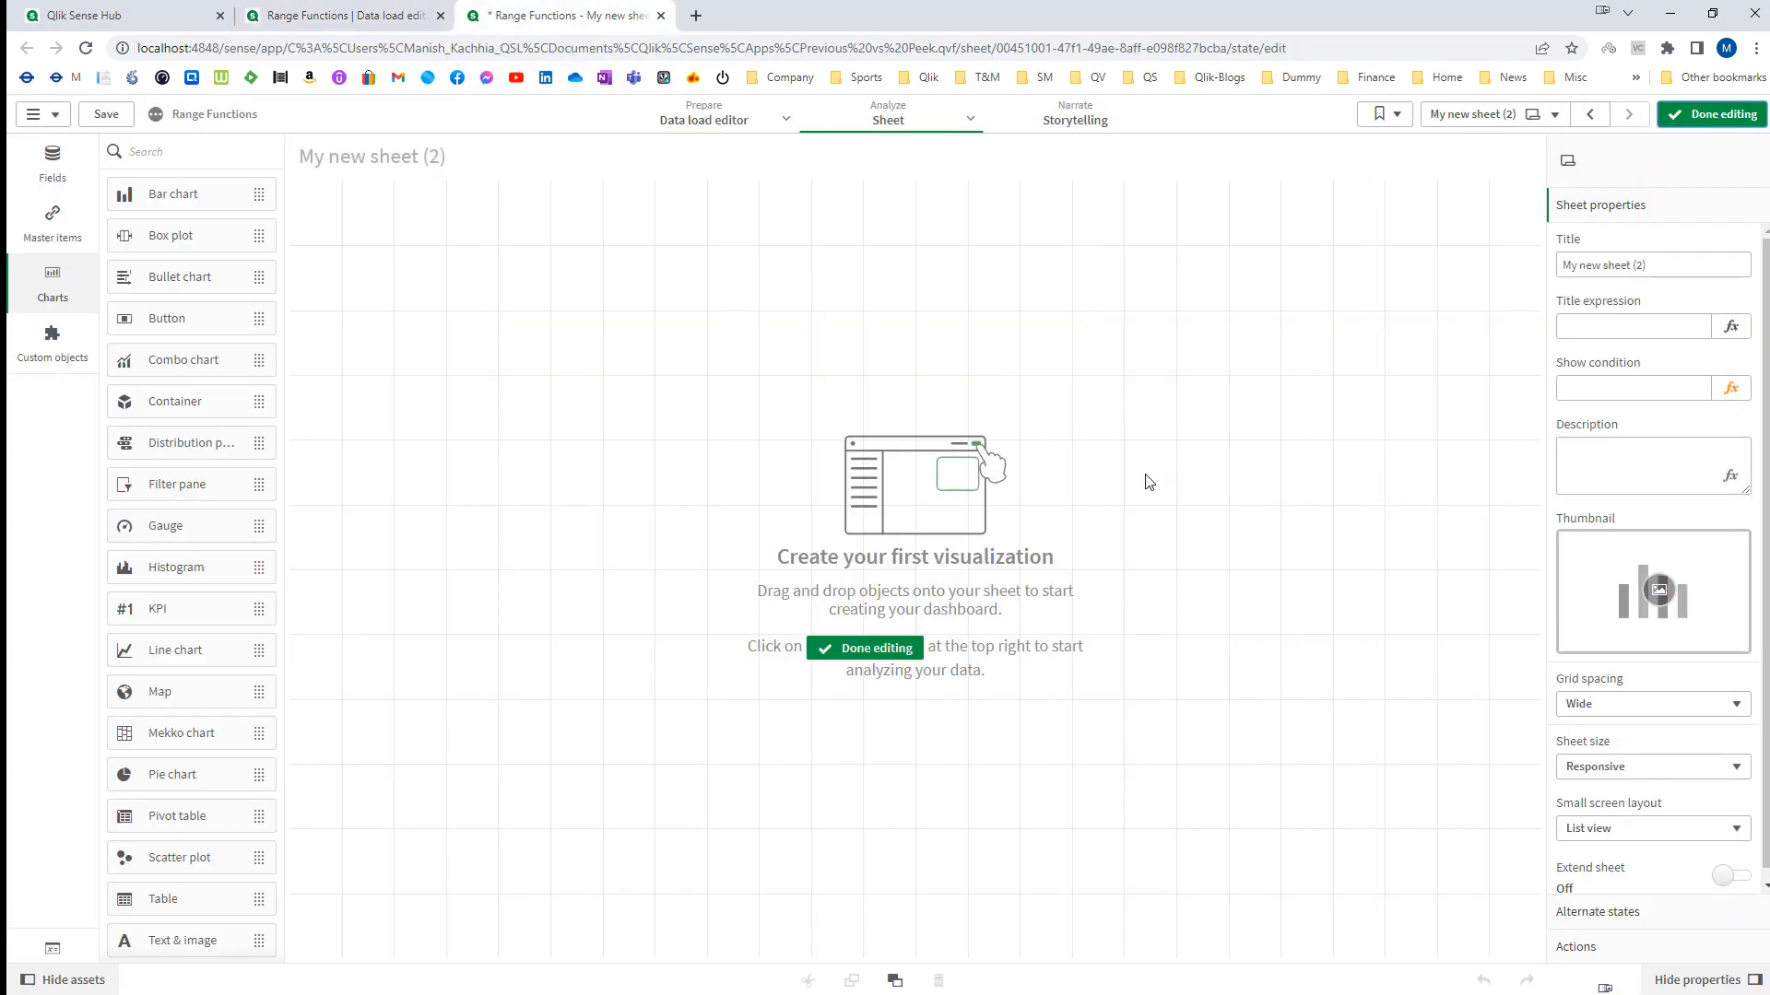
mouse_move(173, 537)
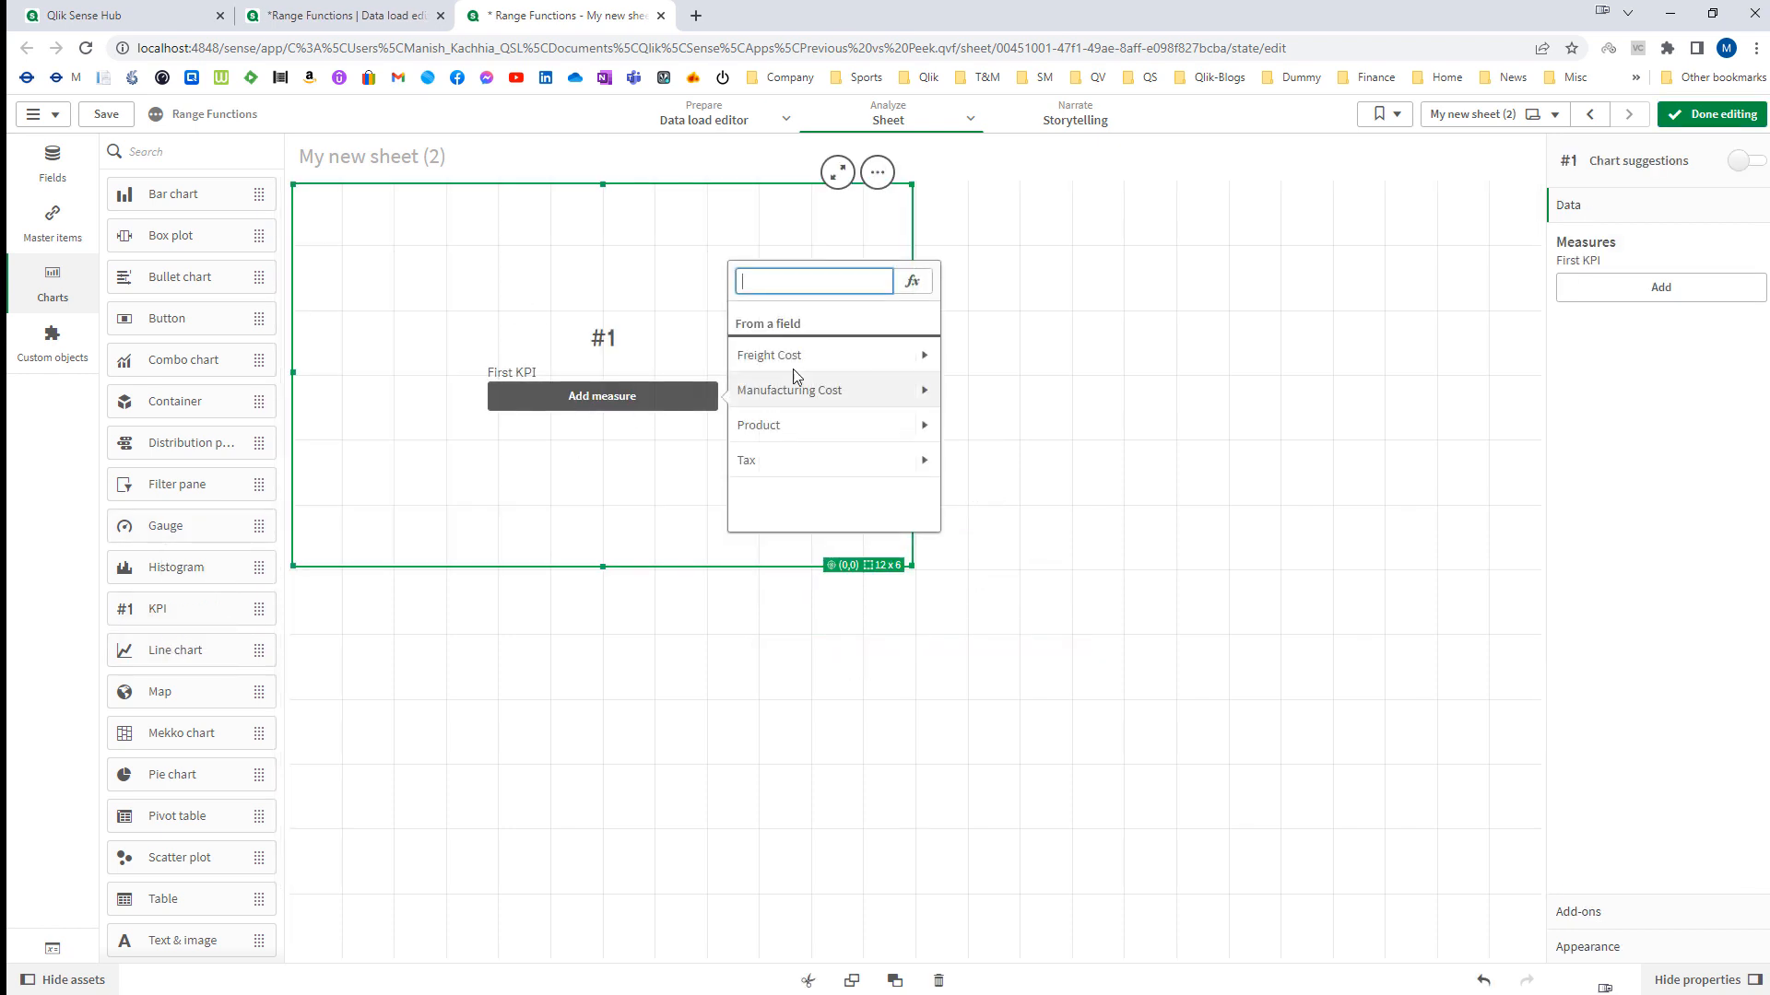
click(910, 280)
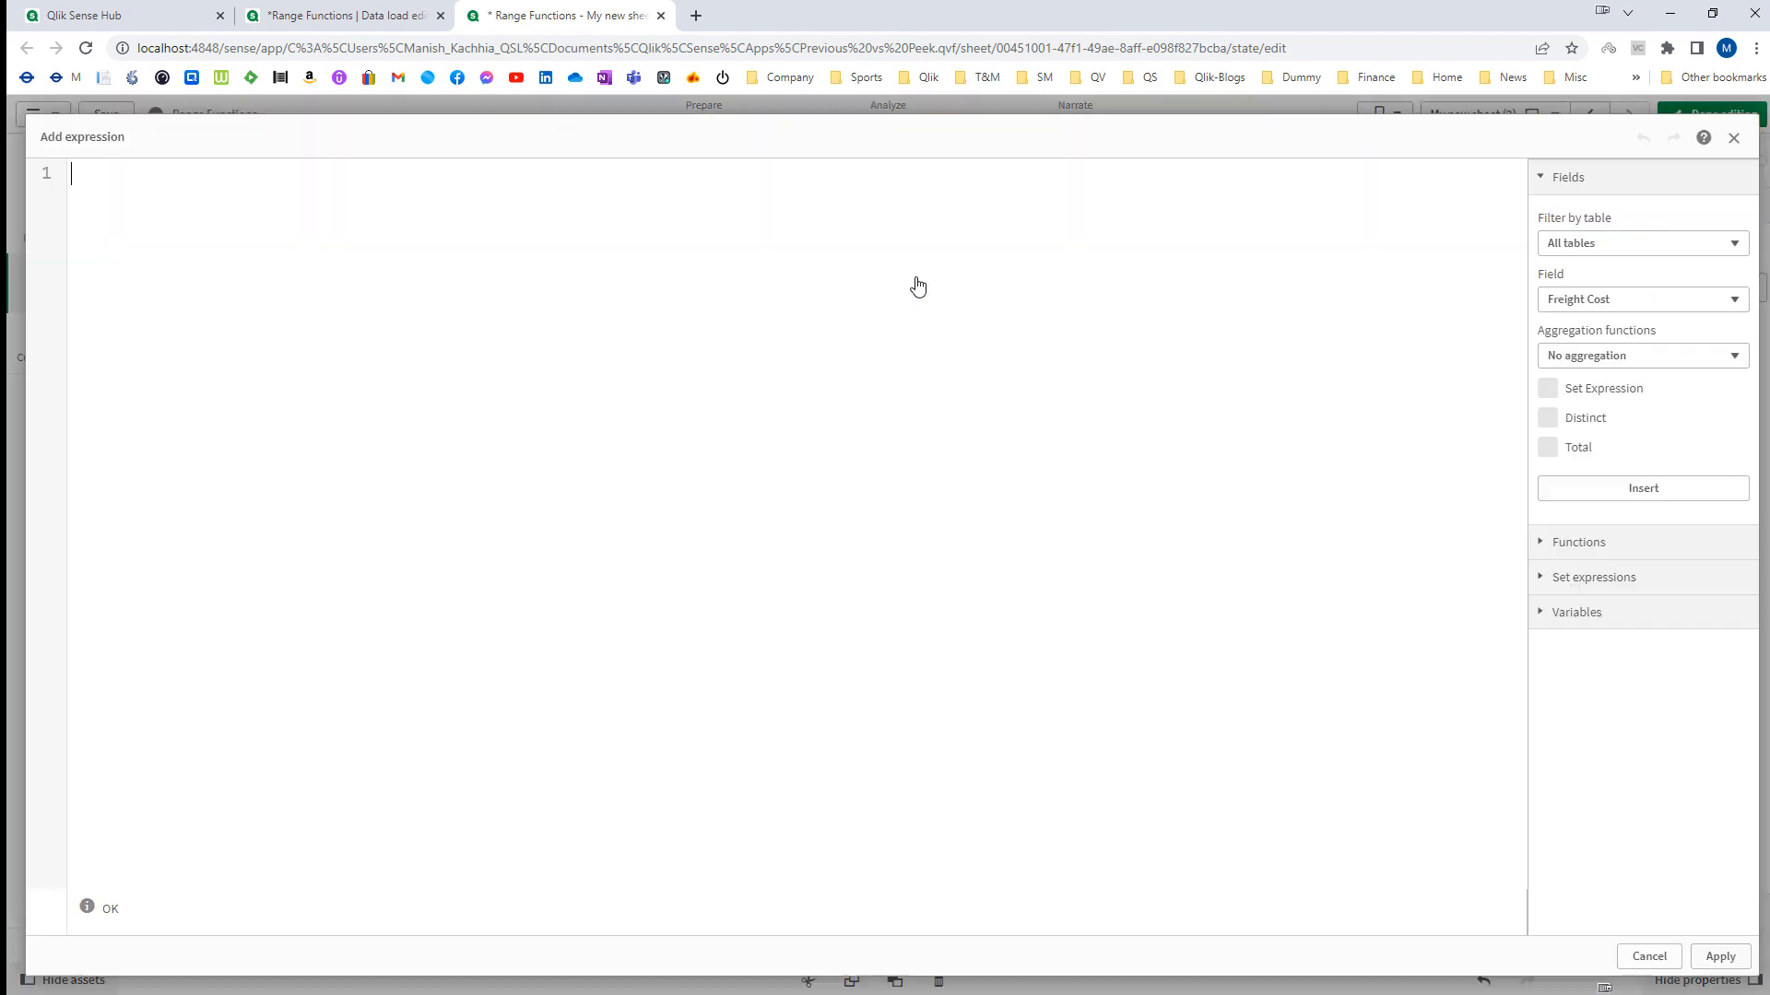
text(100 + 200 + 3)
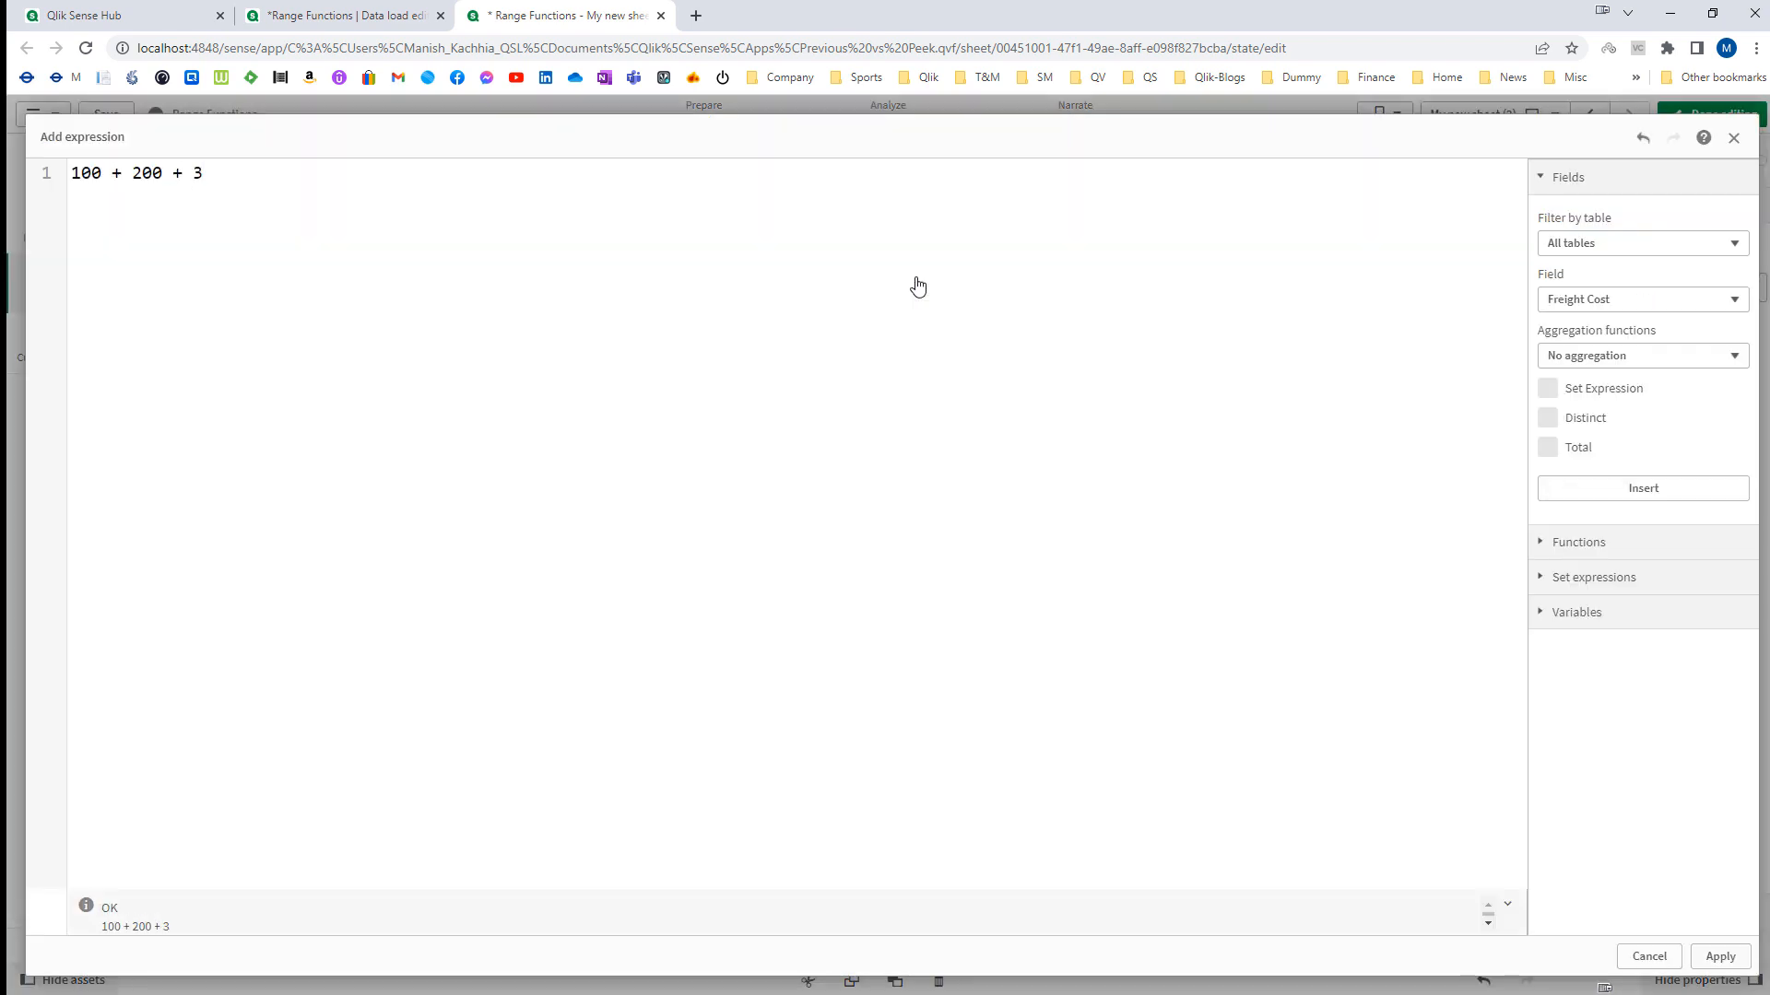
text(00)
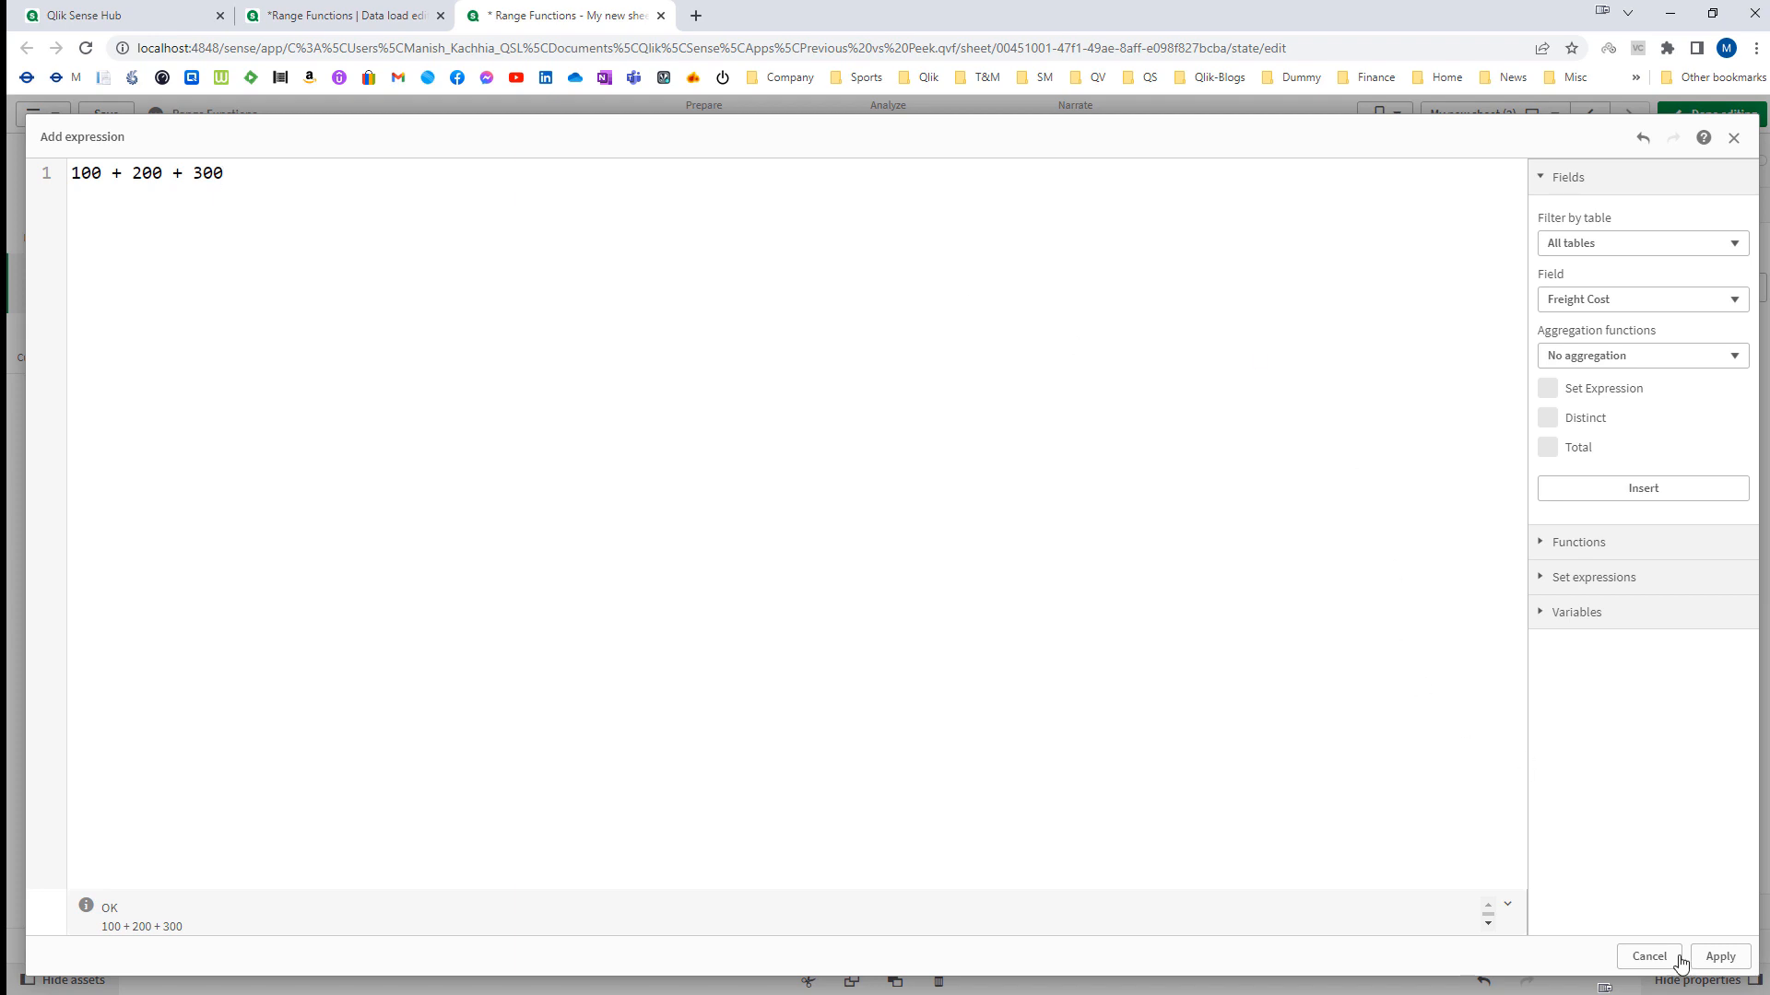
click(1719, 957)
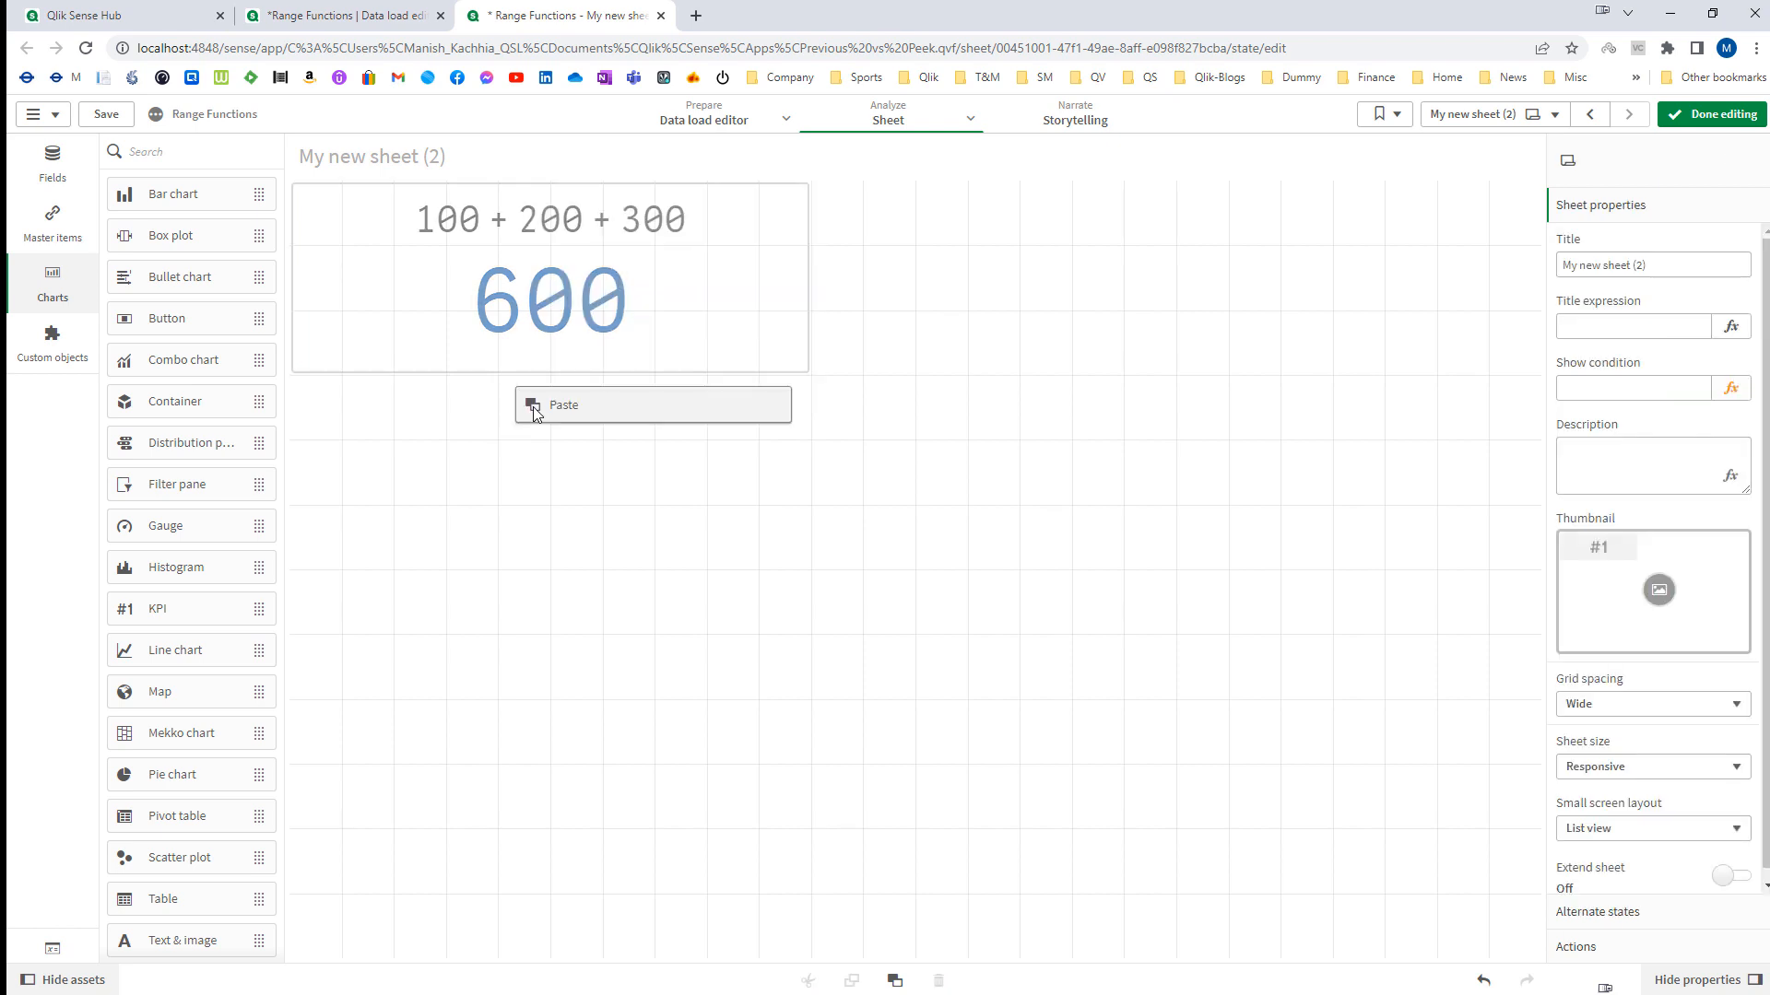
Paste a copy of the KPI below and change its measure to RangeSum(100, 200, 300).
click(564, 403)
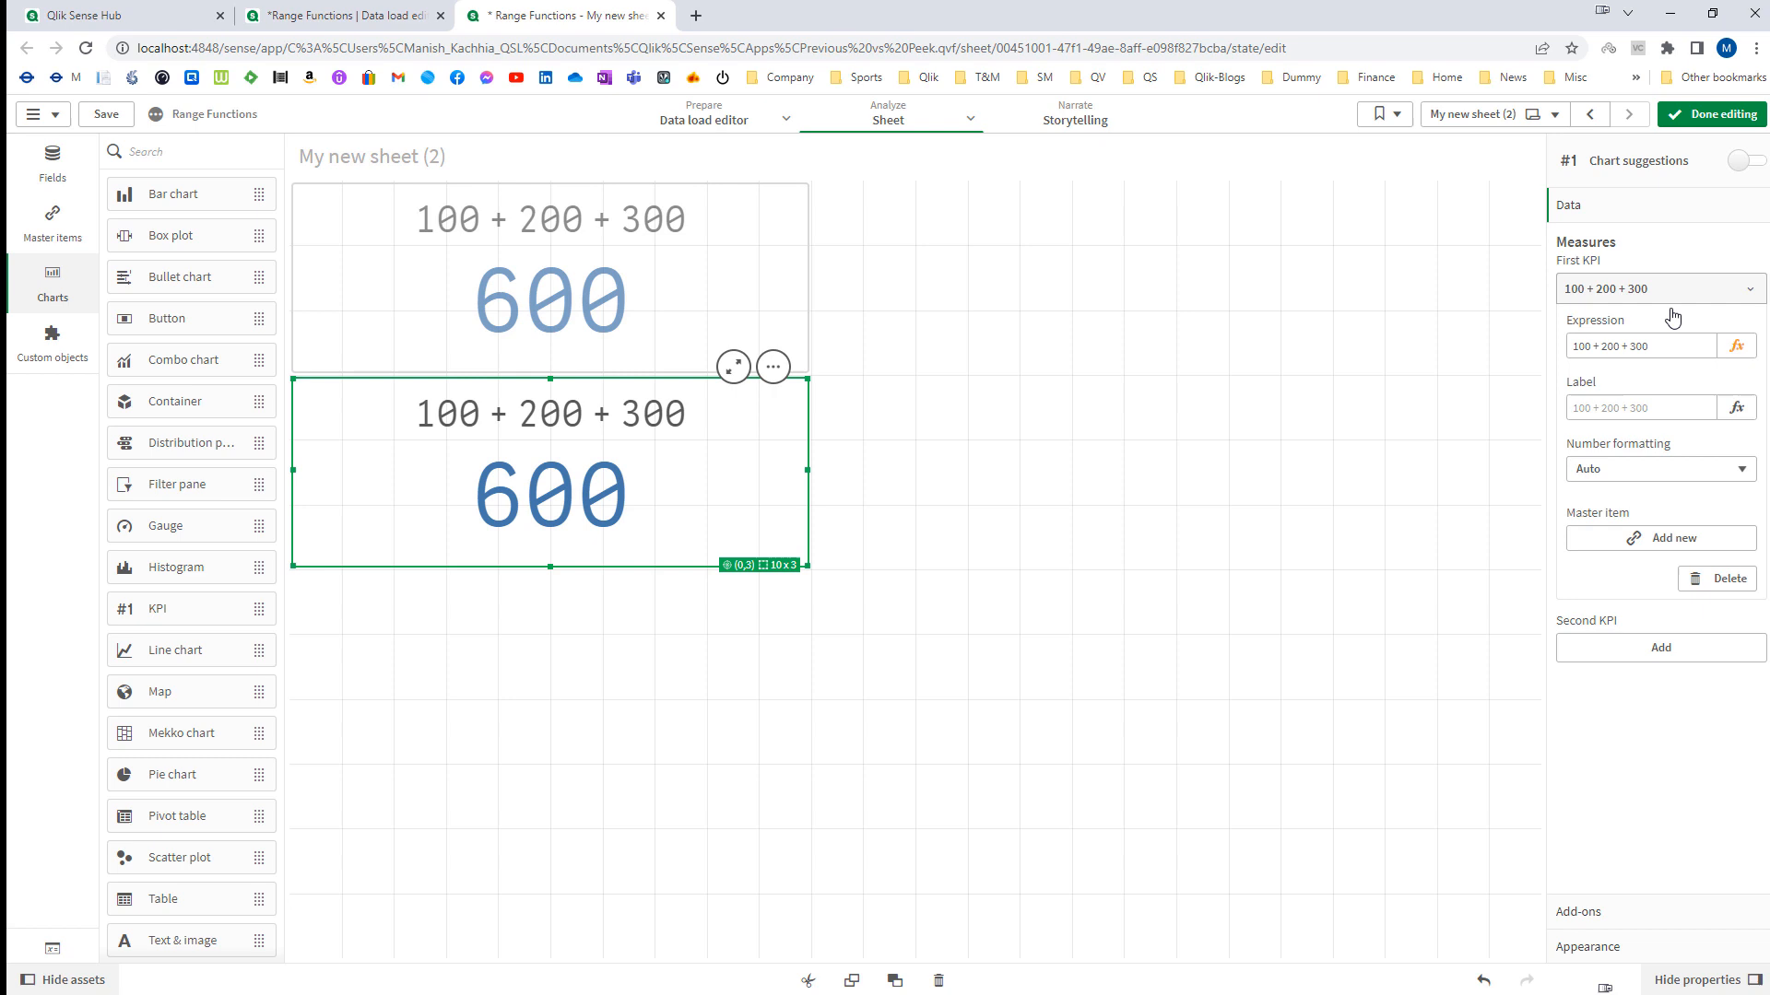
click(1737, 345)
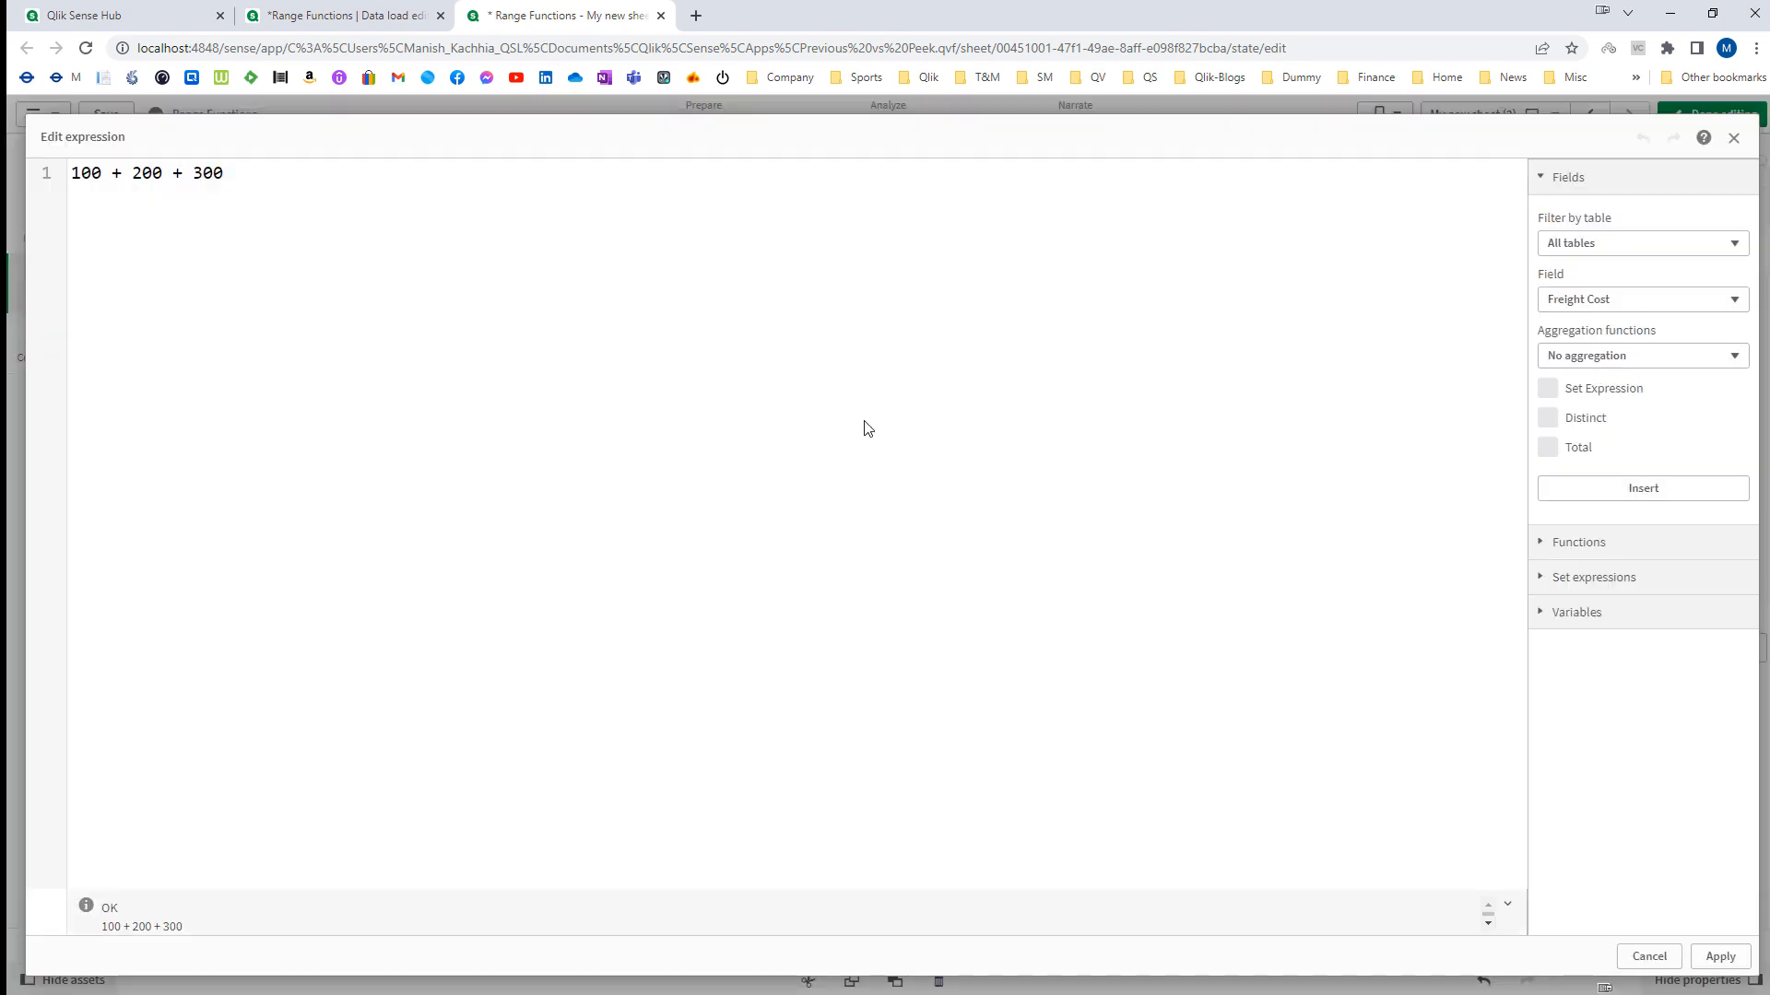
text(Range)
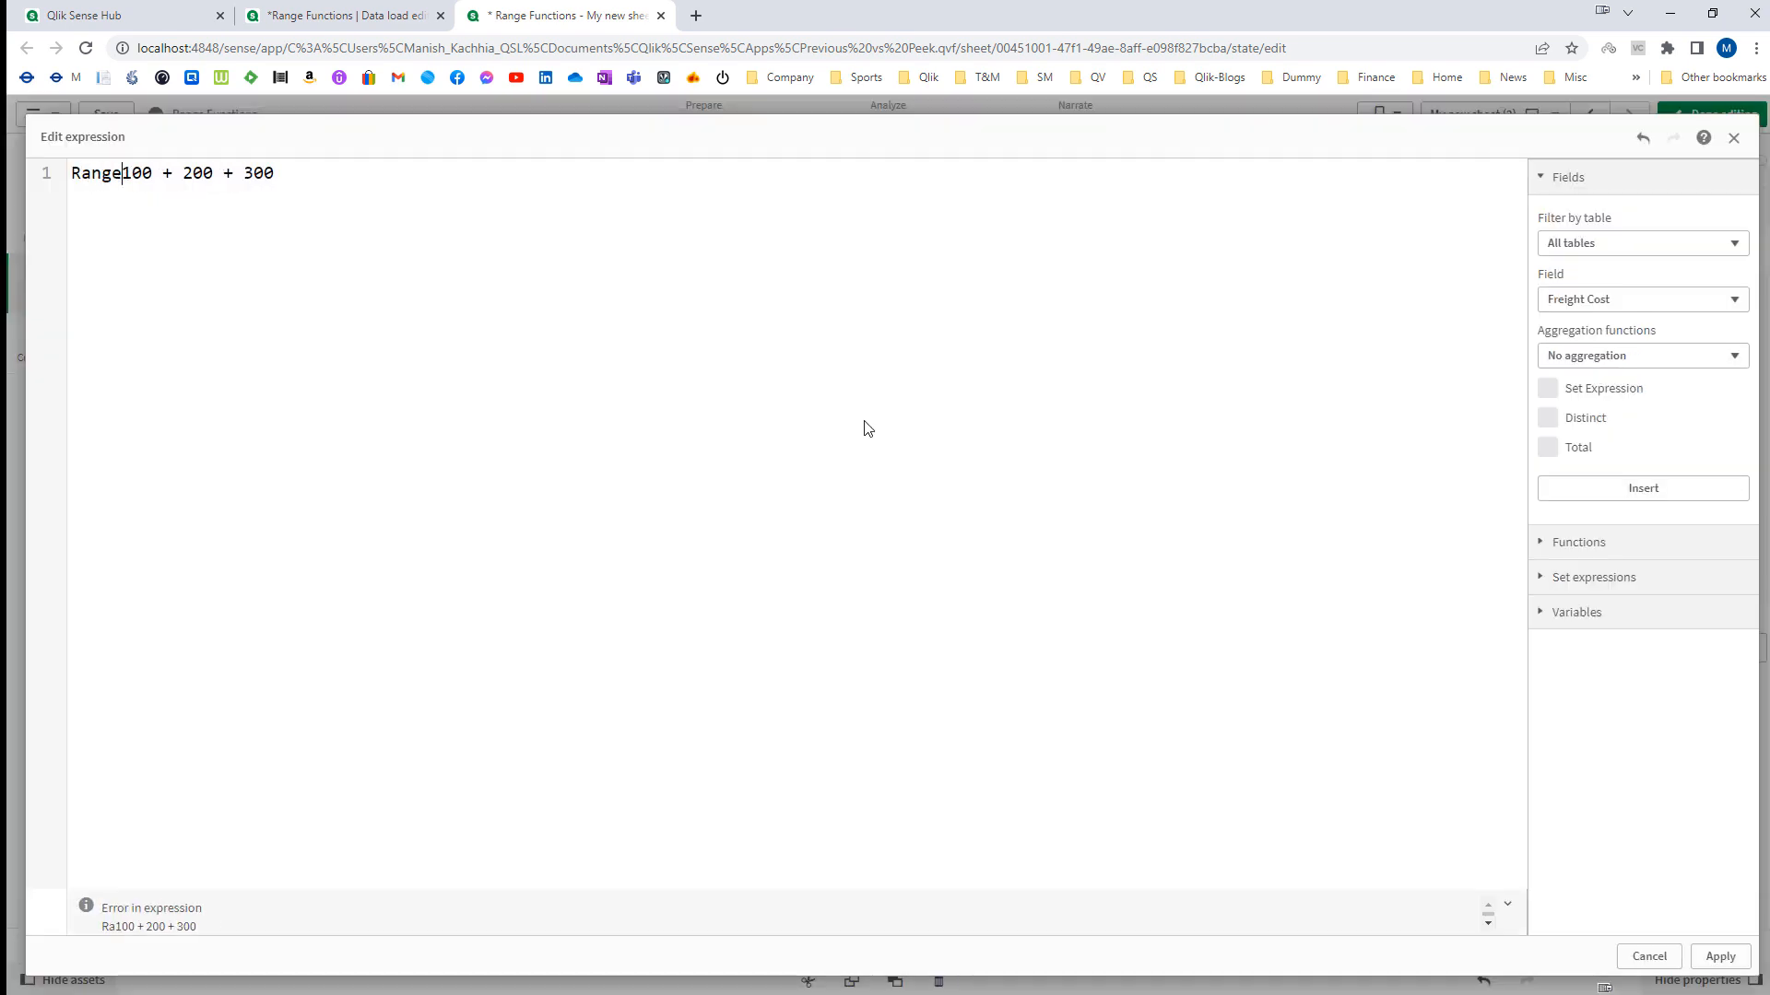
text(Sum()
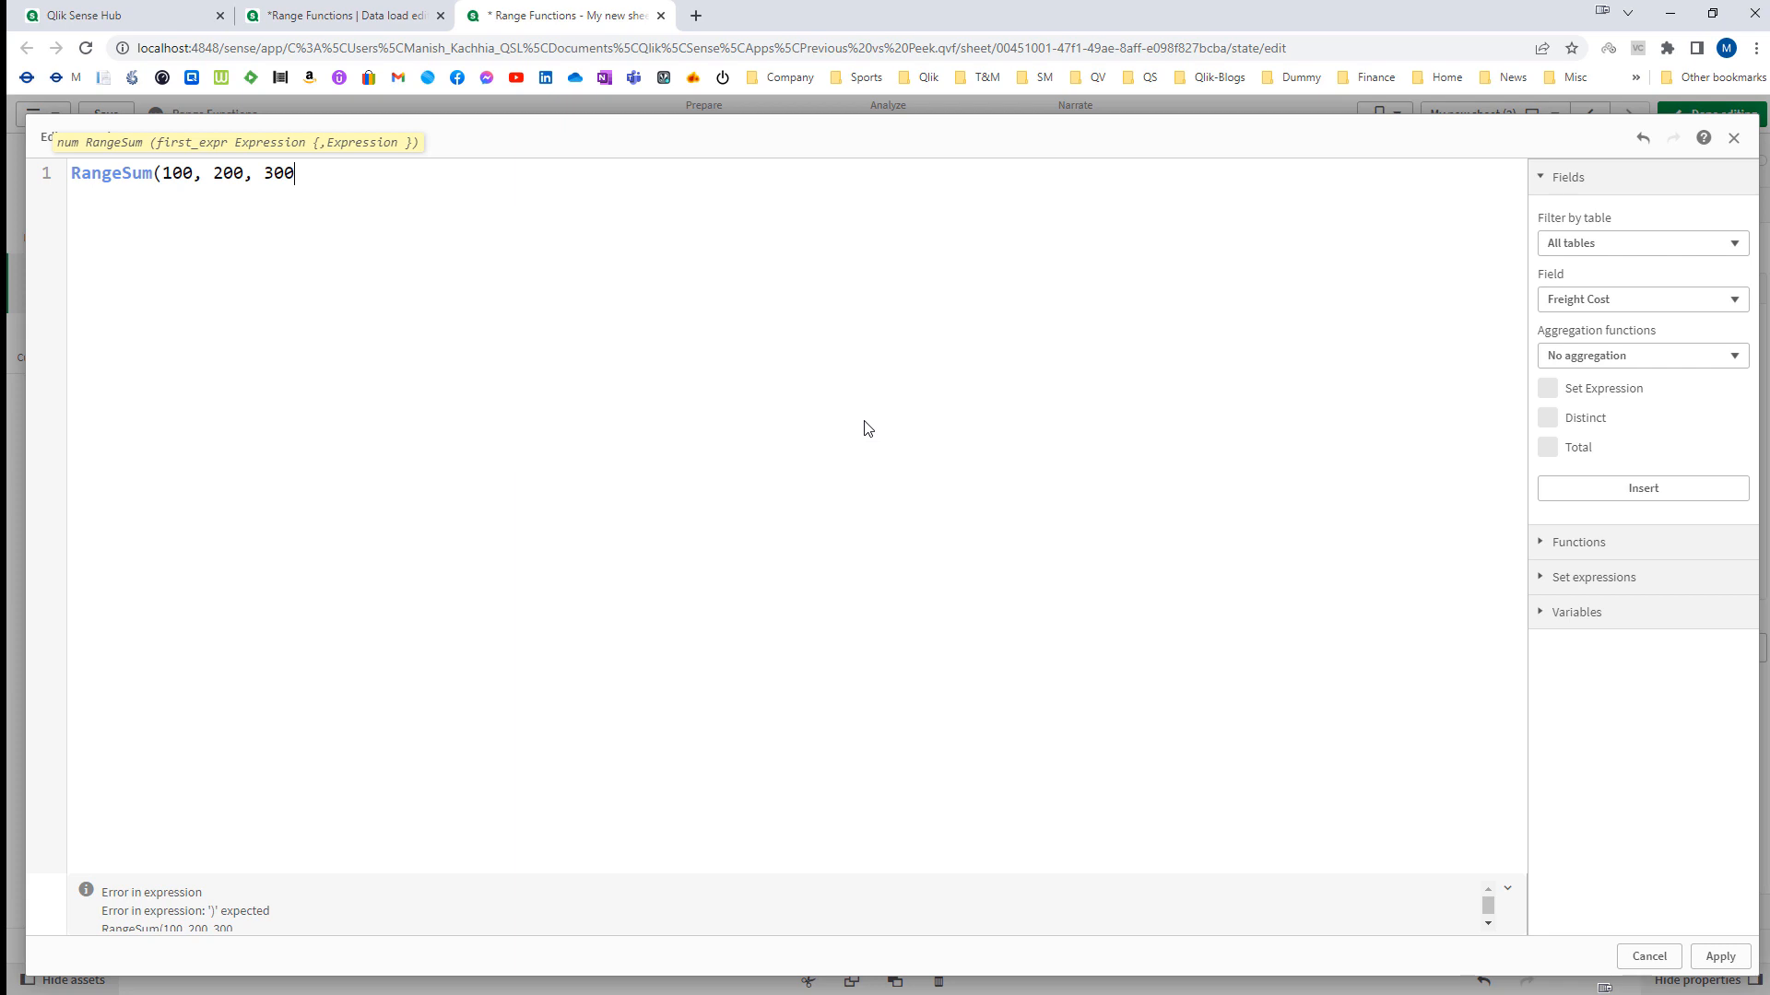
text())
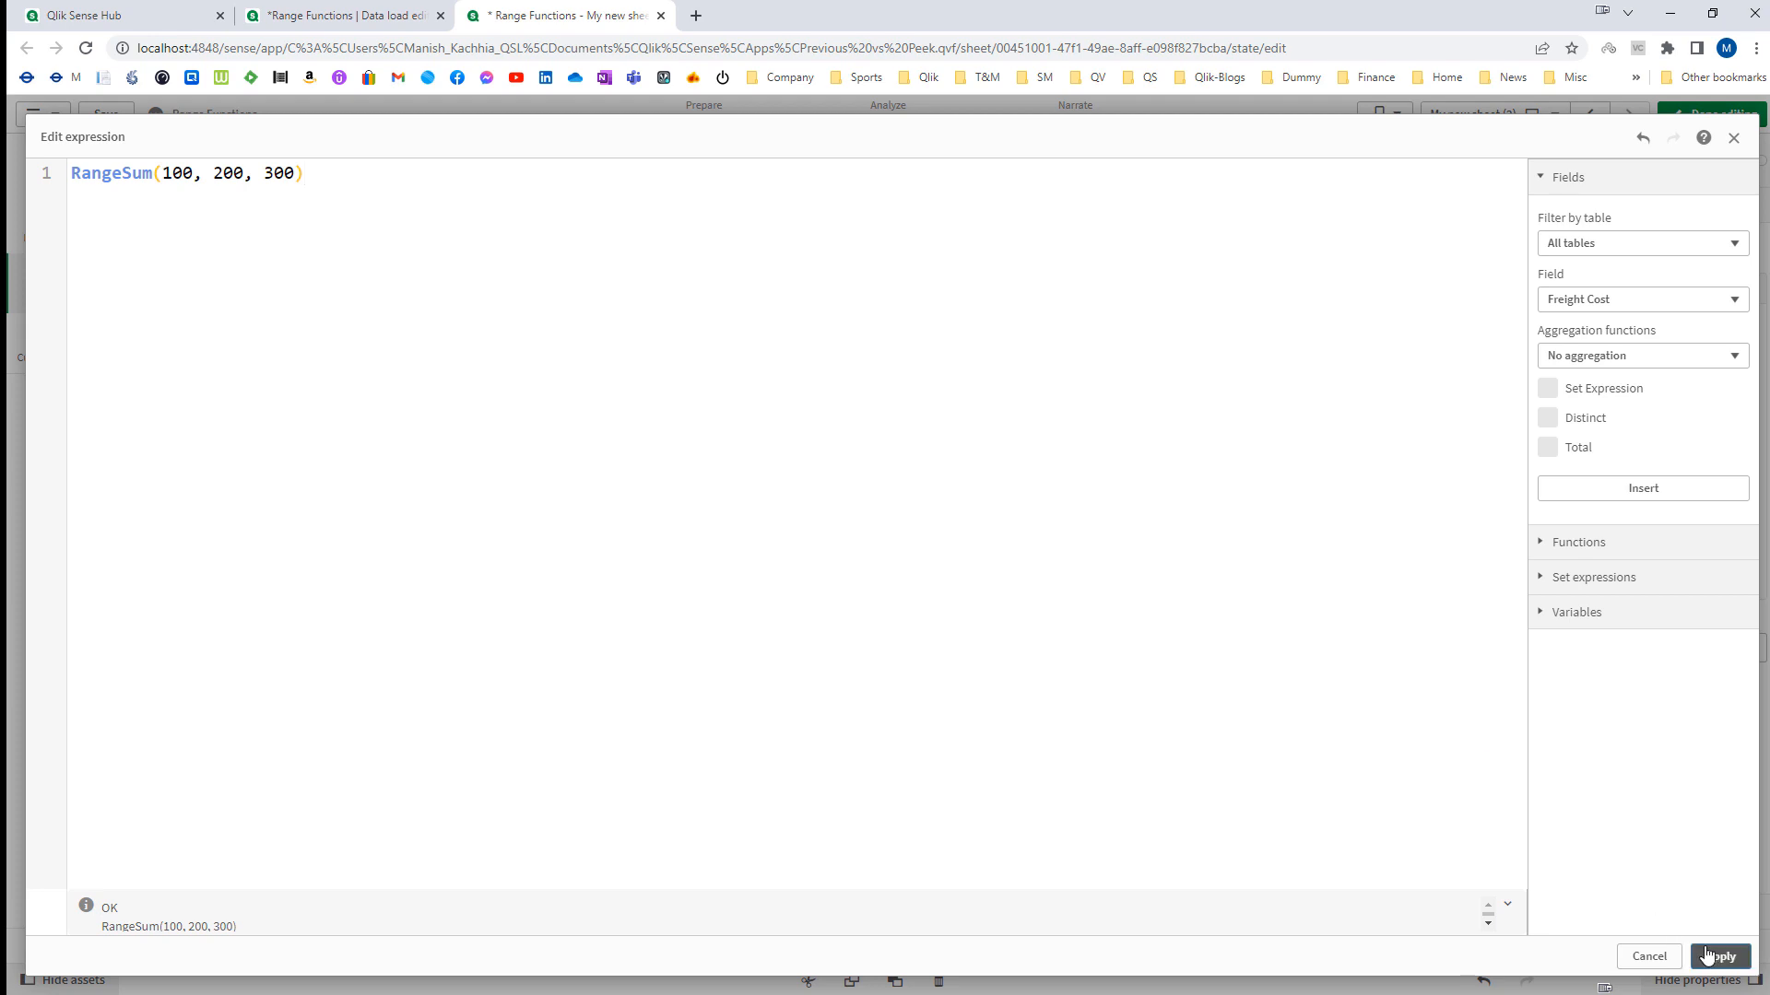
click(1716, 956)
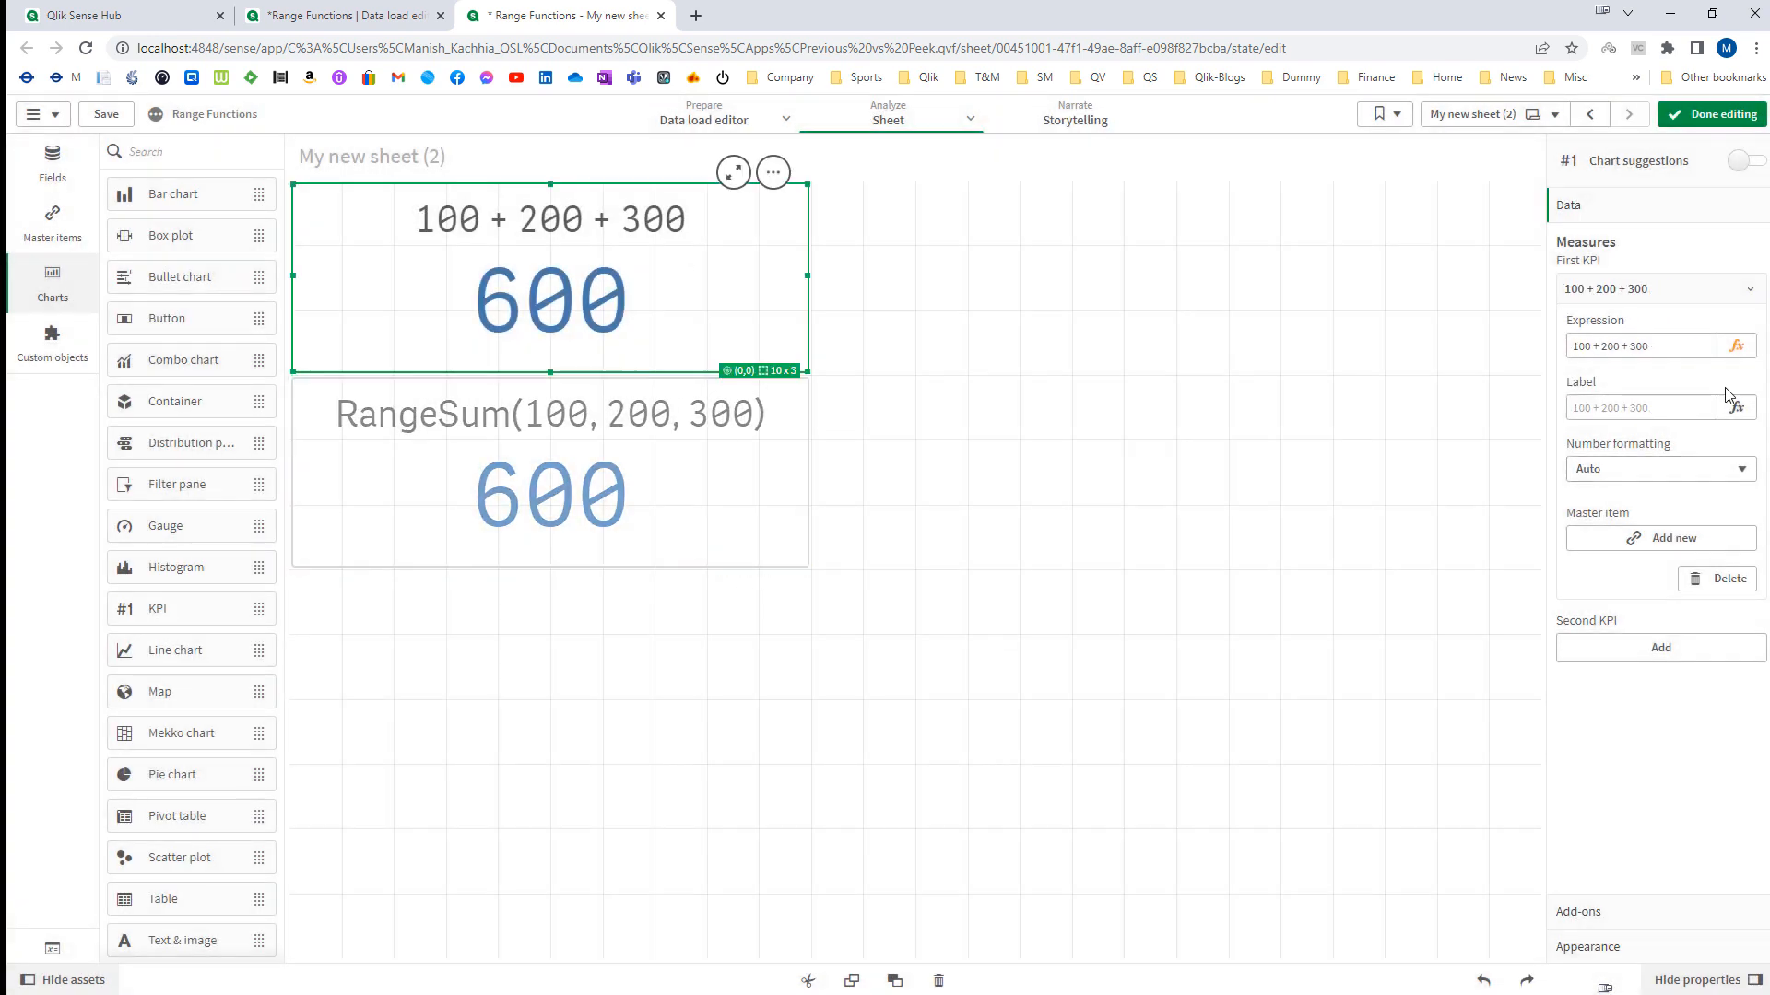
Replace the third argument 300 with Null() in the KPI's measure expression.
click(1738, 345)
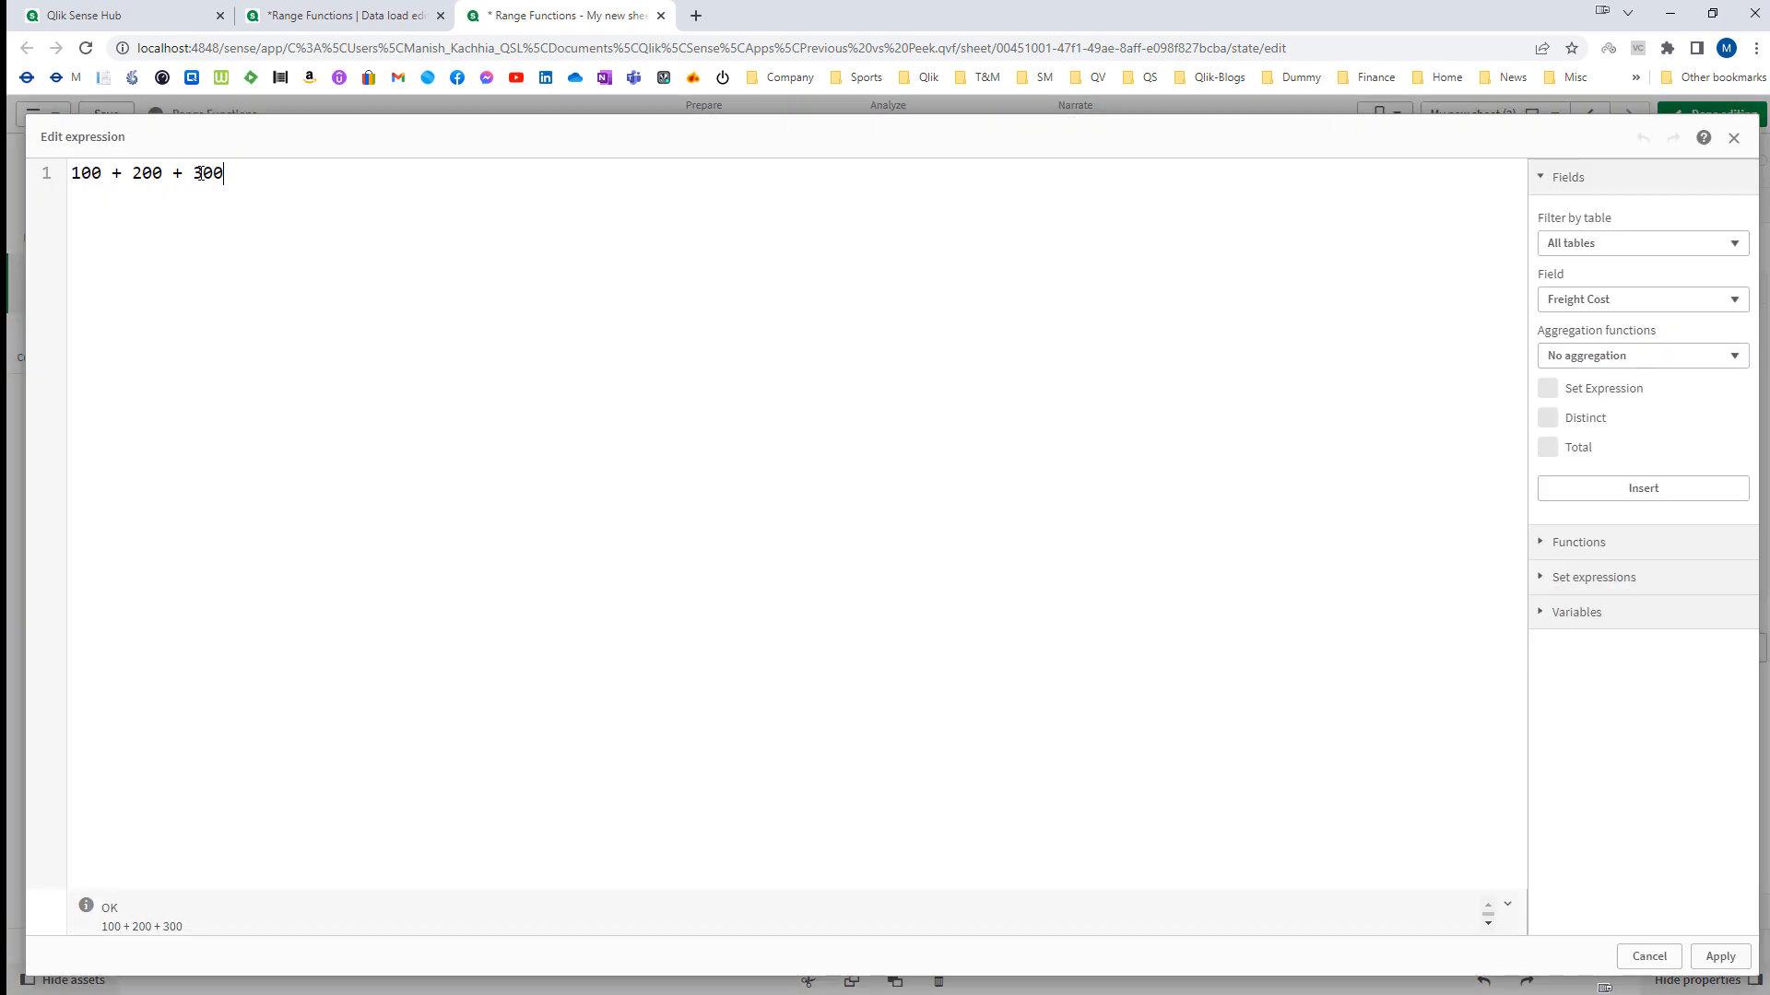
text(Null()
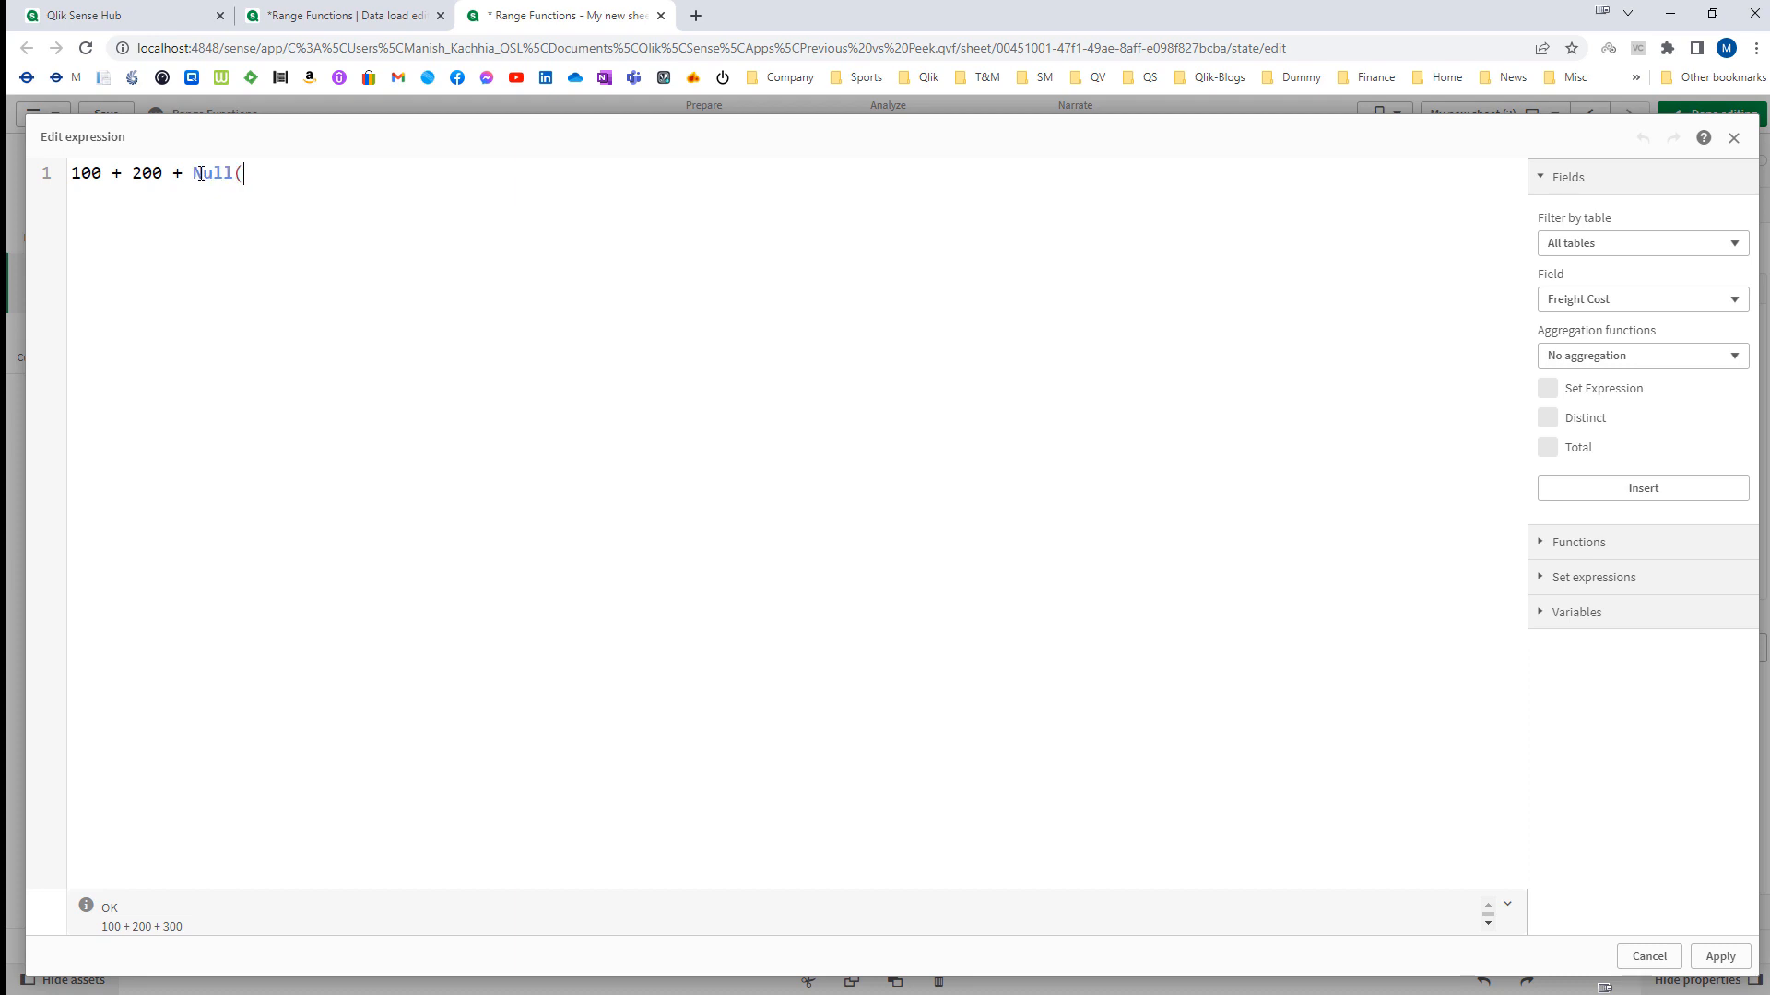
text())
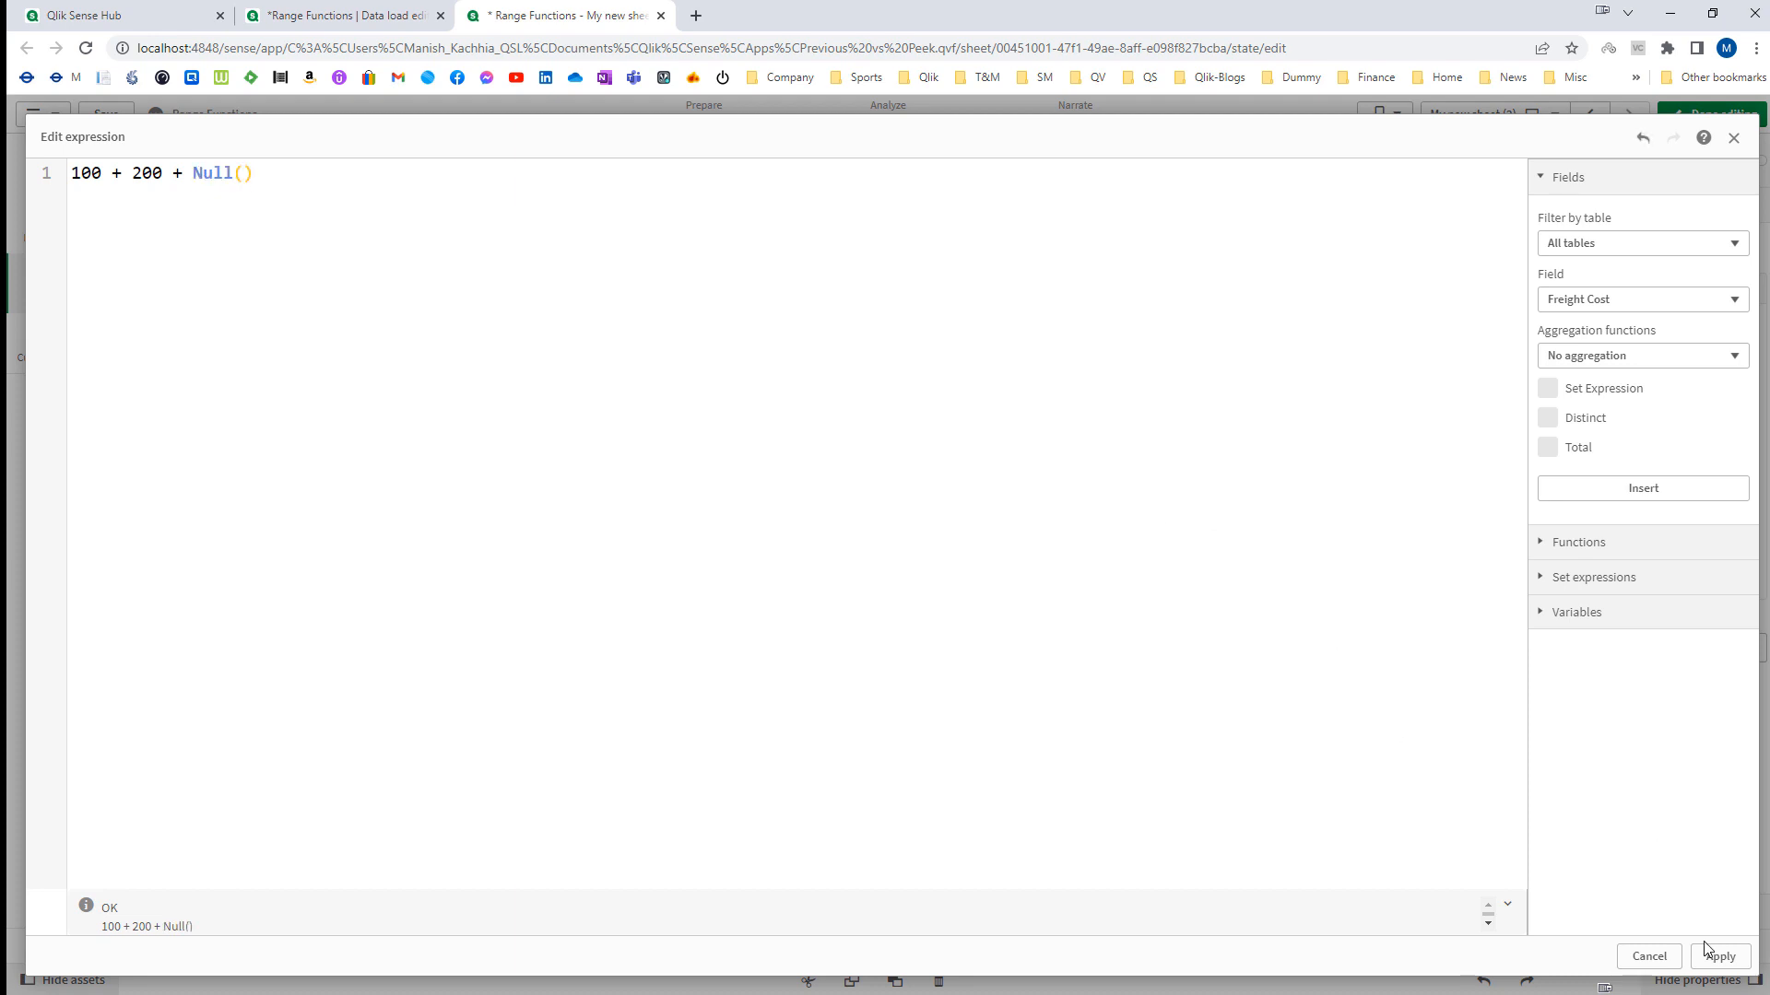
click(1718, 957)
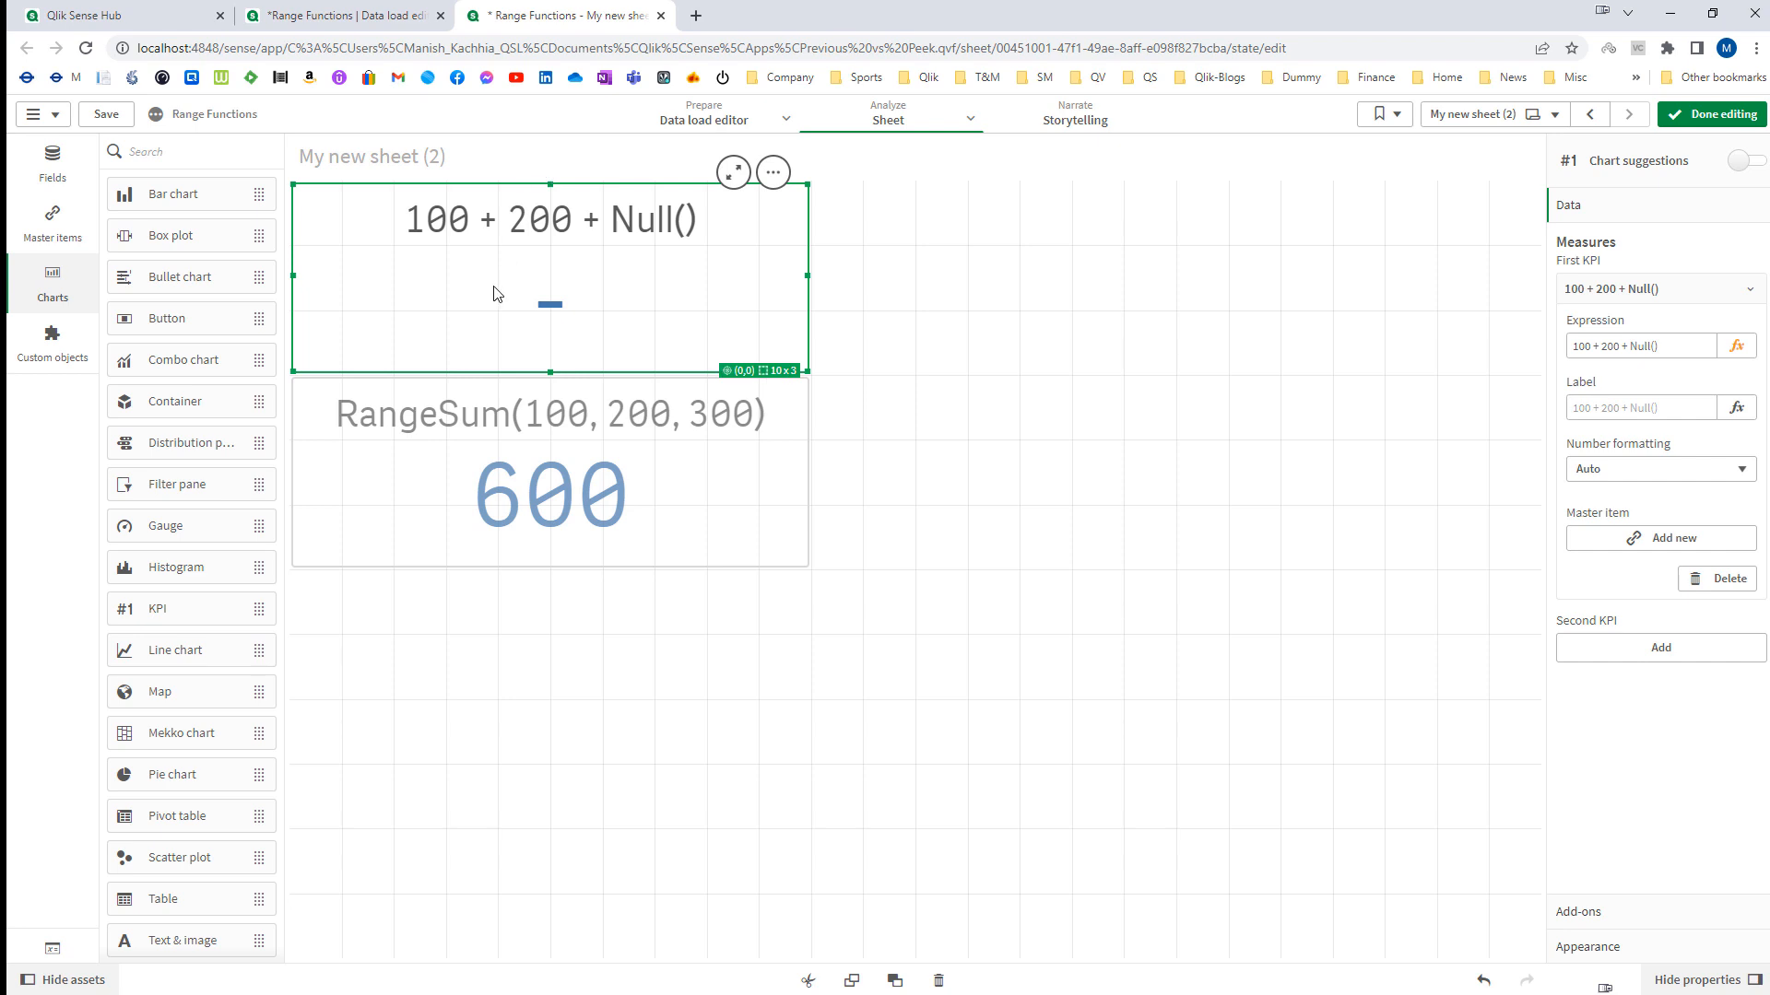
mouse_move(642, 250)
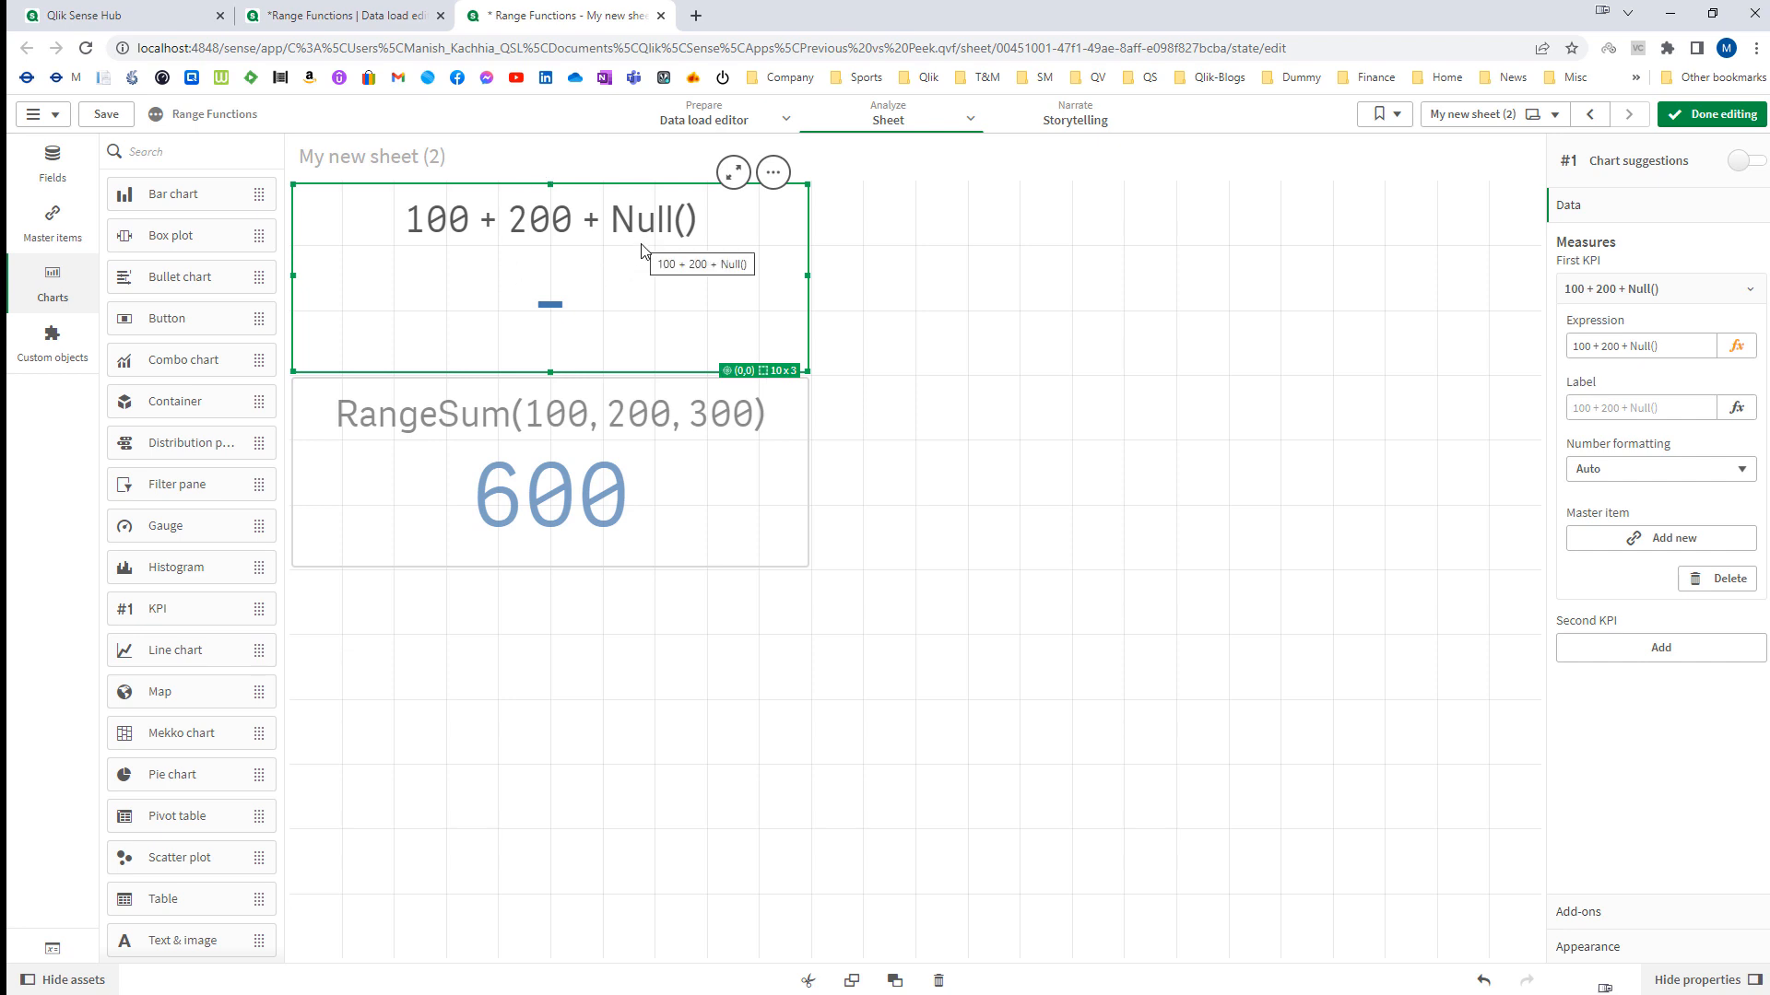
mouse_move(647, 284)
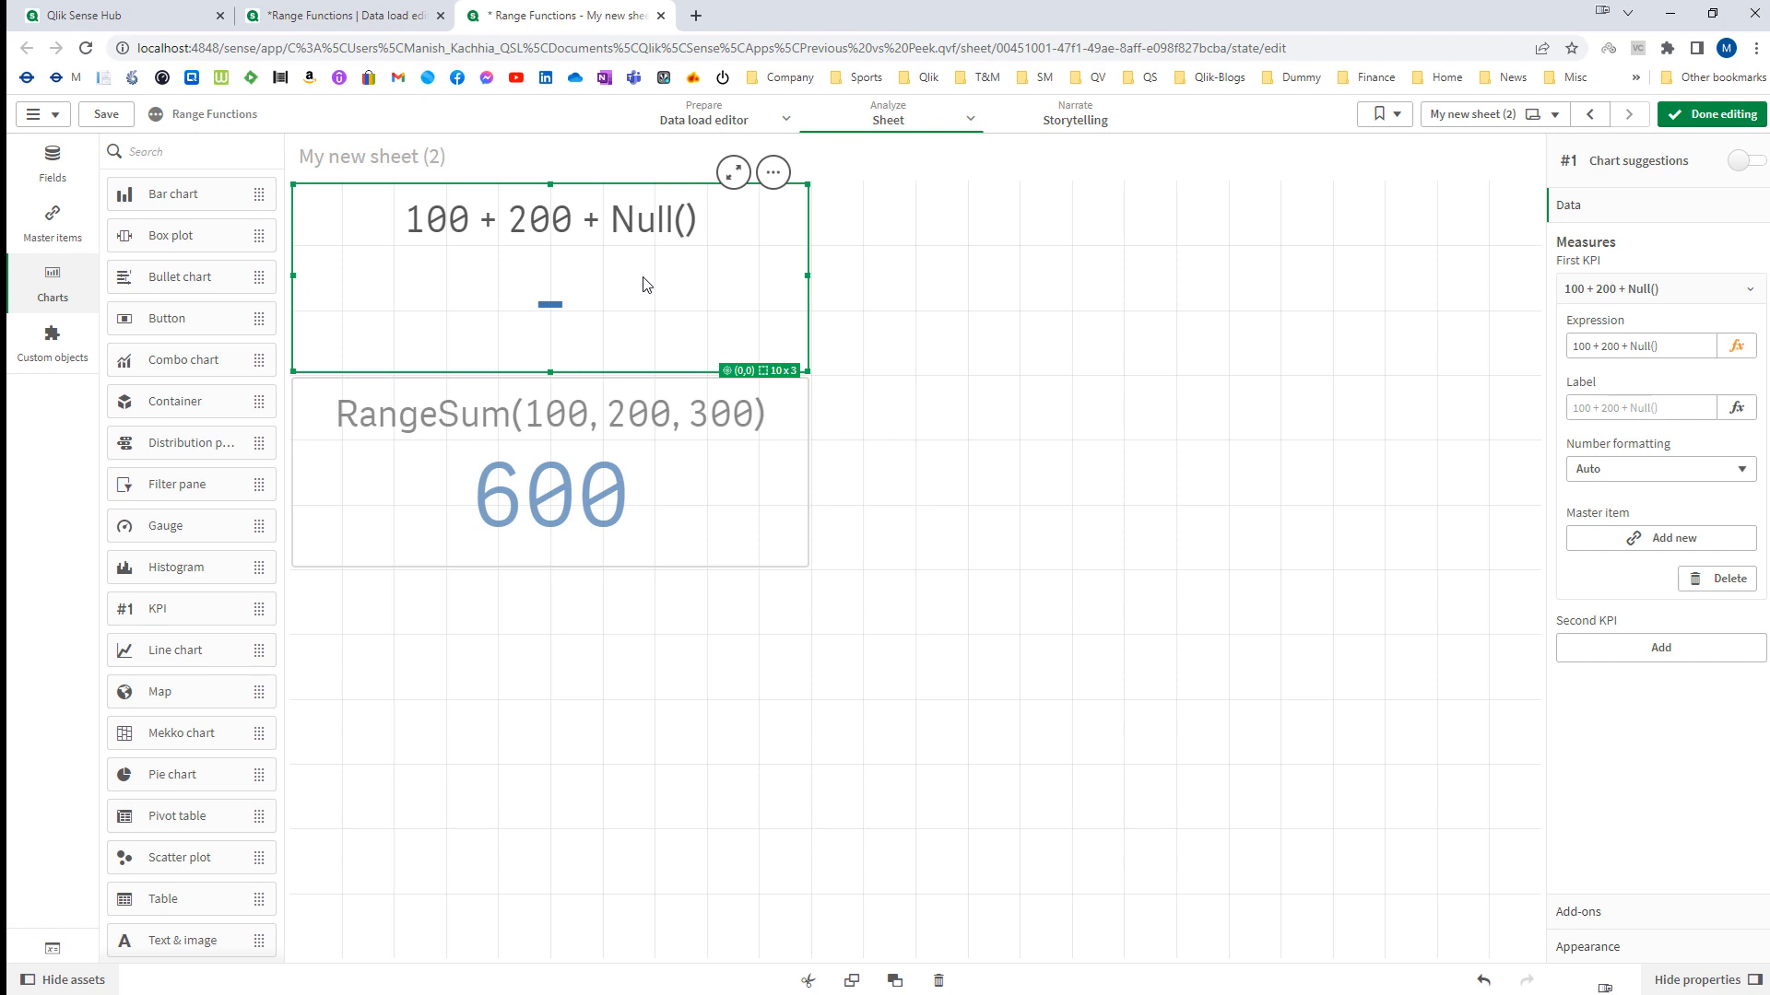
mouse_move(459, 265)
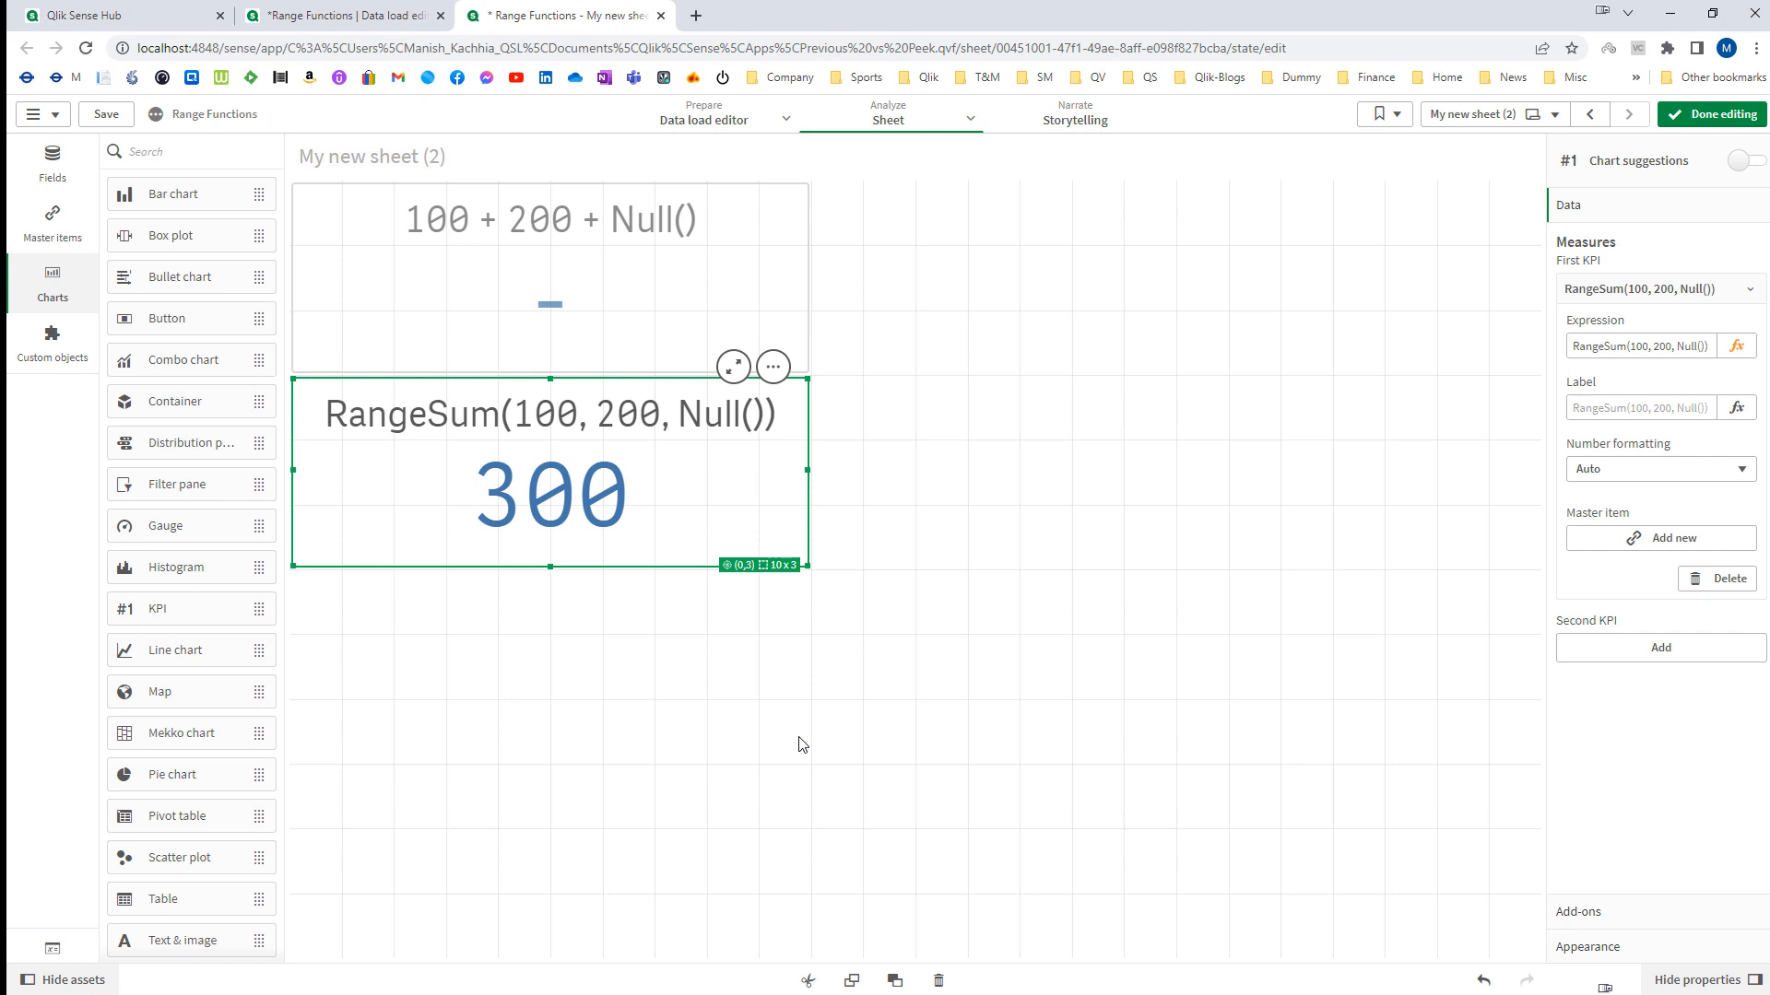
mouse_move(568, 332)
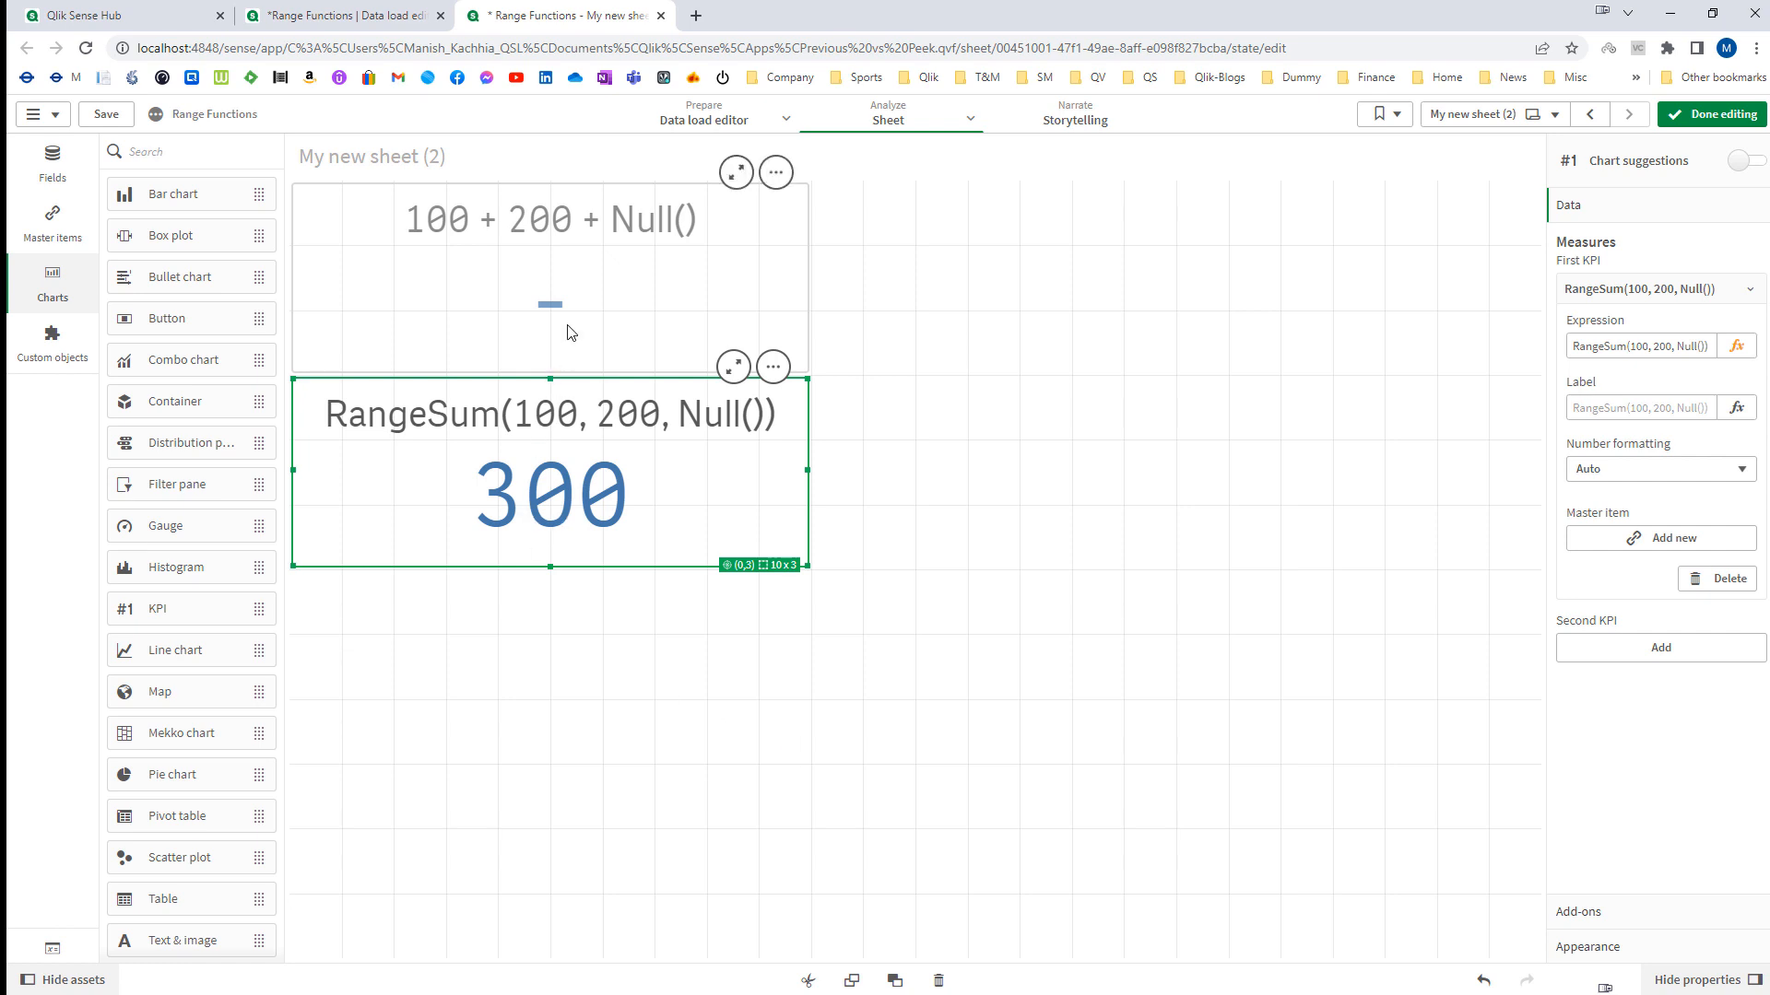
Change the first KPI's measure to 100 + 200 + 'MANISH', which shows a dash.
click(1734, 345)
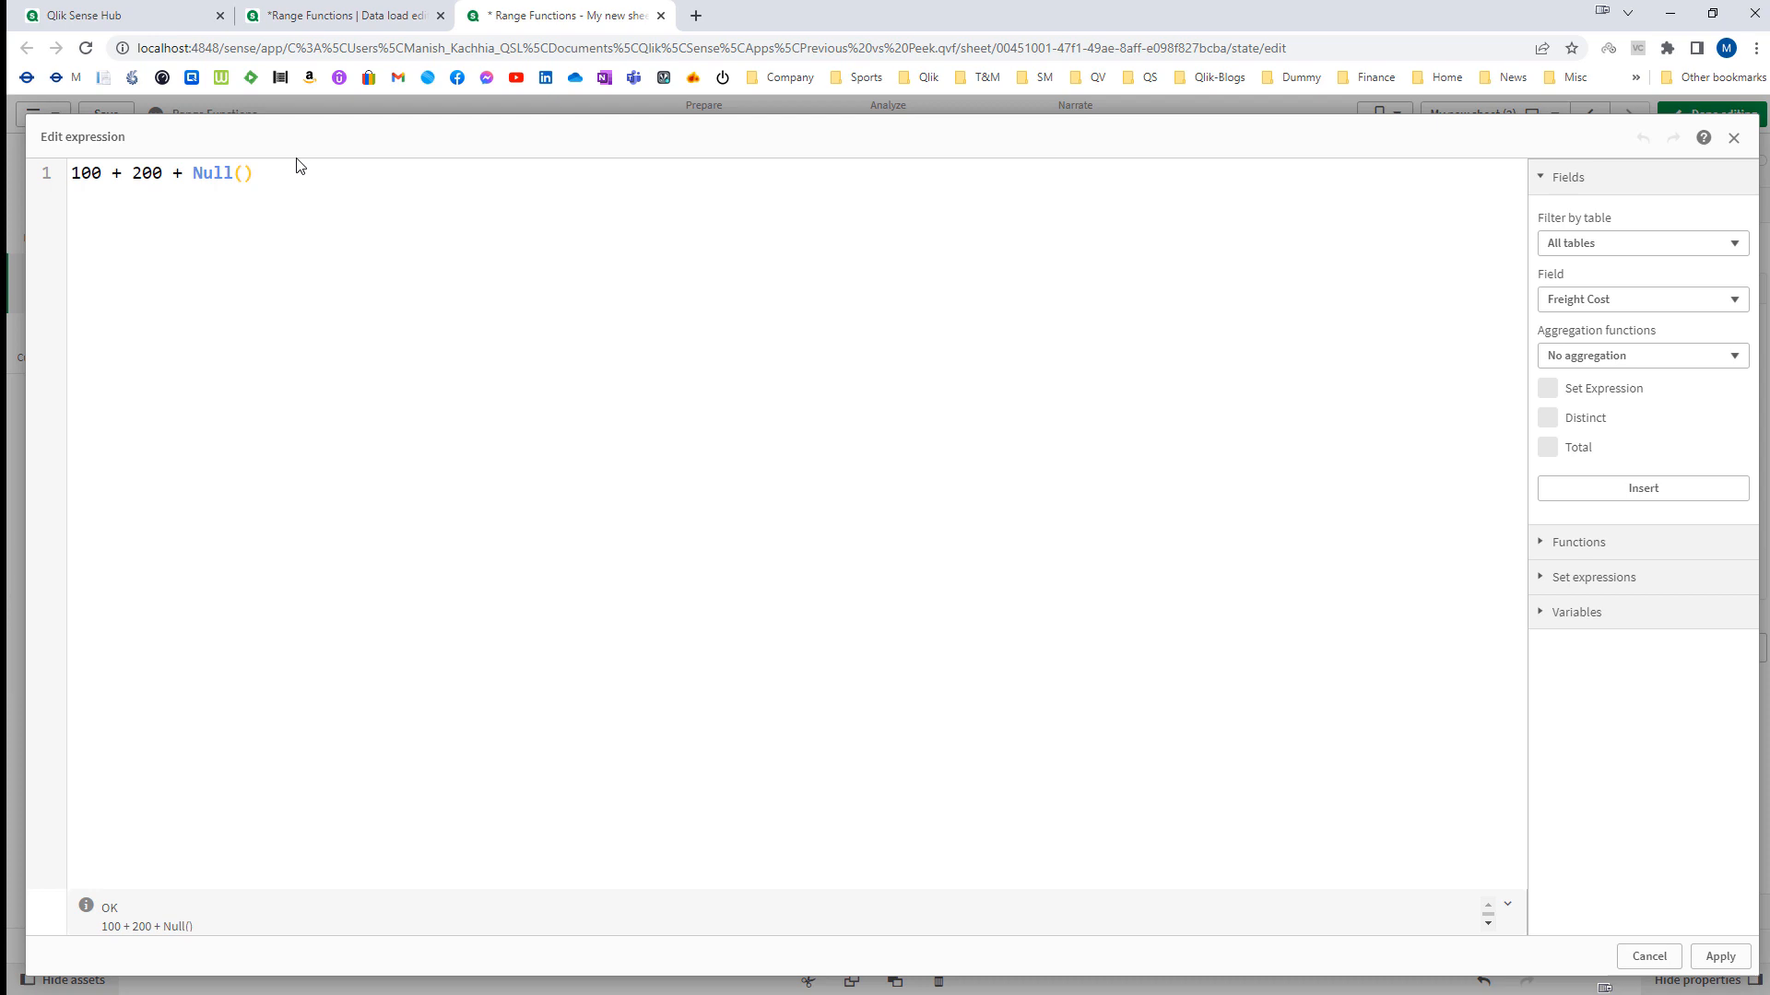
double_click(218, 173)
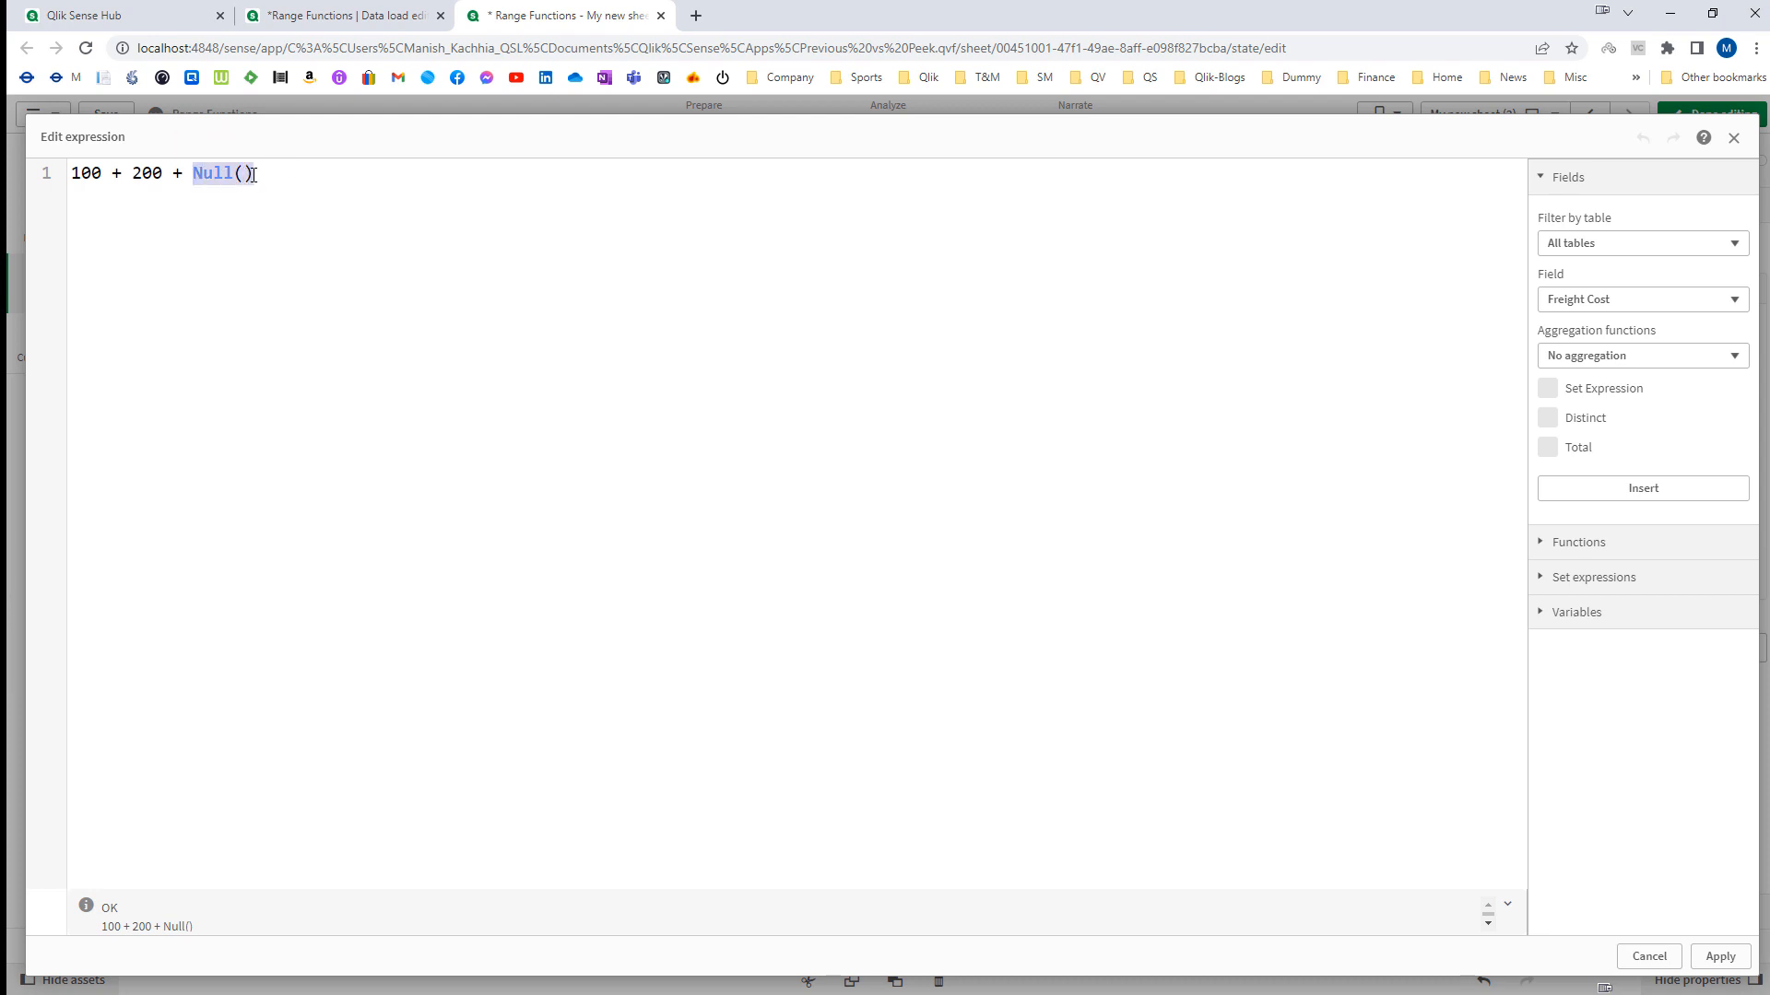
text('MANISH')
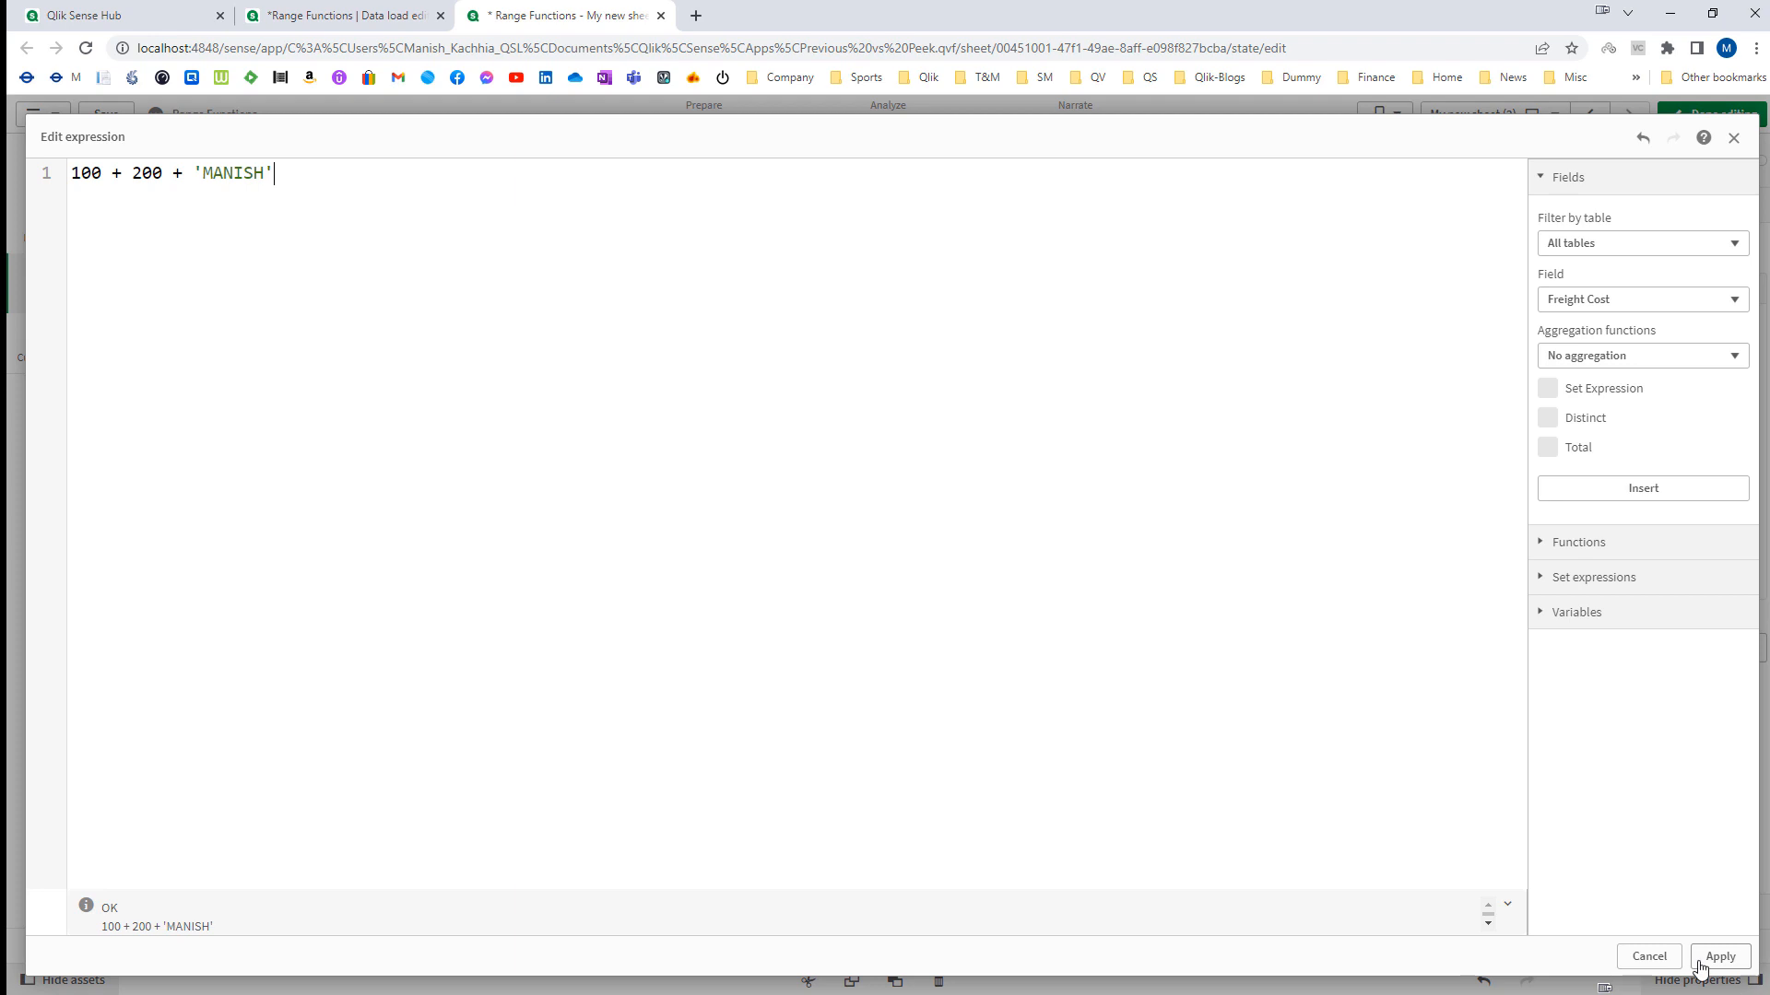
click(1718, 956)
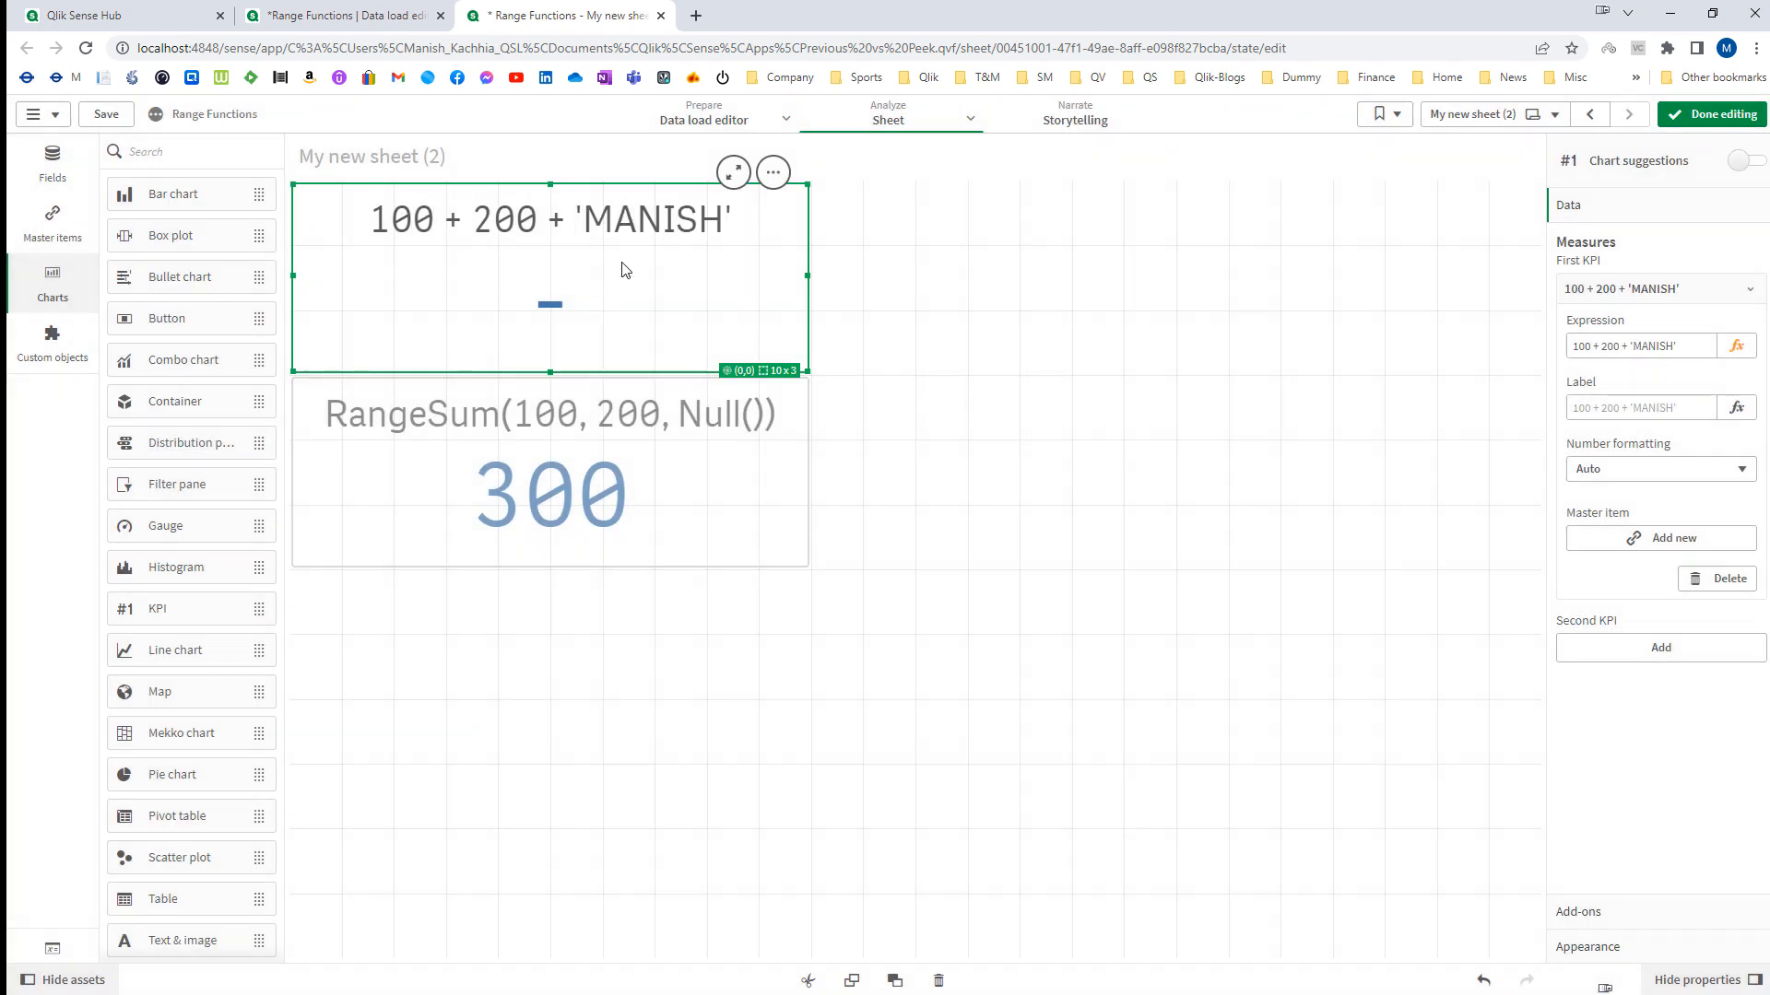
mouse_move(411, 232)
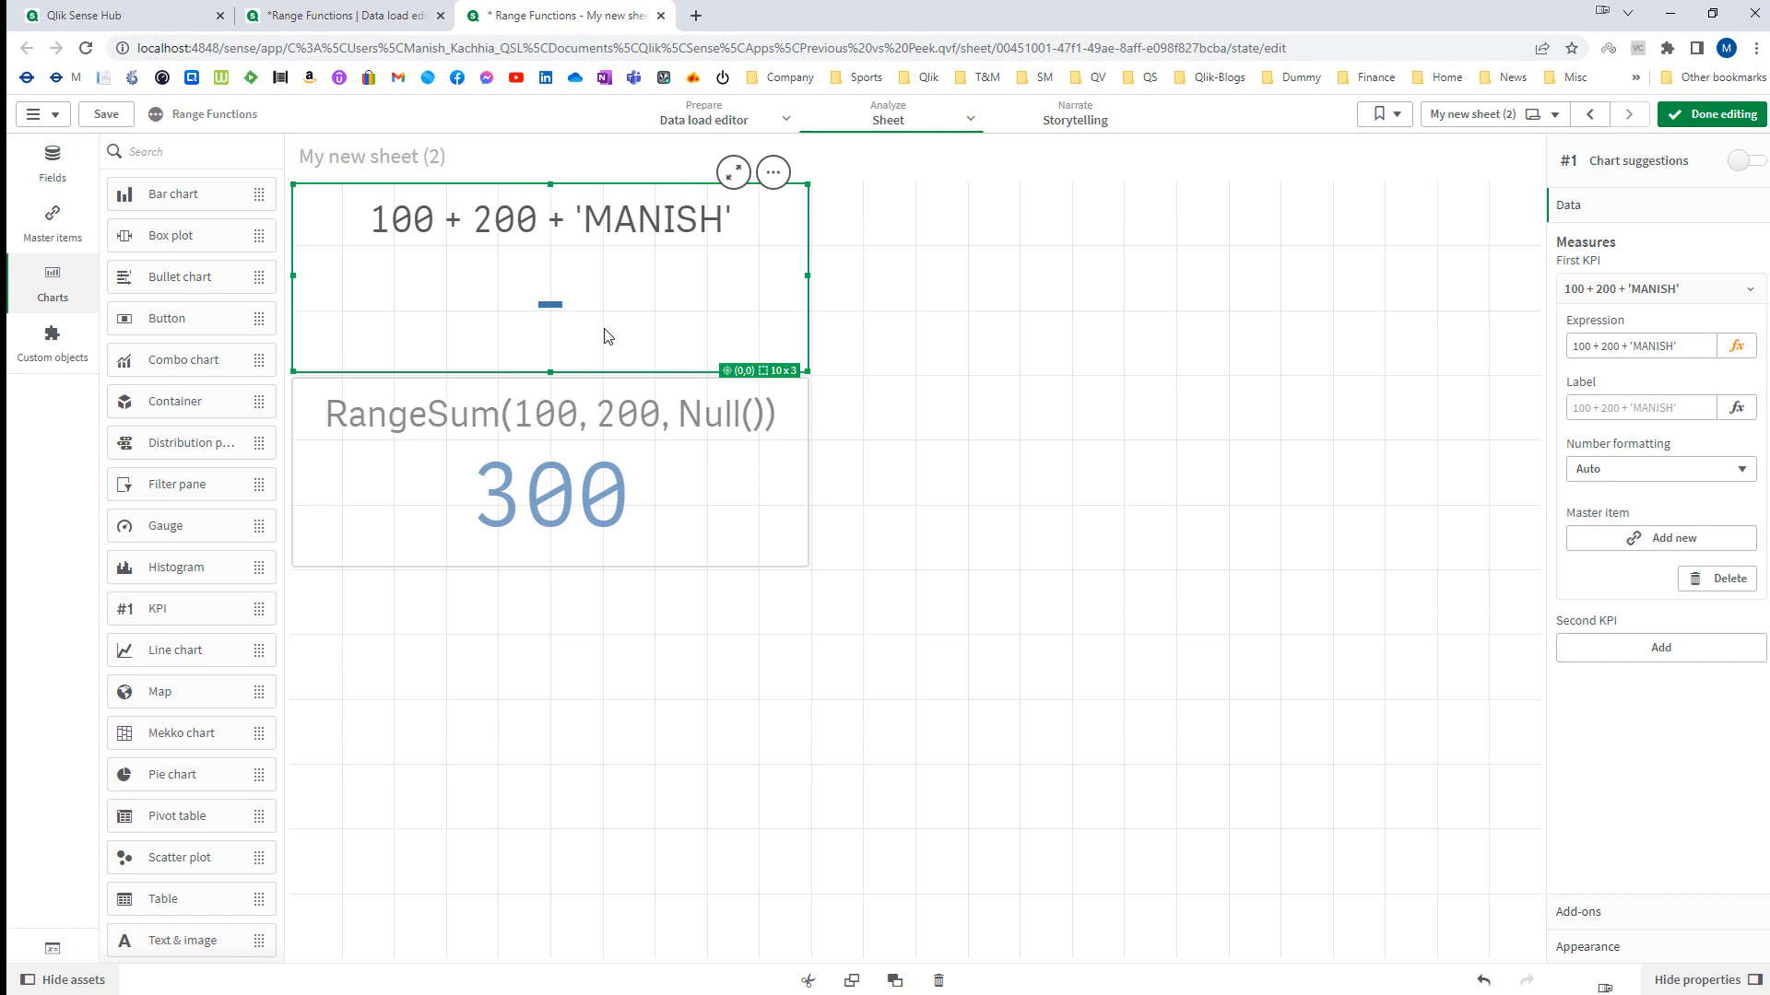
Change the RangeSum KPI's Null() argument to the text 'Manish', still giving 300.
click(549, 473)
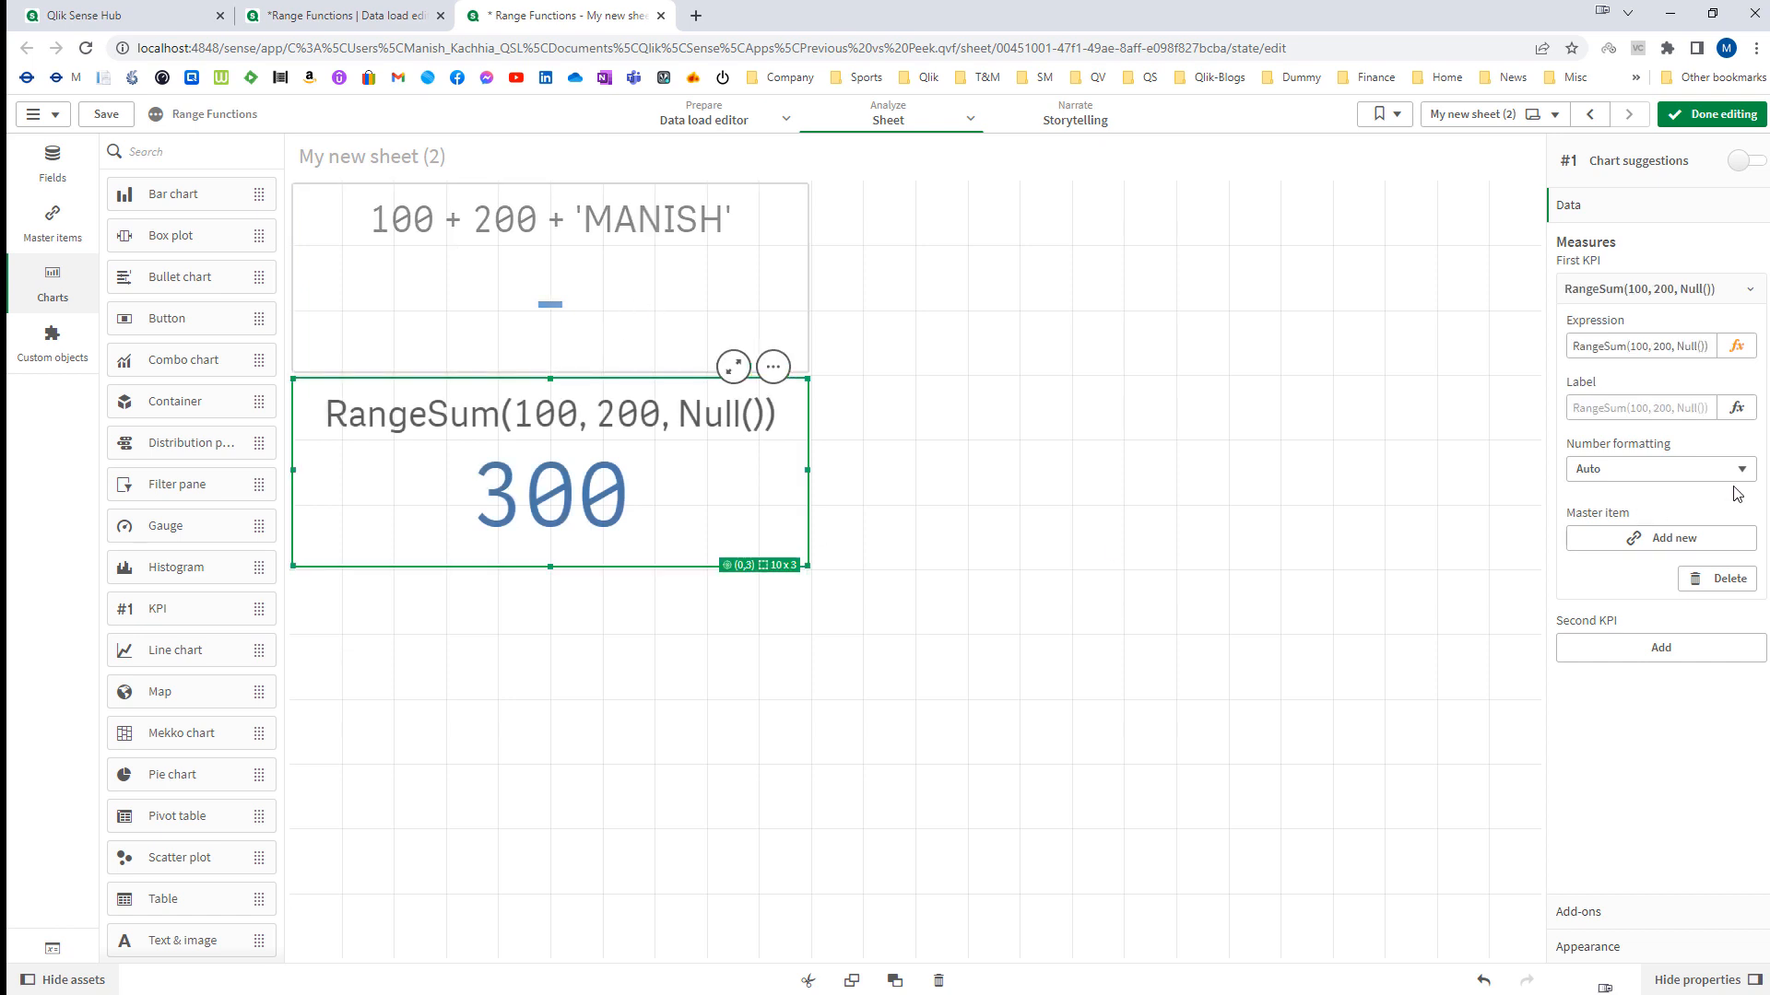
click(1739, 345)
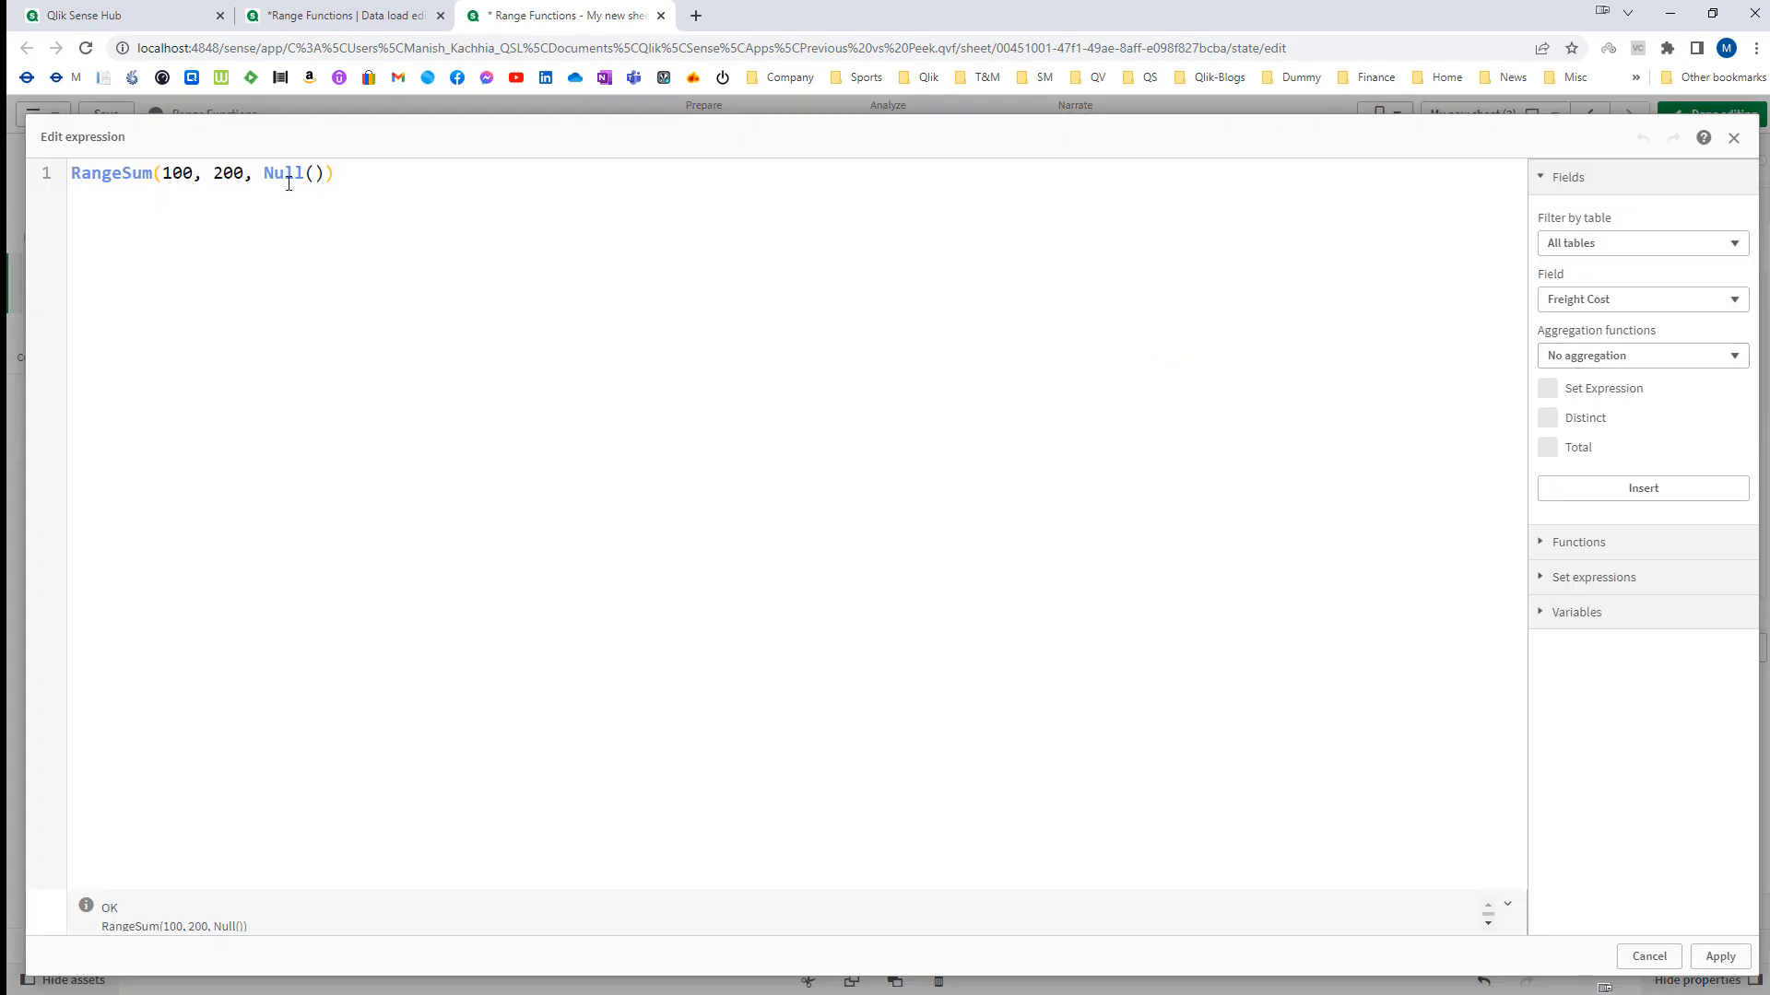
click(278, 173)
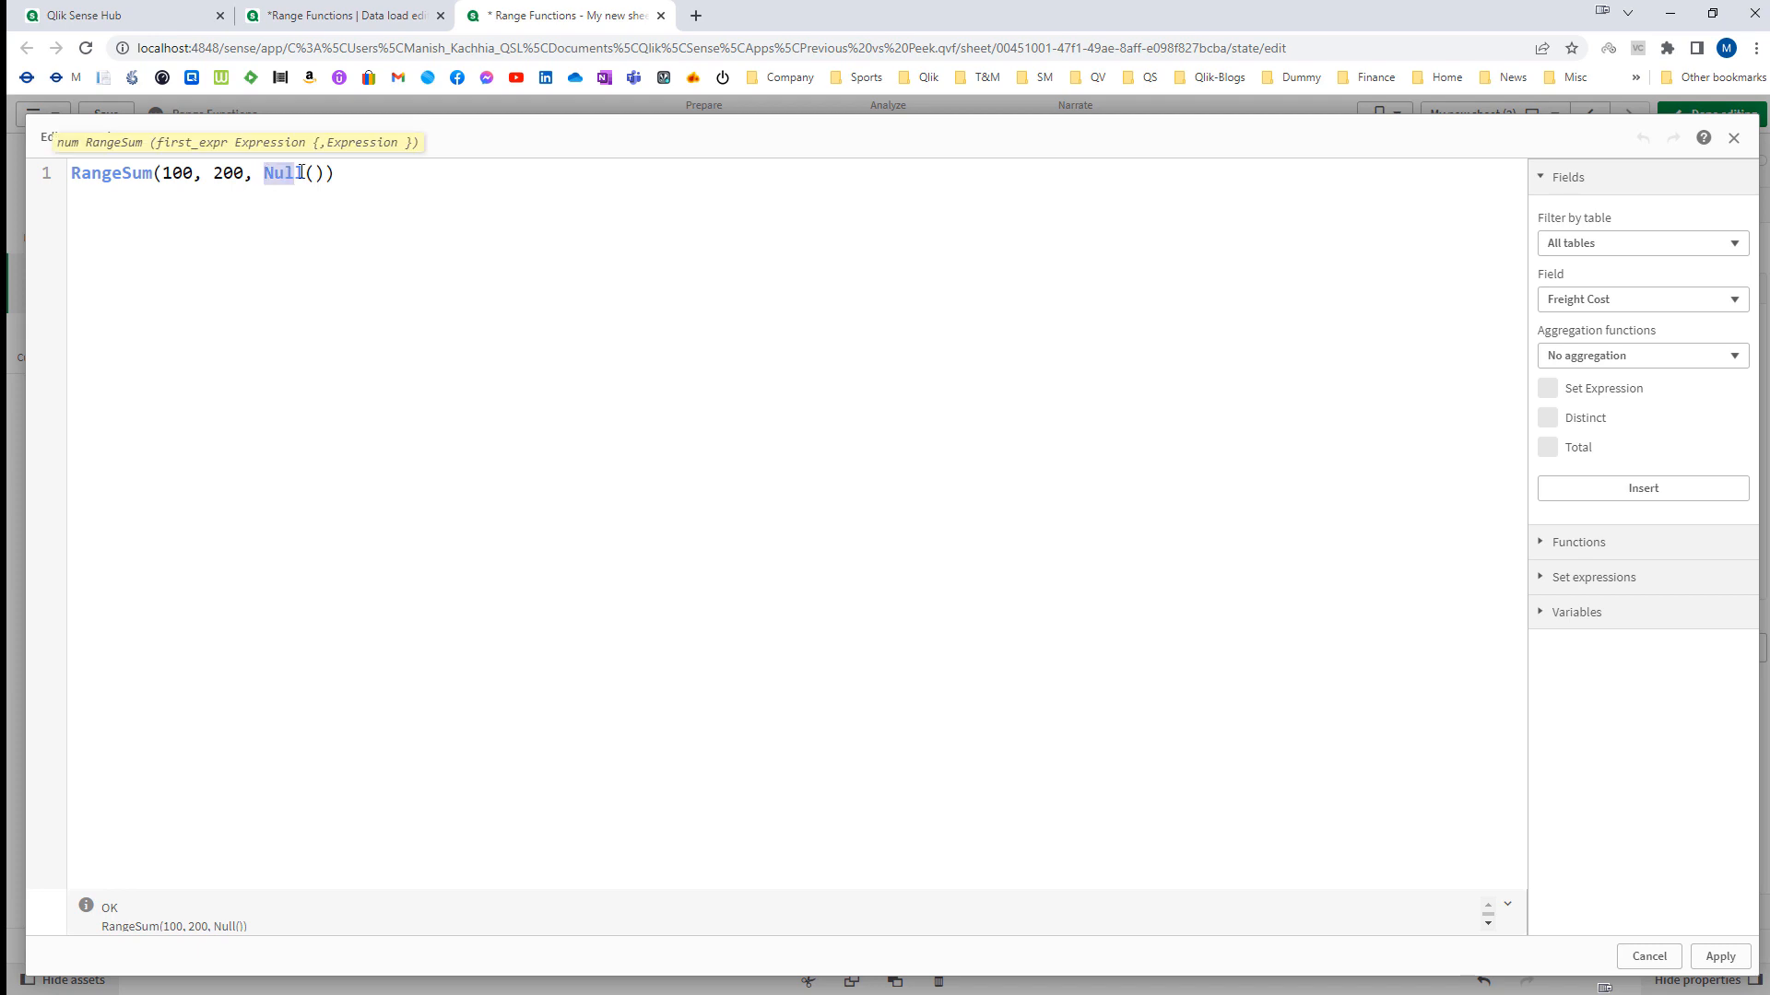
text('Manish)
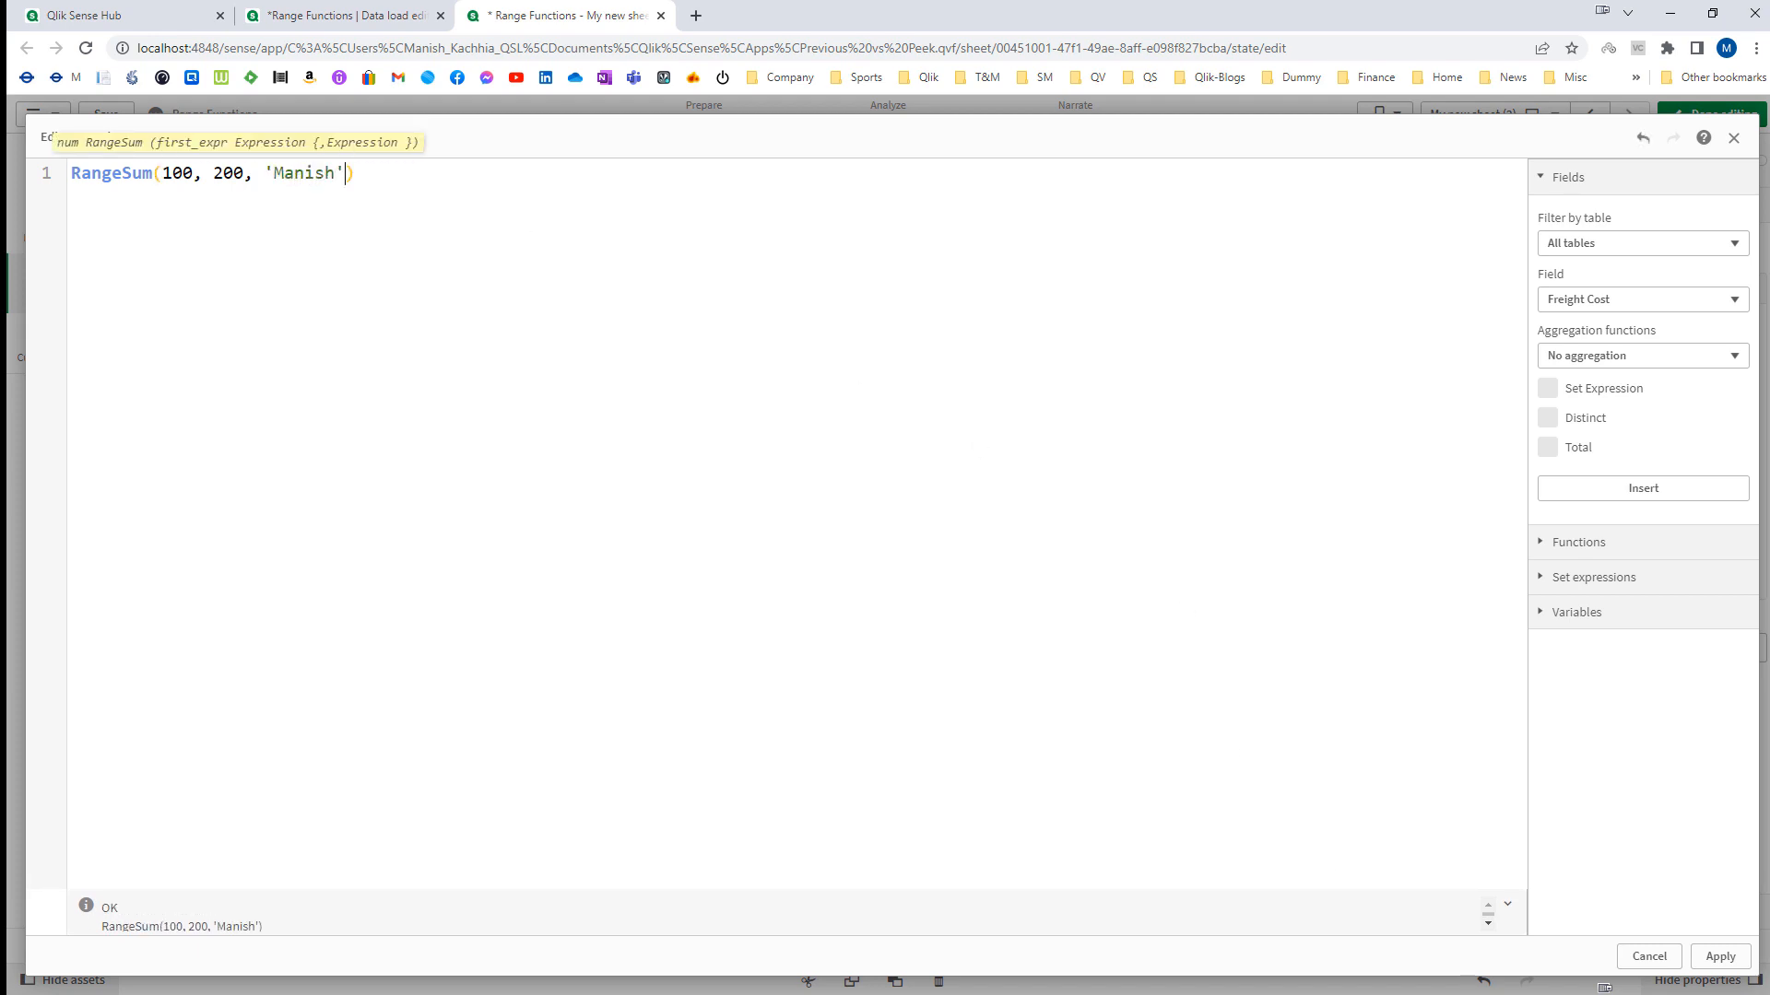
click(1718, 957)
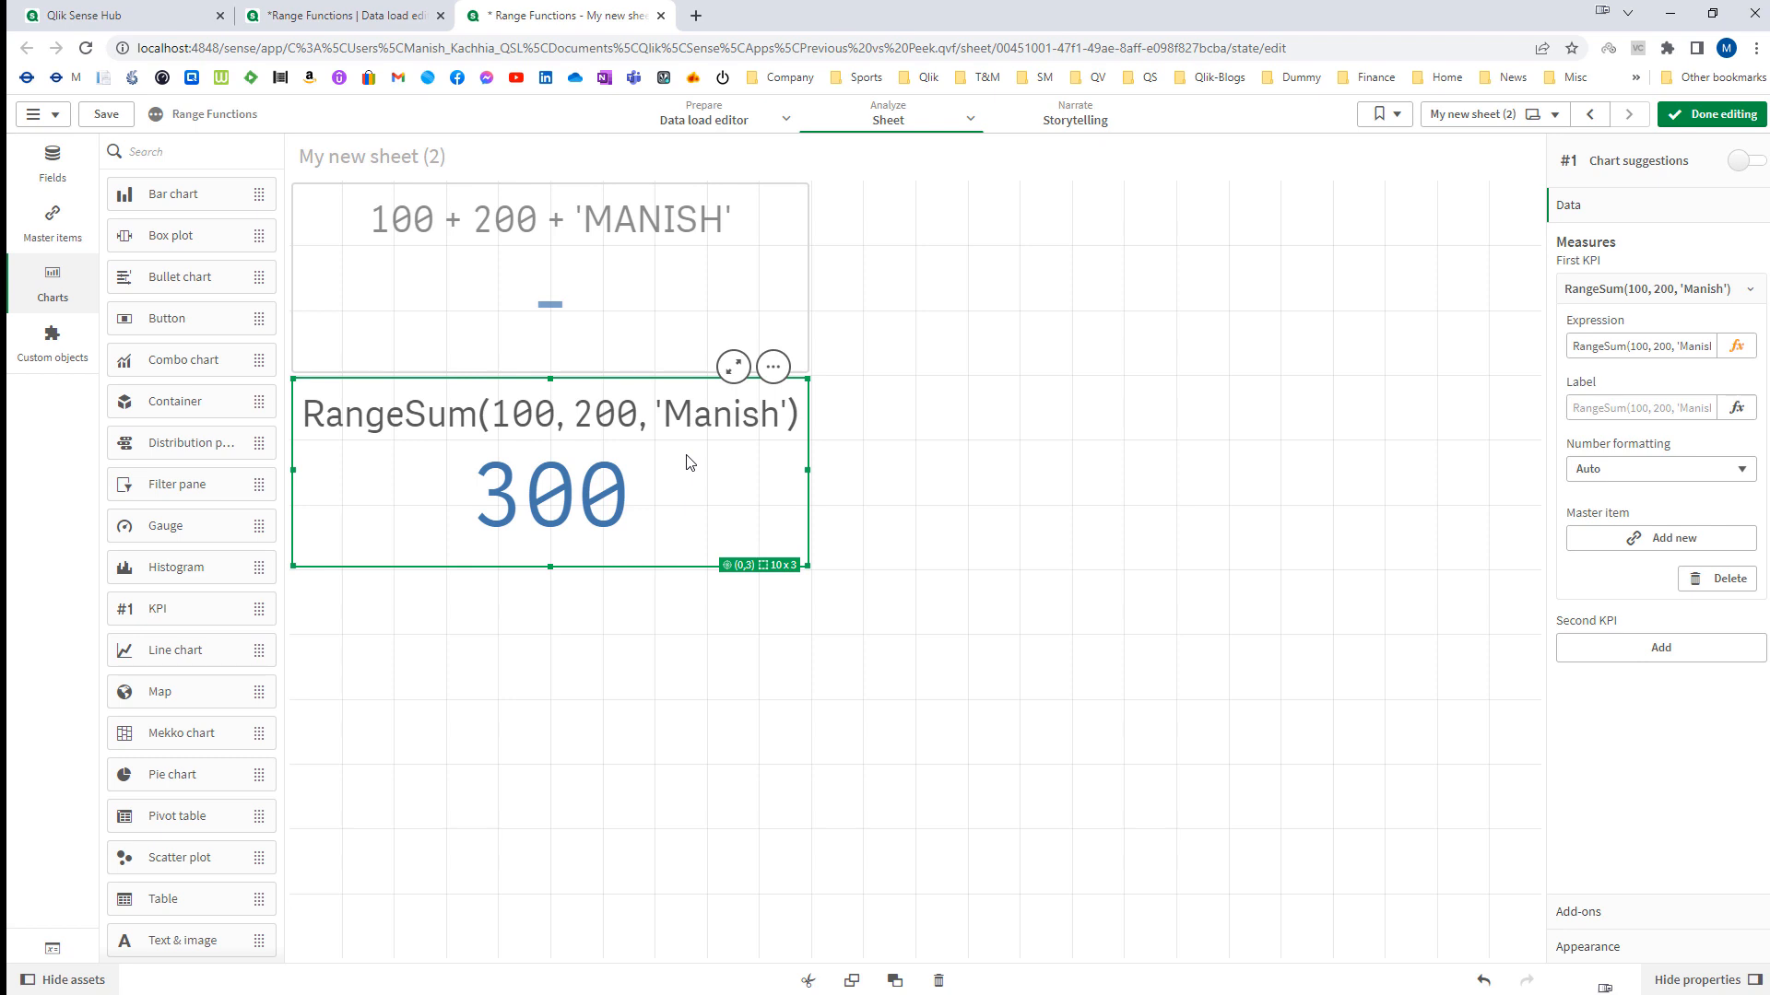
mouse_move(706, 494)
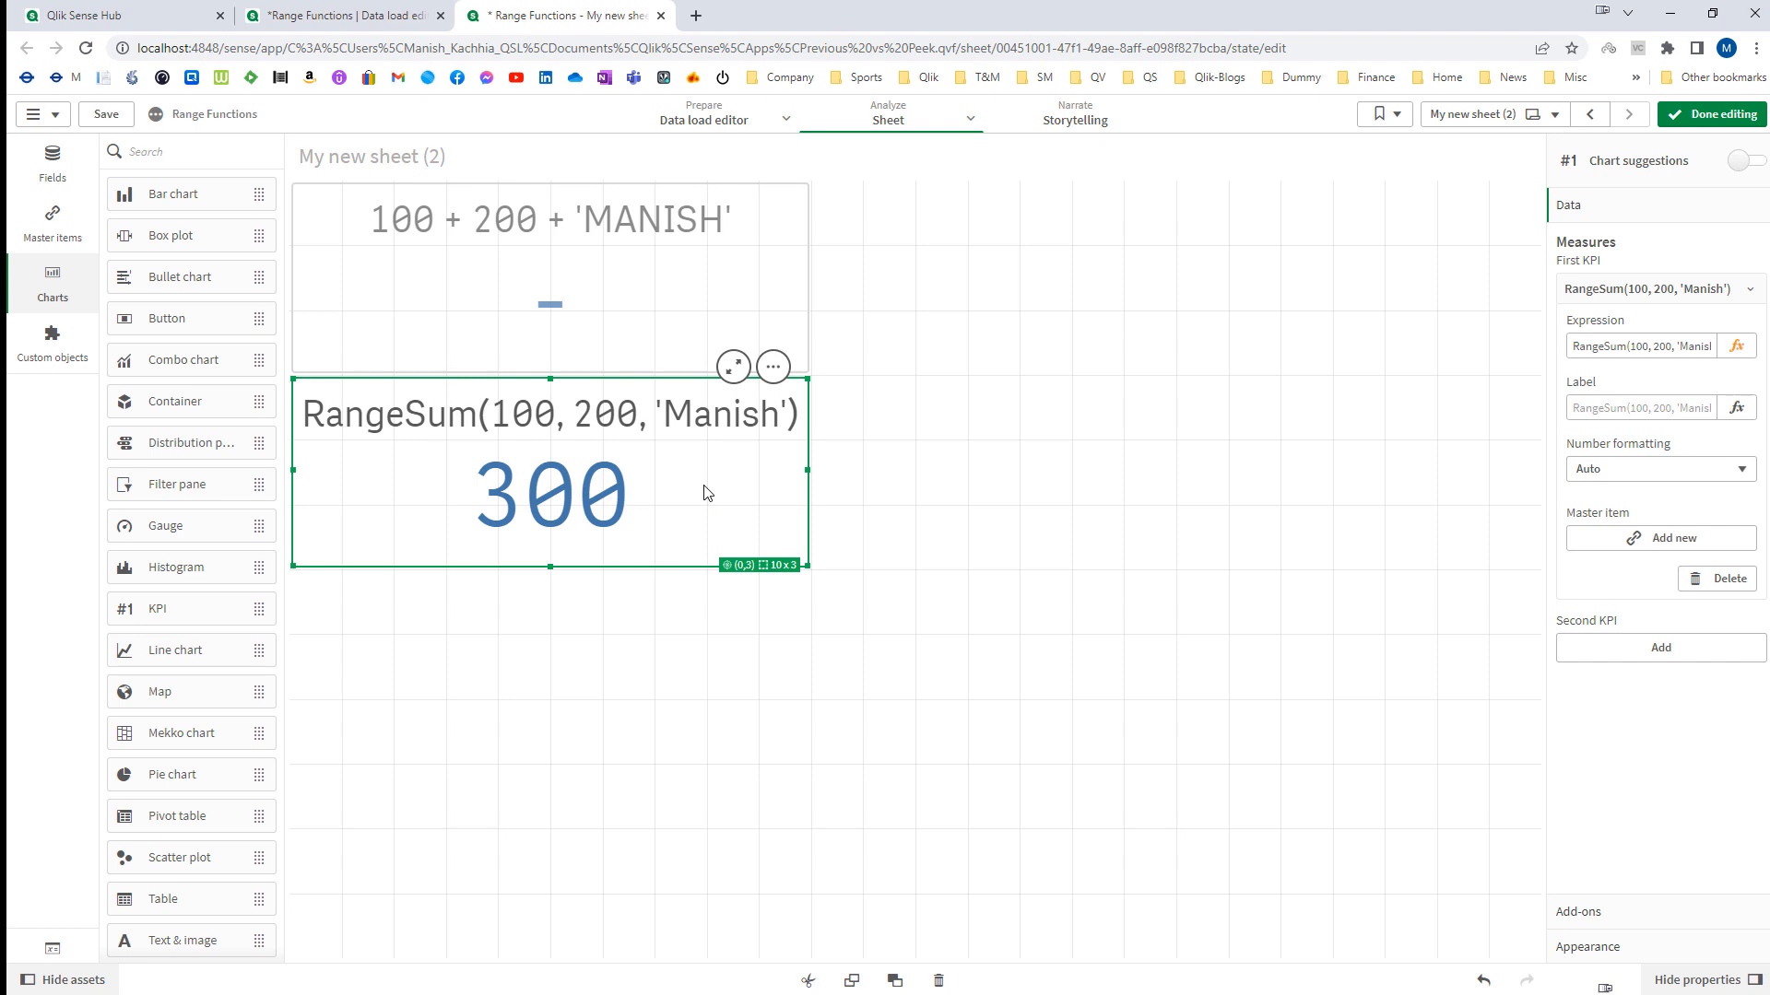
mouse_move(660, 394)
text(-)
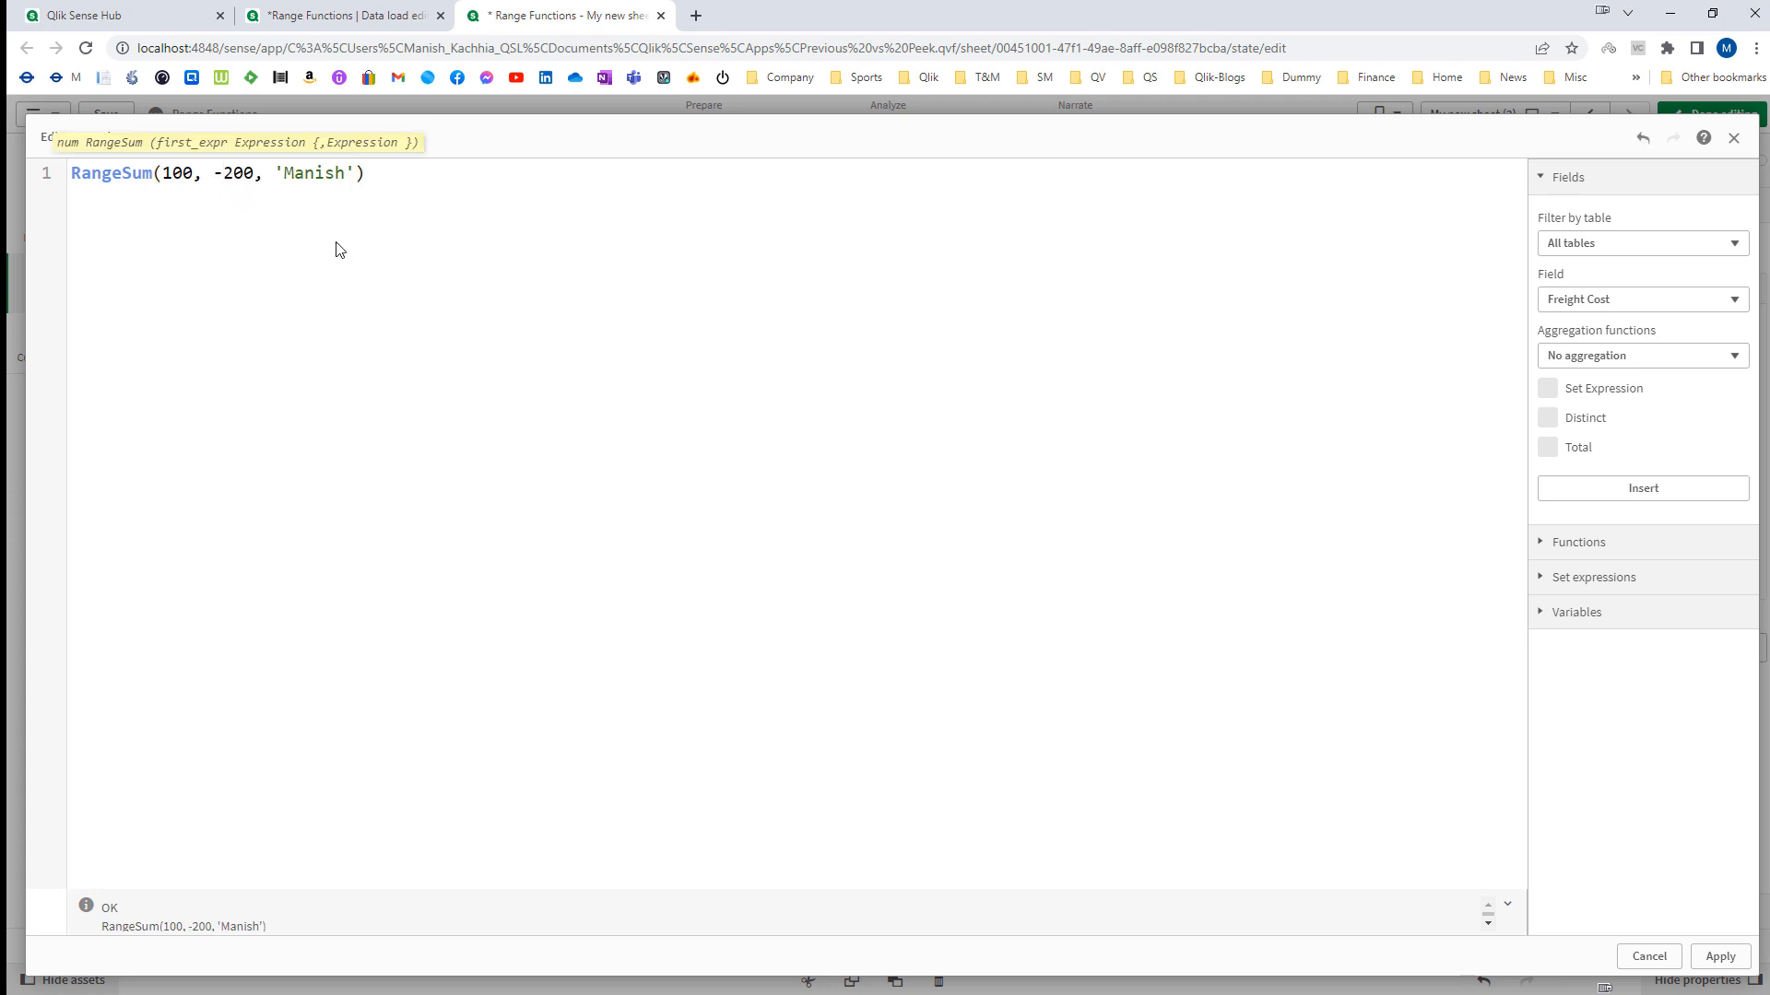
Replace the RangeSum KPI's text argument with 4000, making it RangeSum(100, -200, 4000).
double_click(316, 173)
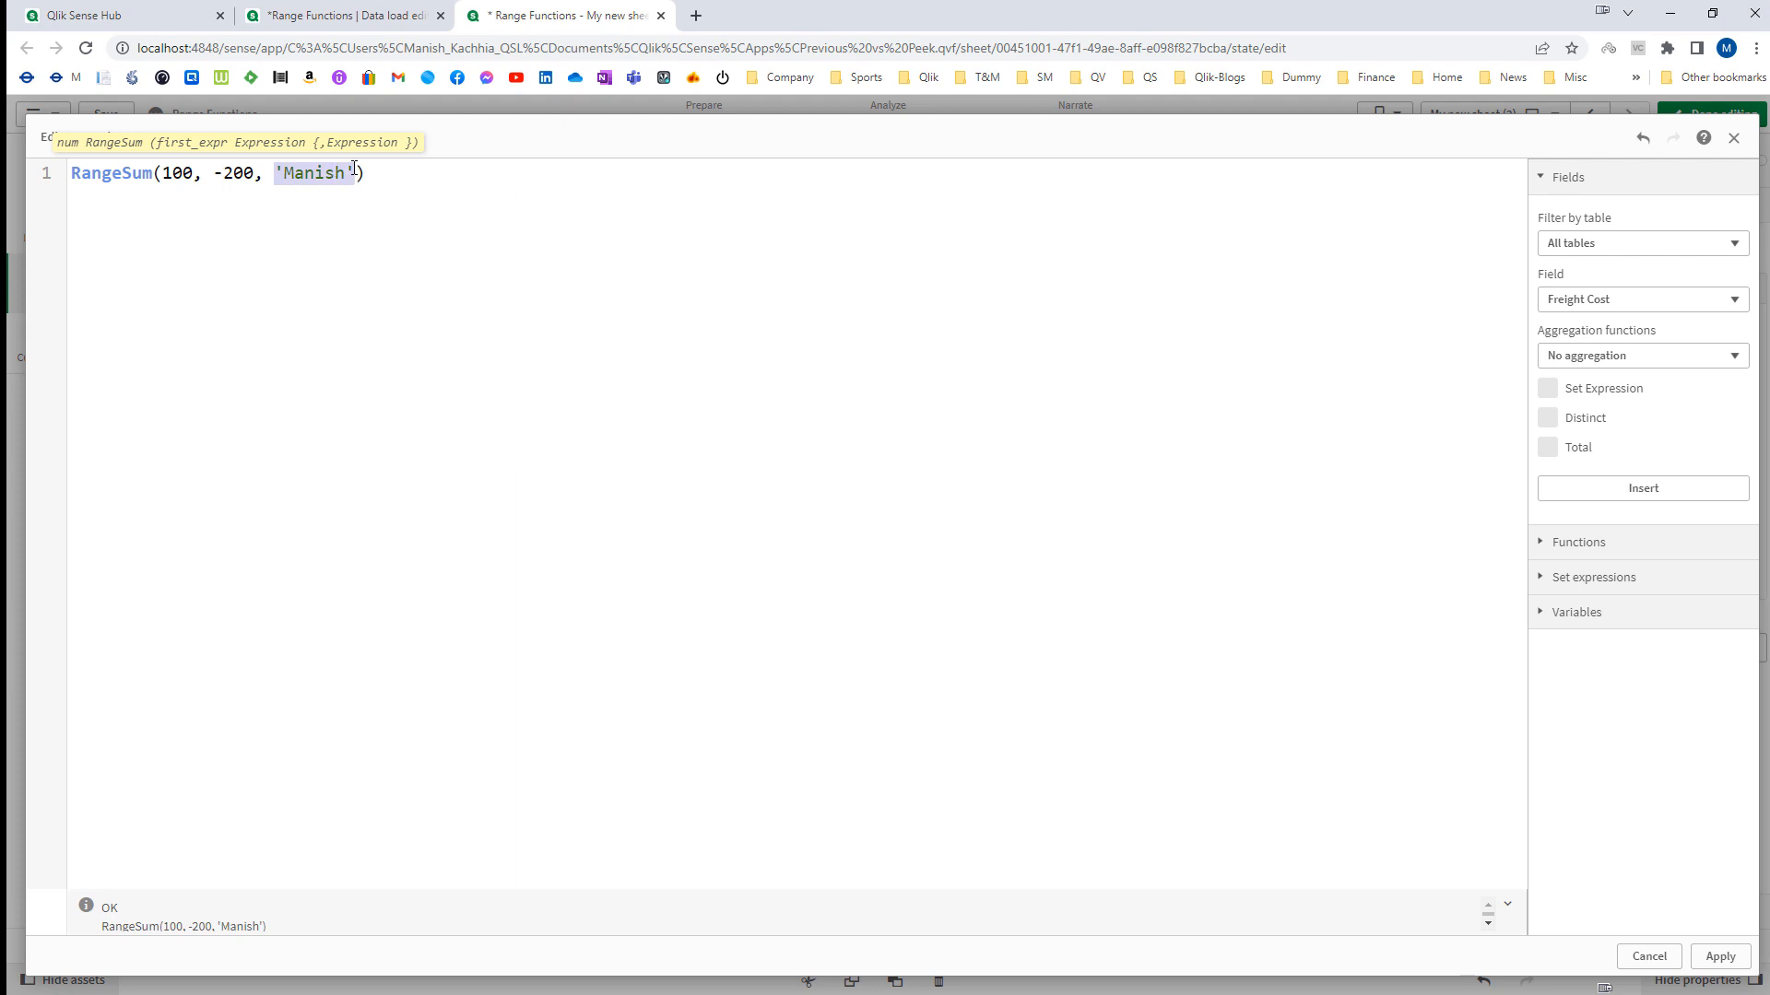
text(4000)
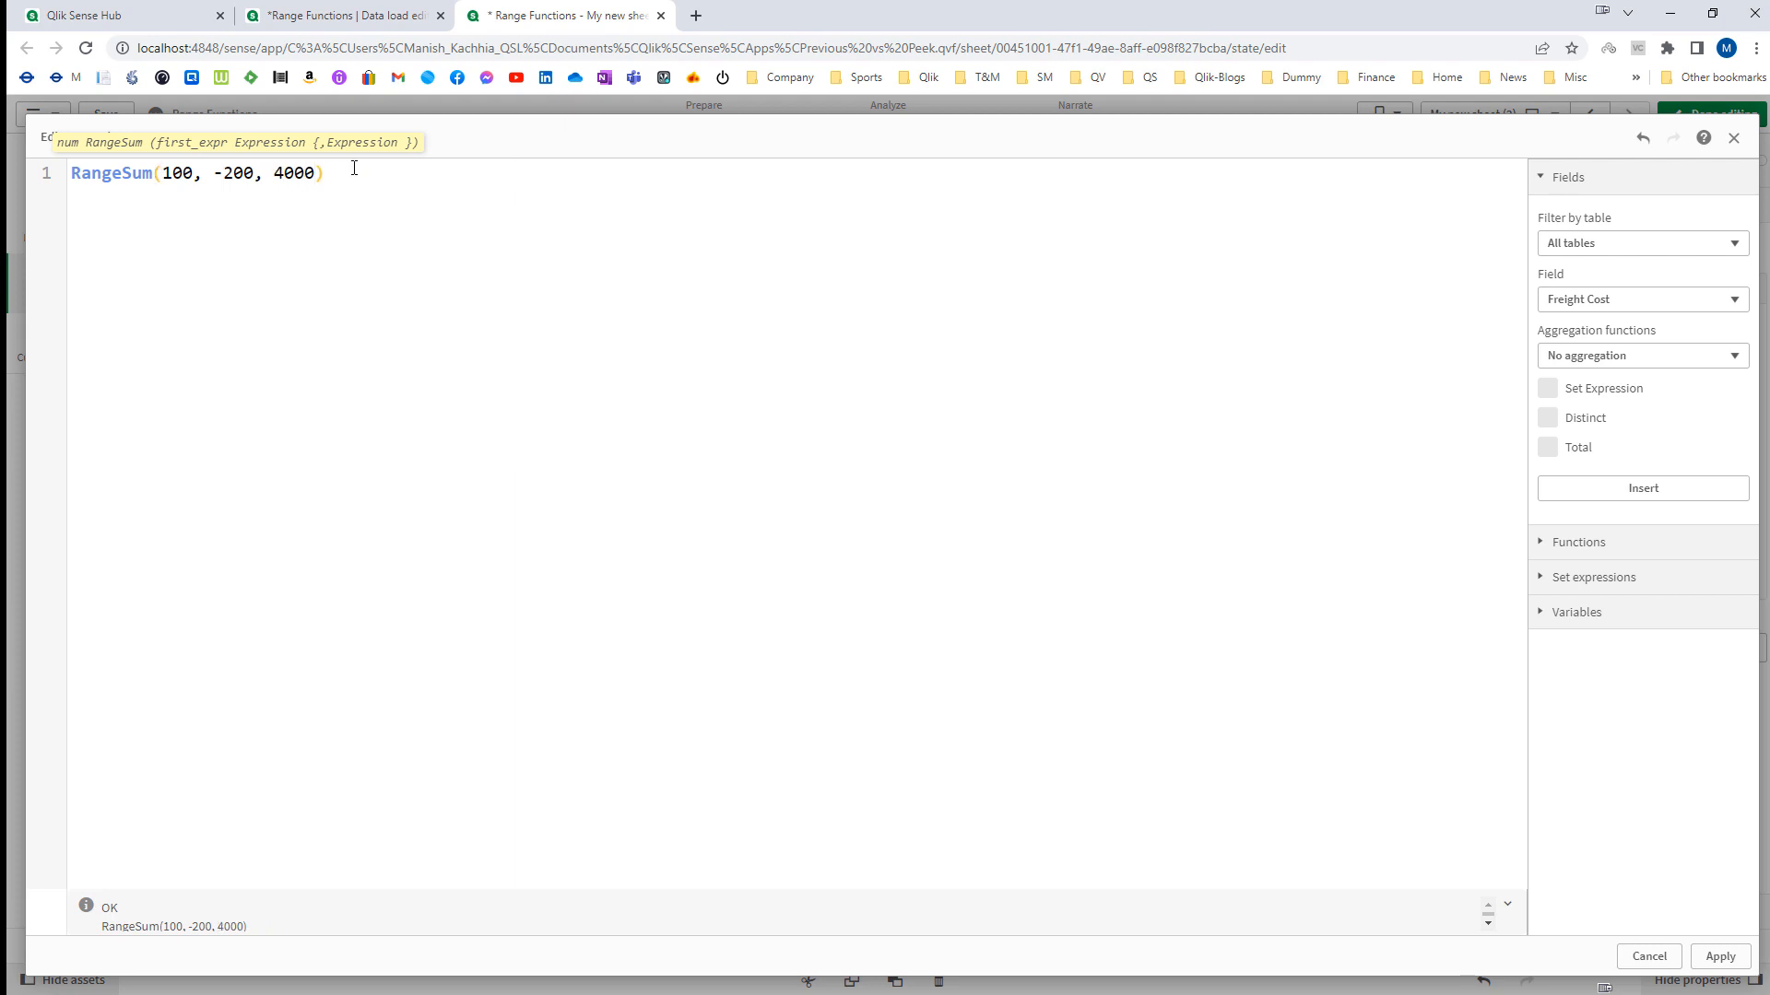
key(Backspace)
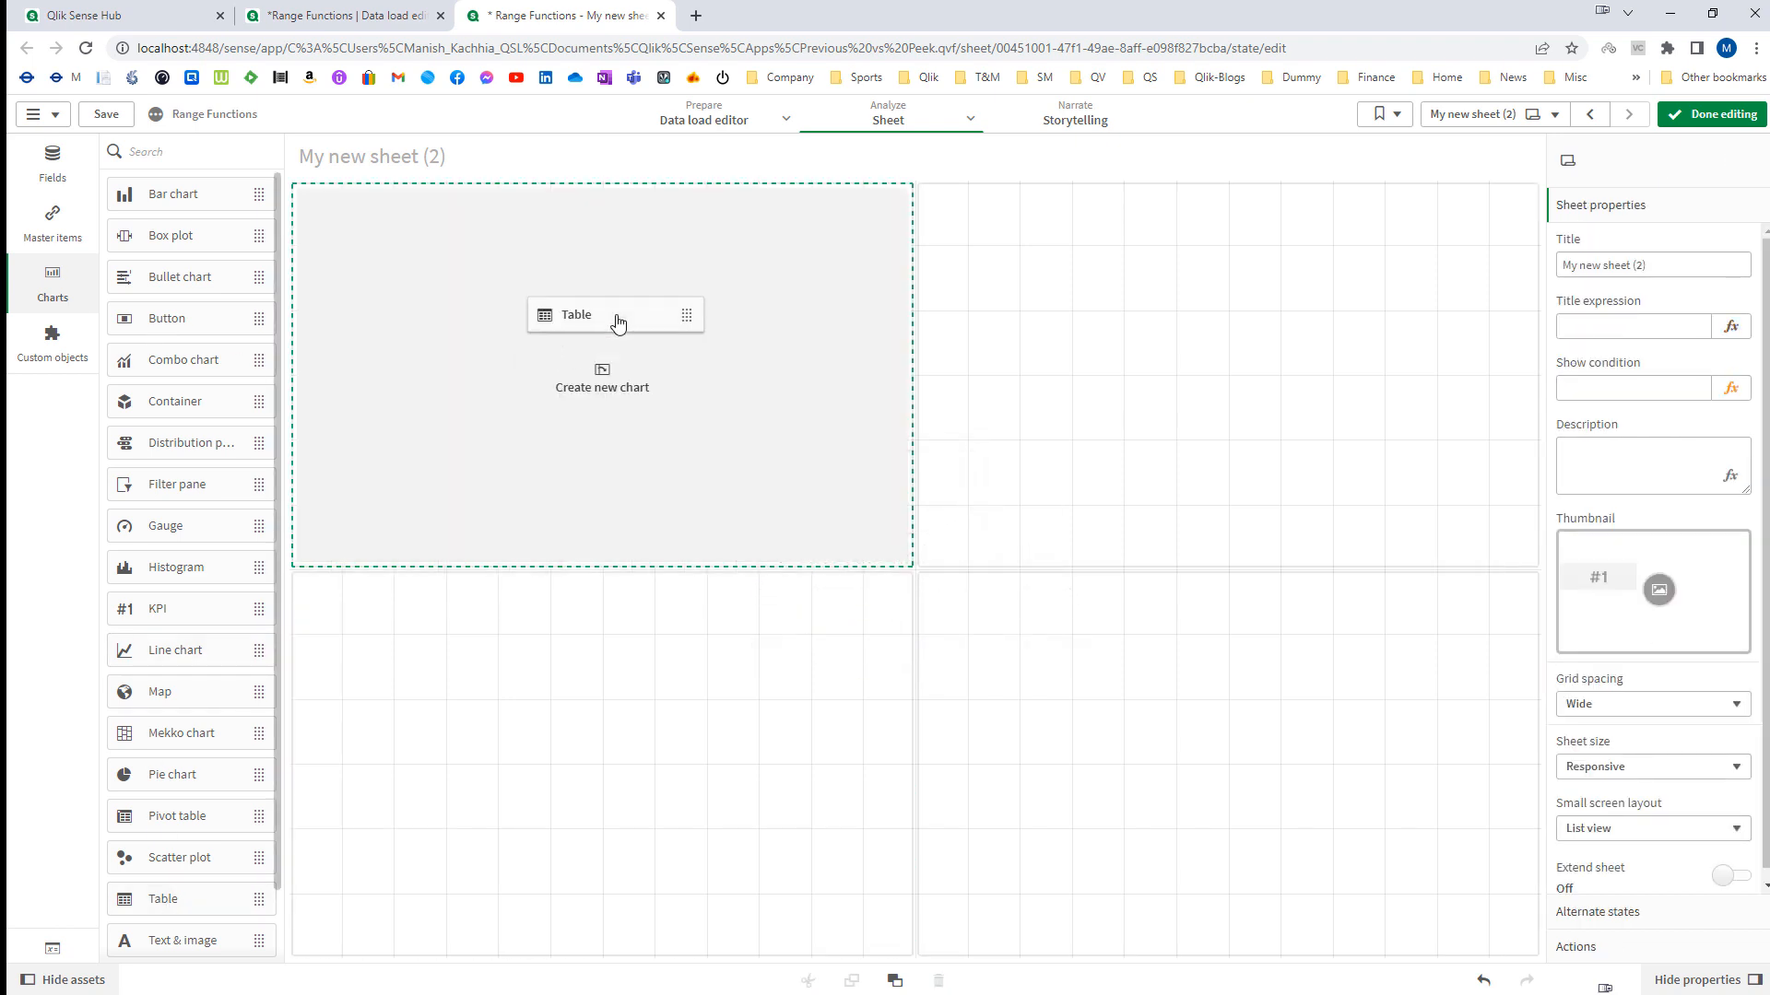
Add a cost table with a [Manufacturing Cost] + [Freight Cost] + Tax measure column and enlarge it.
click(575, 314)
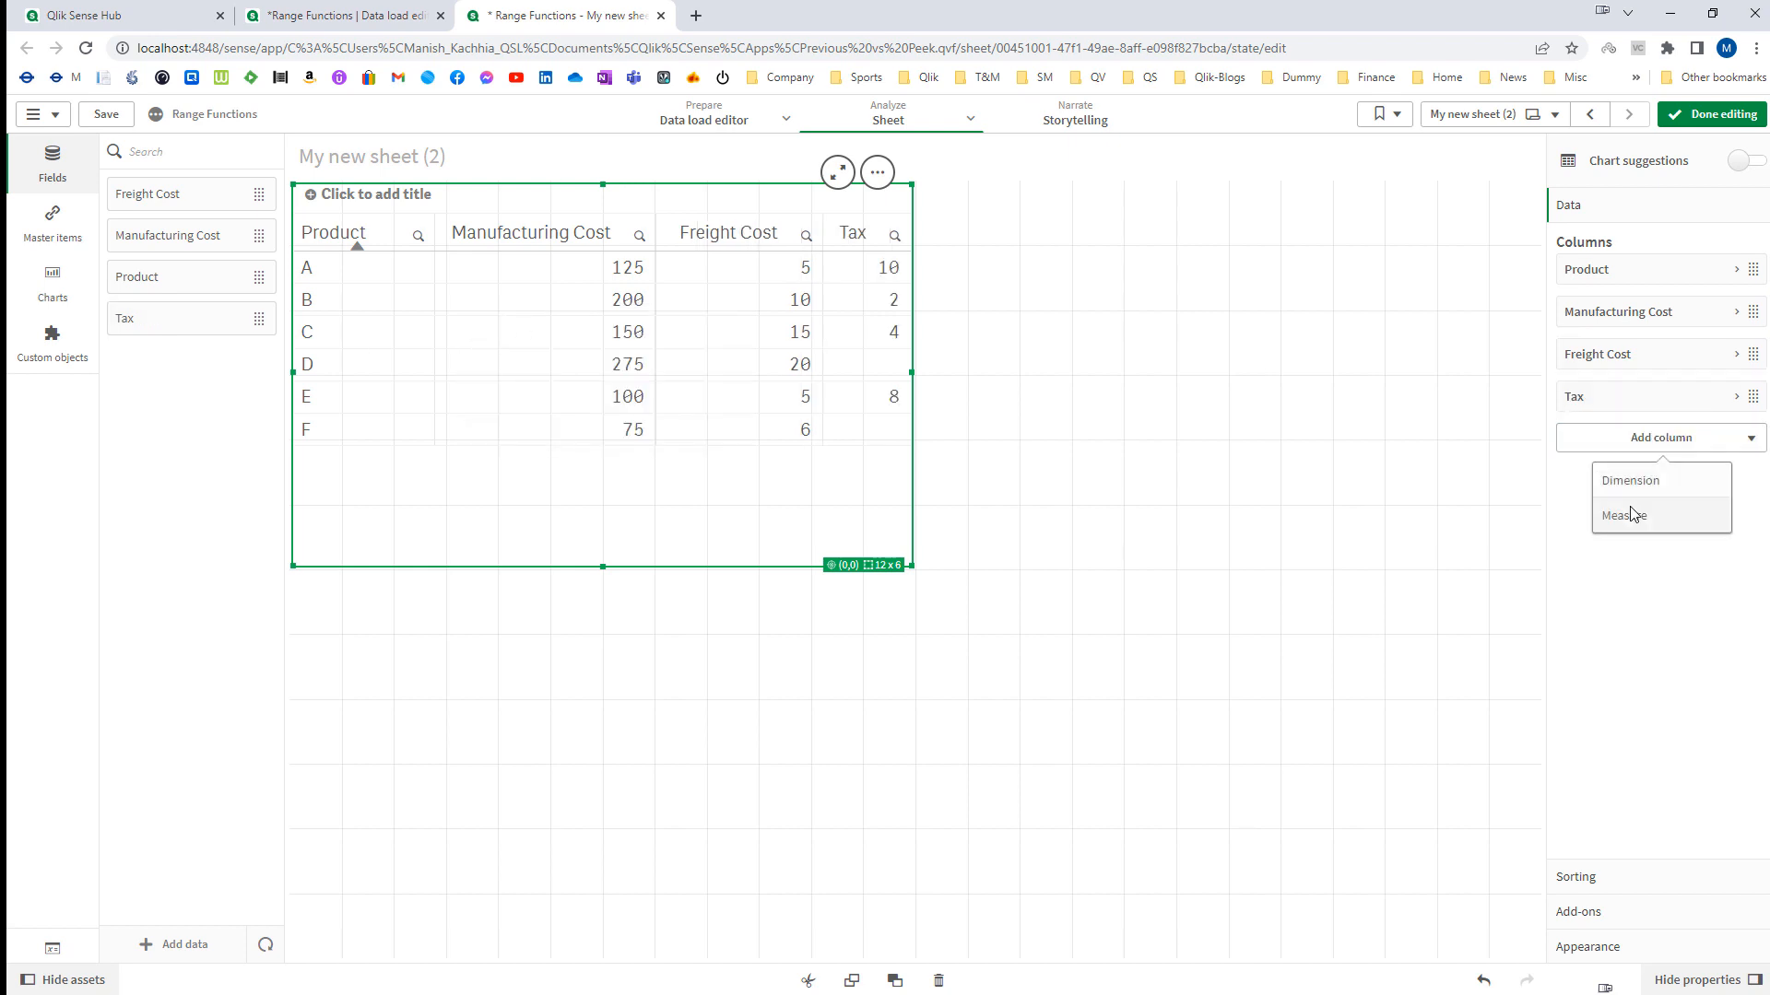
click(1624, 515)
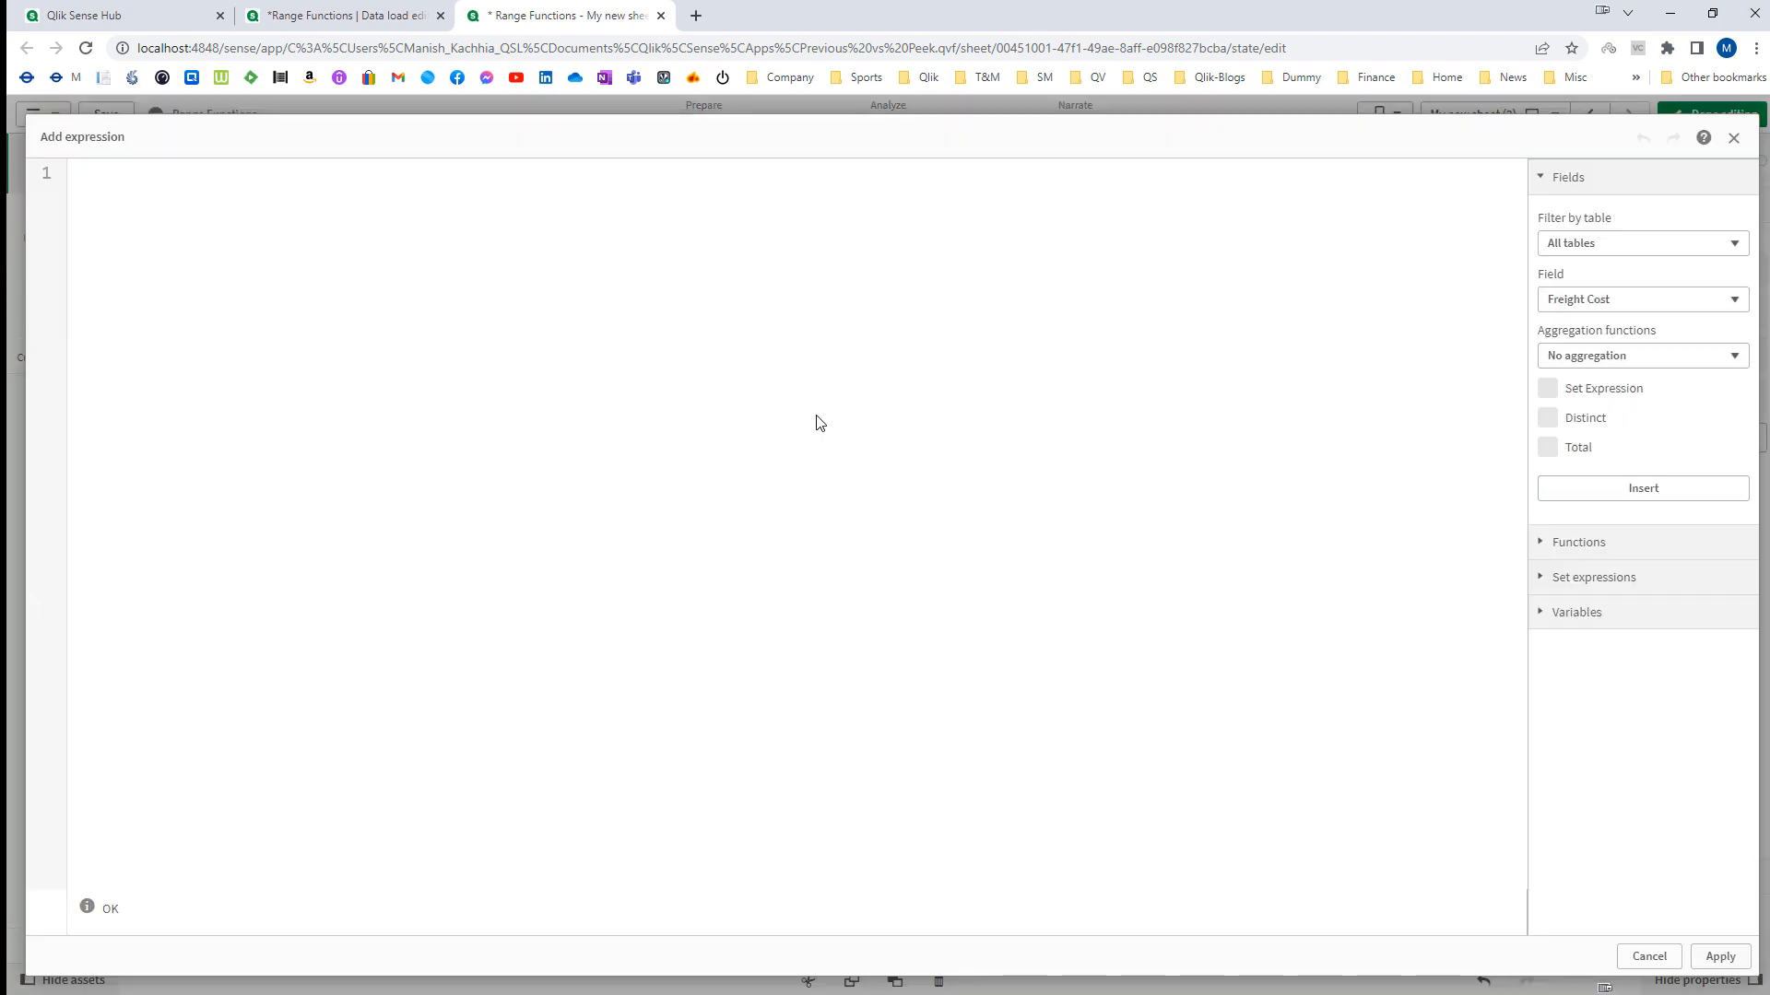
text(Man)
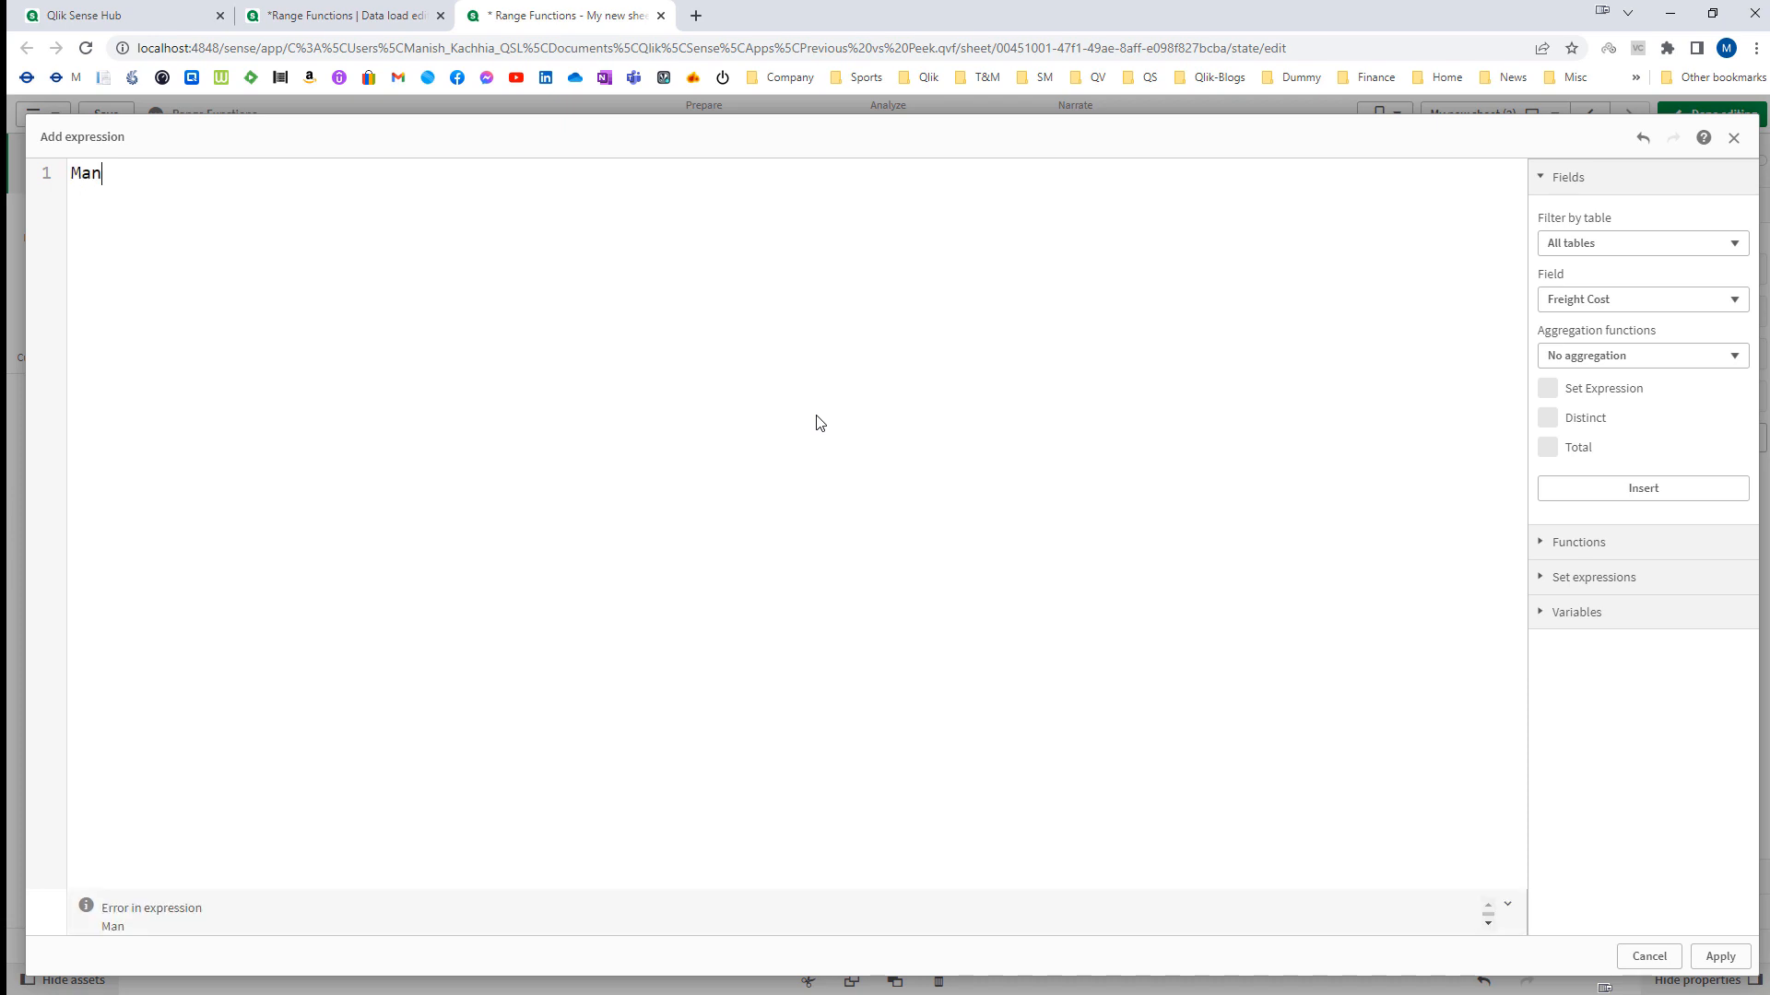
text([Manufacturing Cost] + Freight Cost] + Tax)
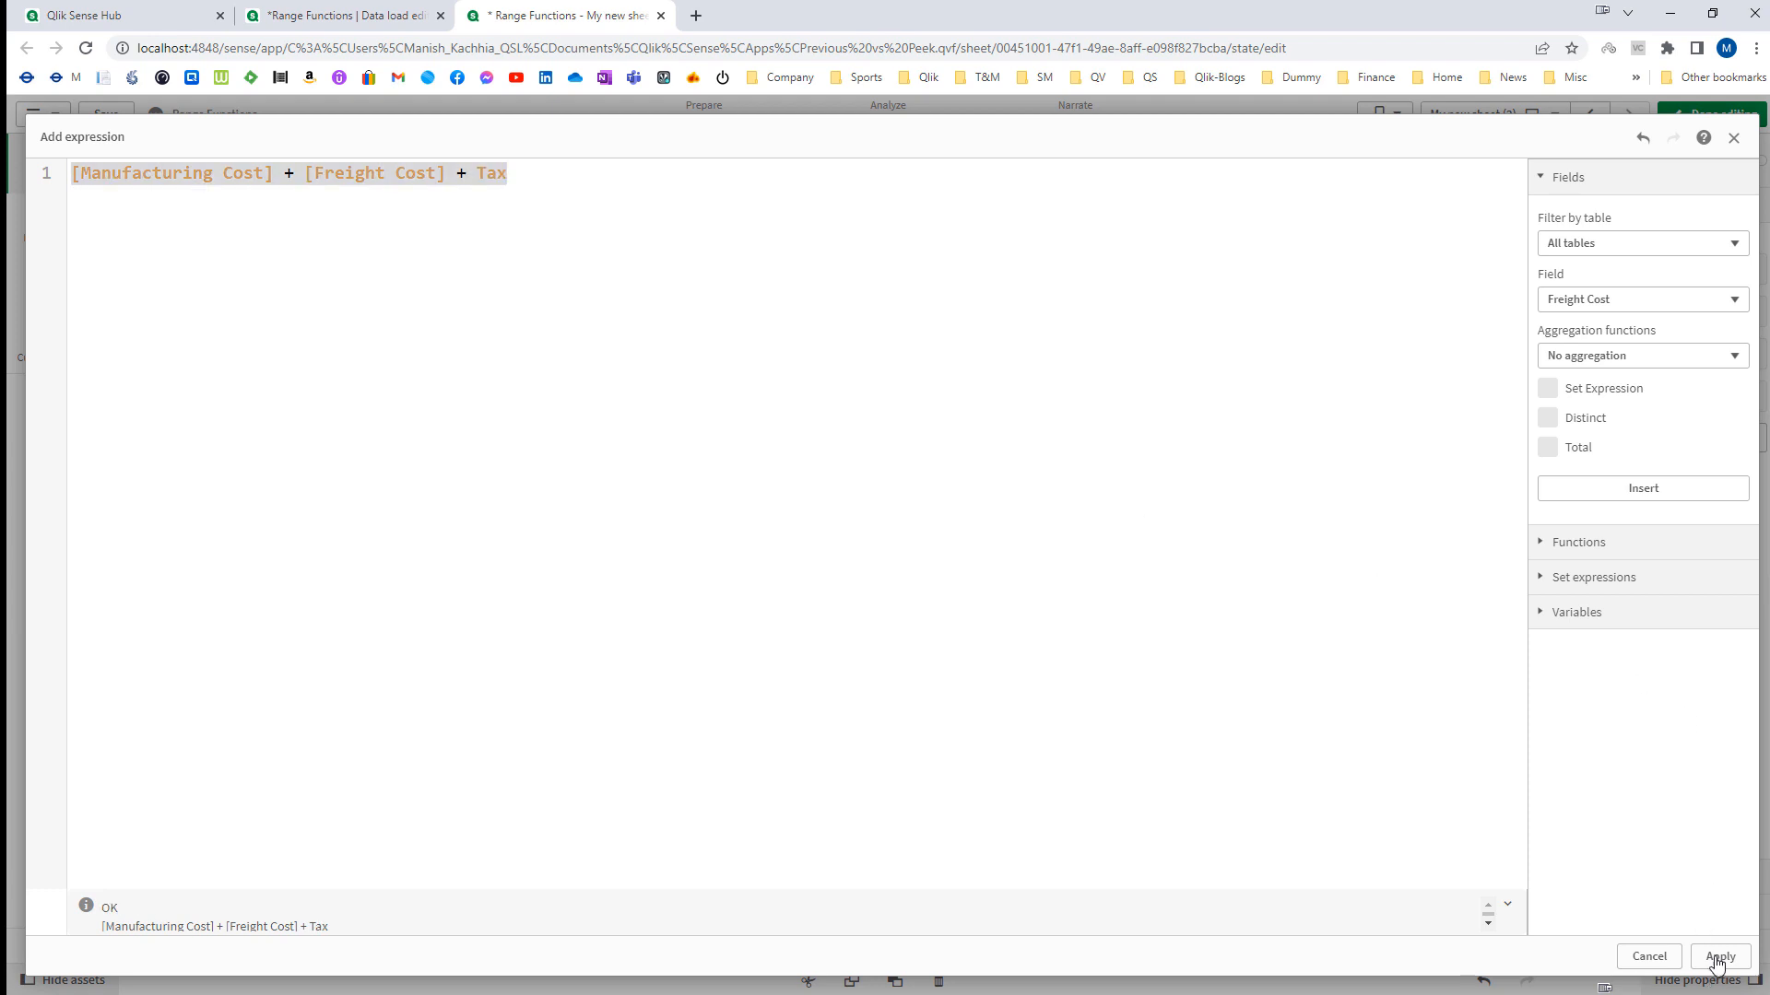
click(1716, 957)
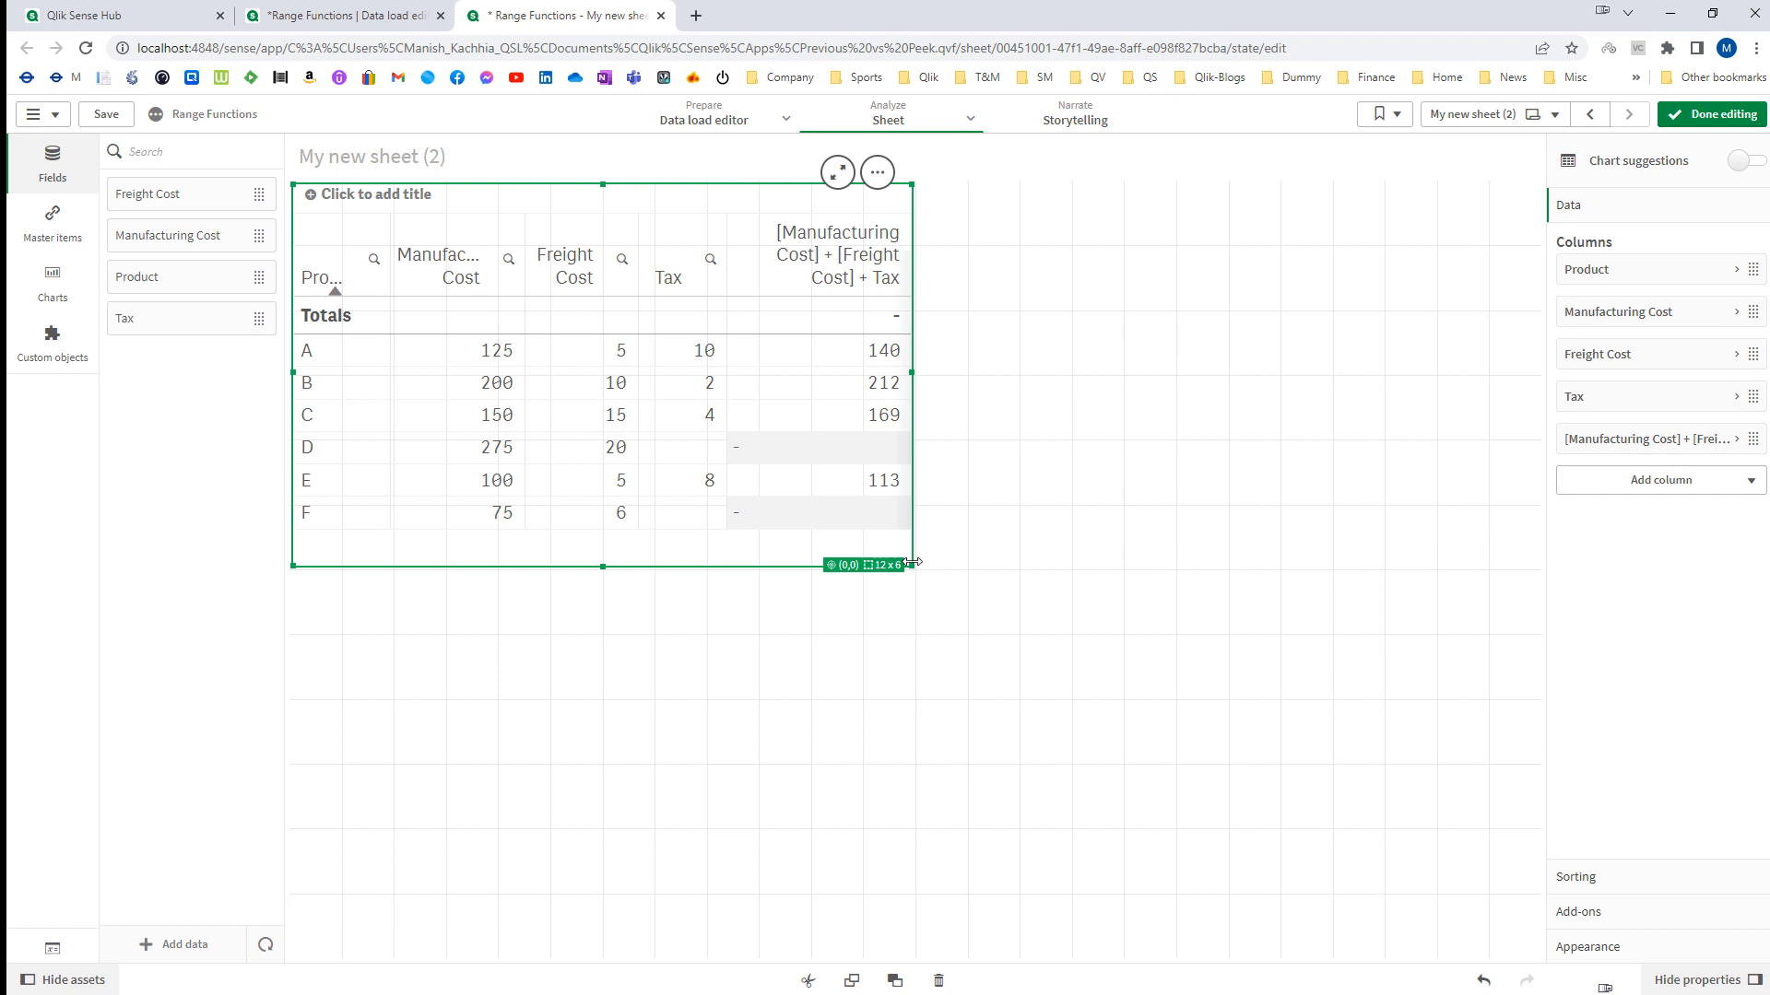
drag(916, 564, 964, 757)
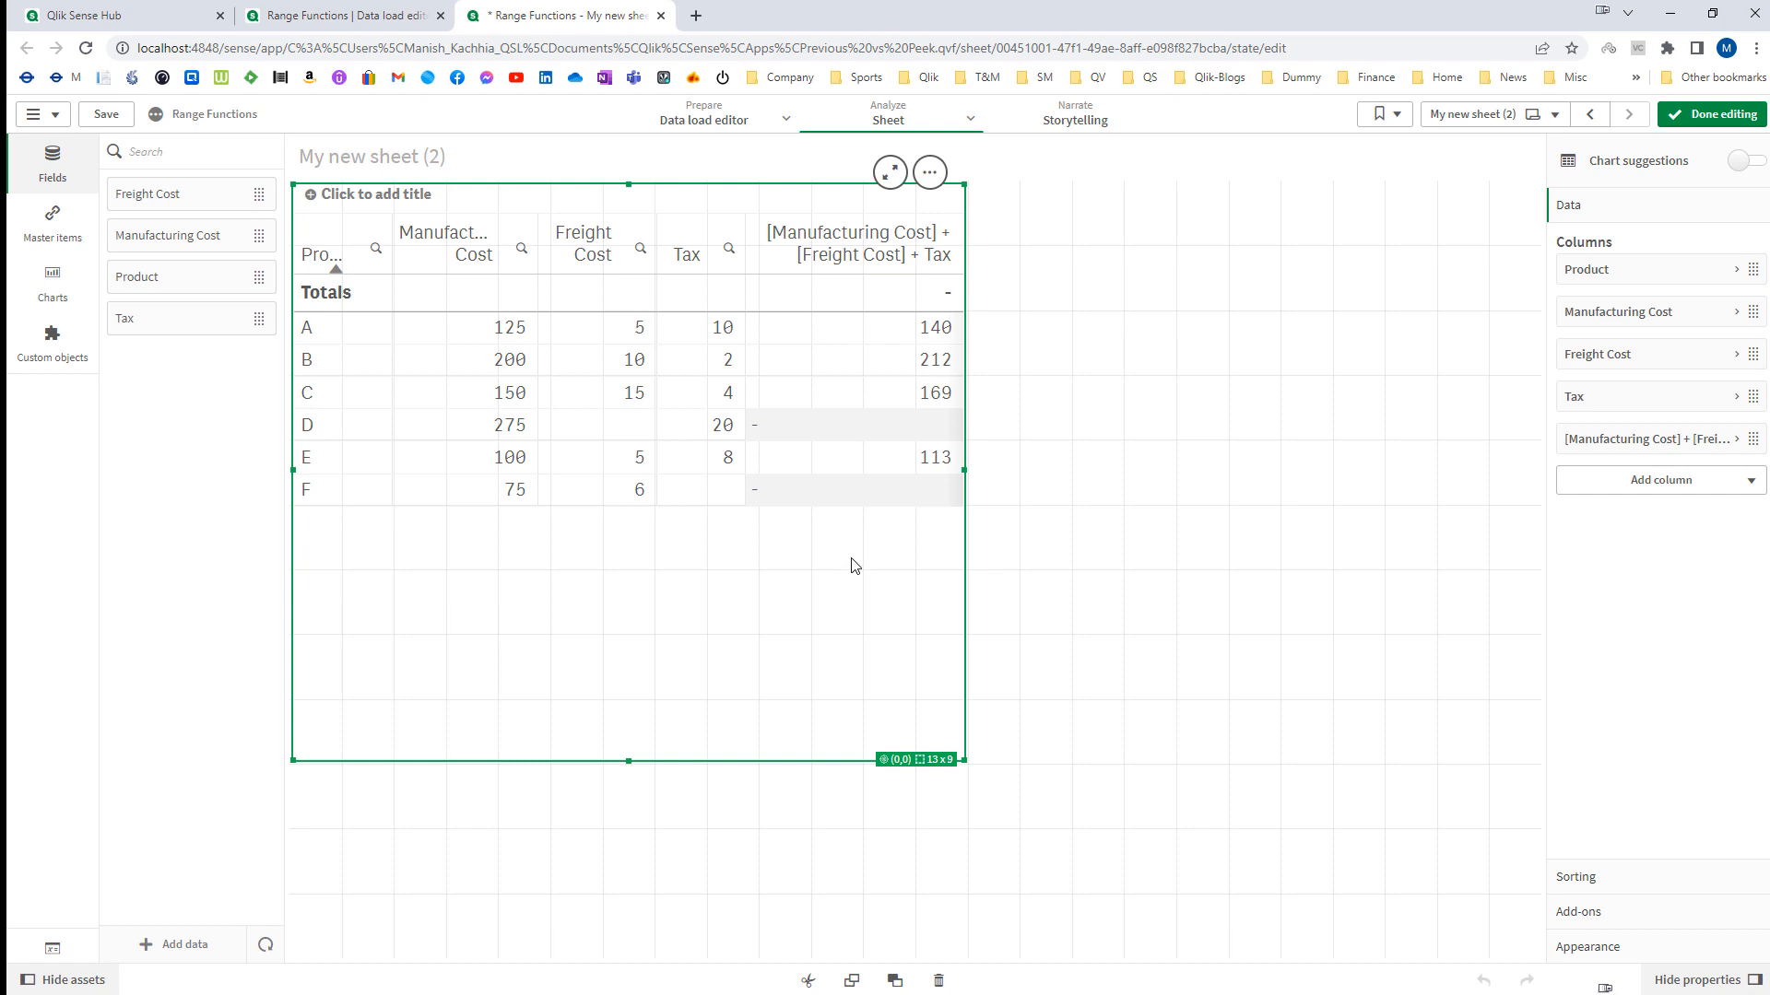
Add a RangeSum([Manufacturing Cost],[Freight Cost],Tax) measure column giving totals for every product.
click(1657, 480)
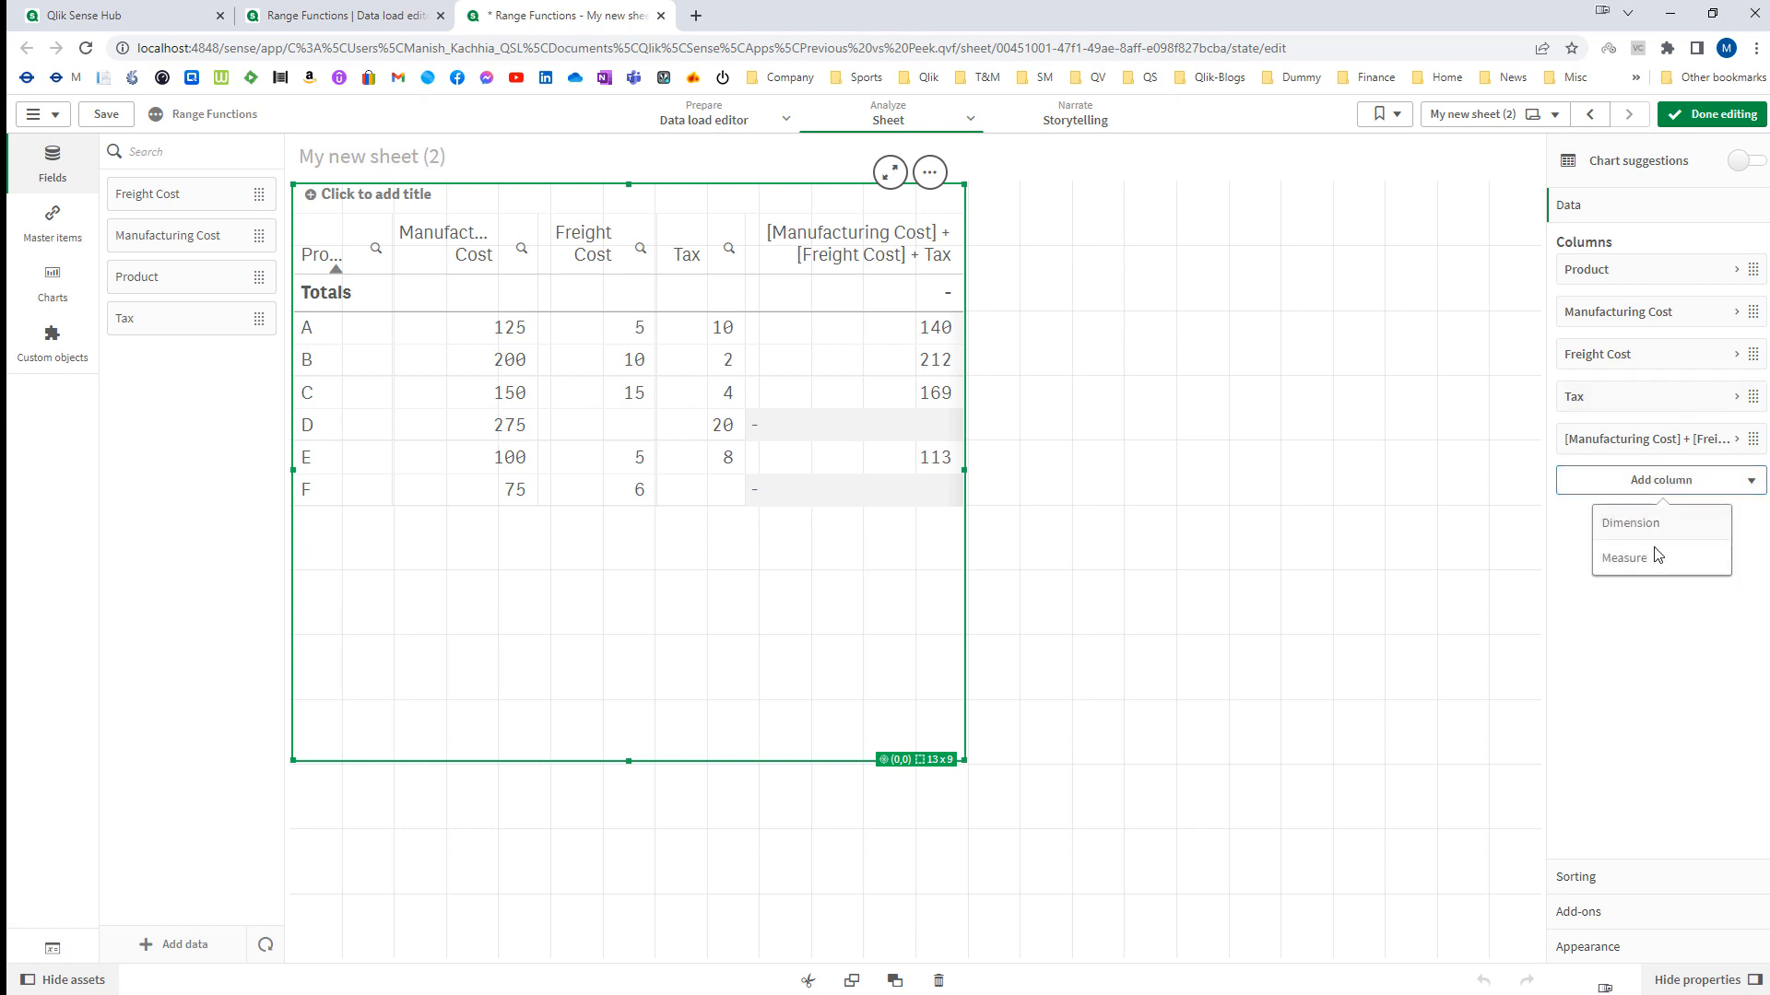
click(1626, 557)
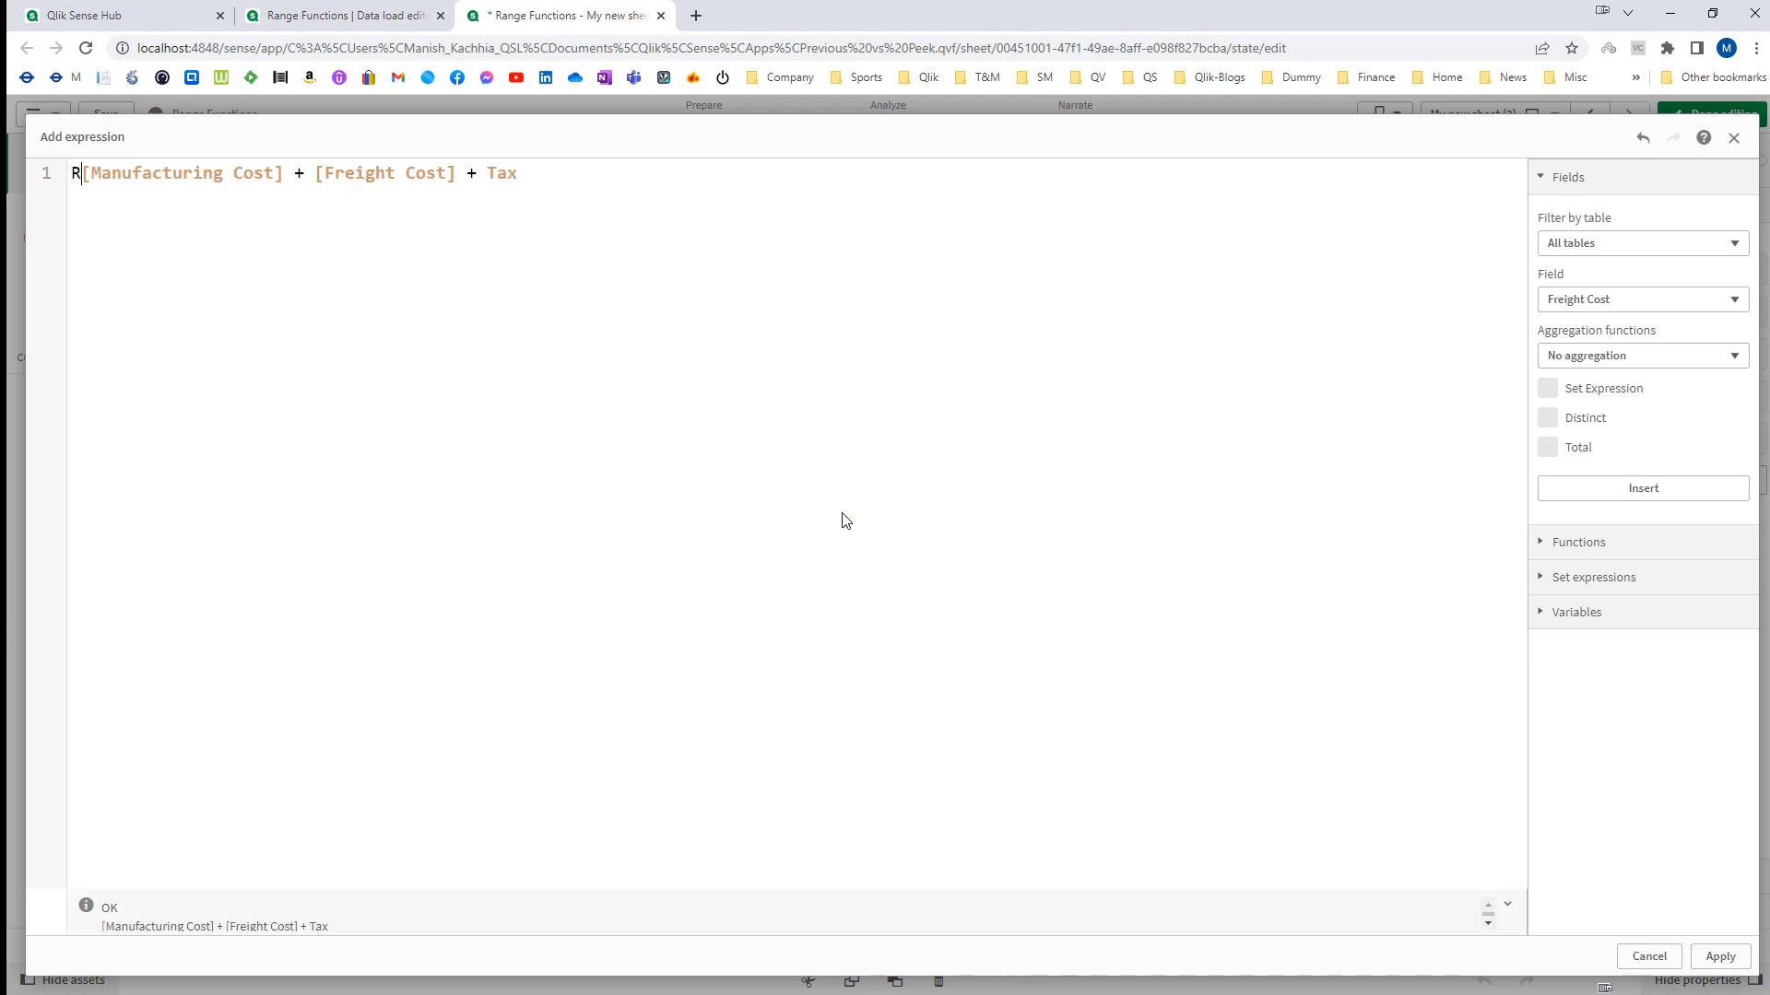
text(angeSum()
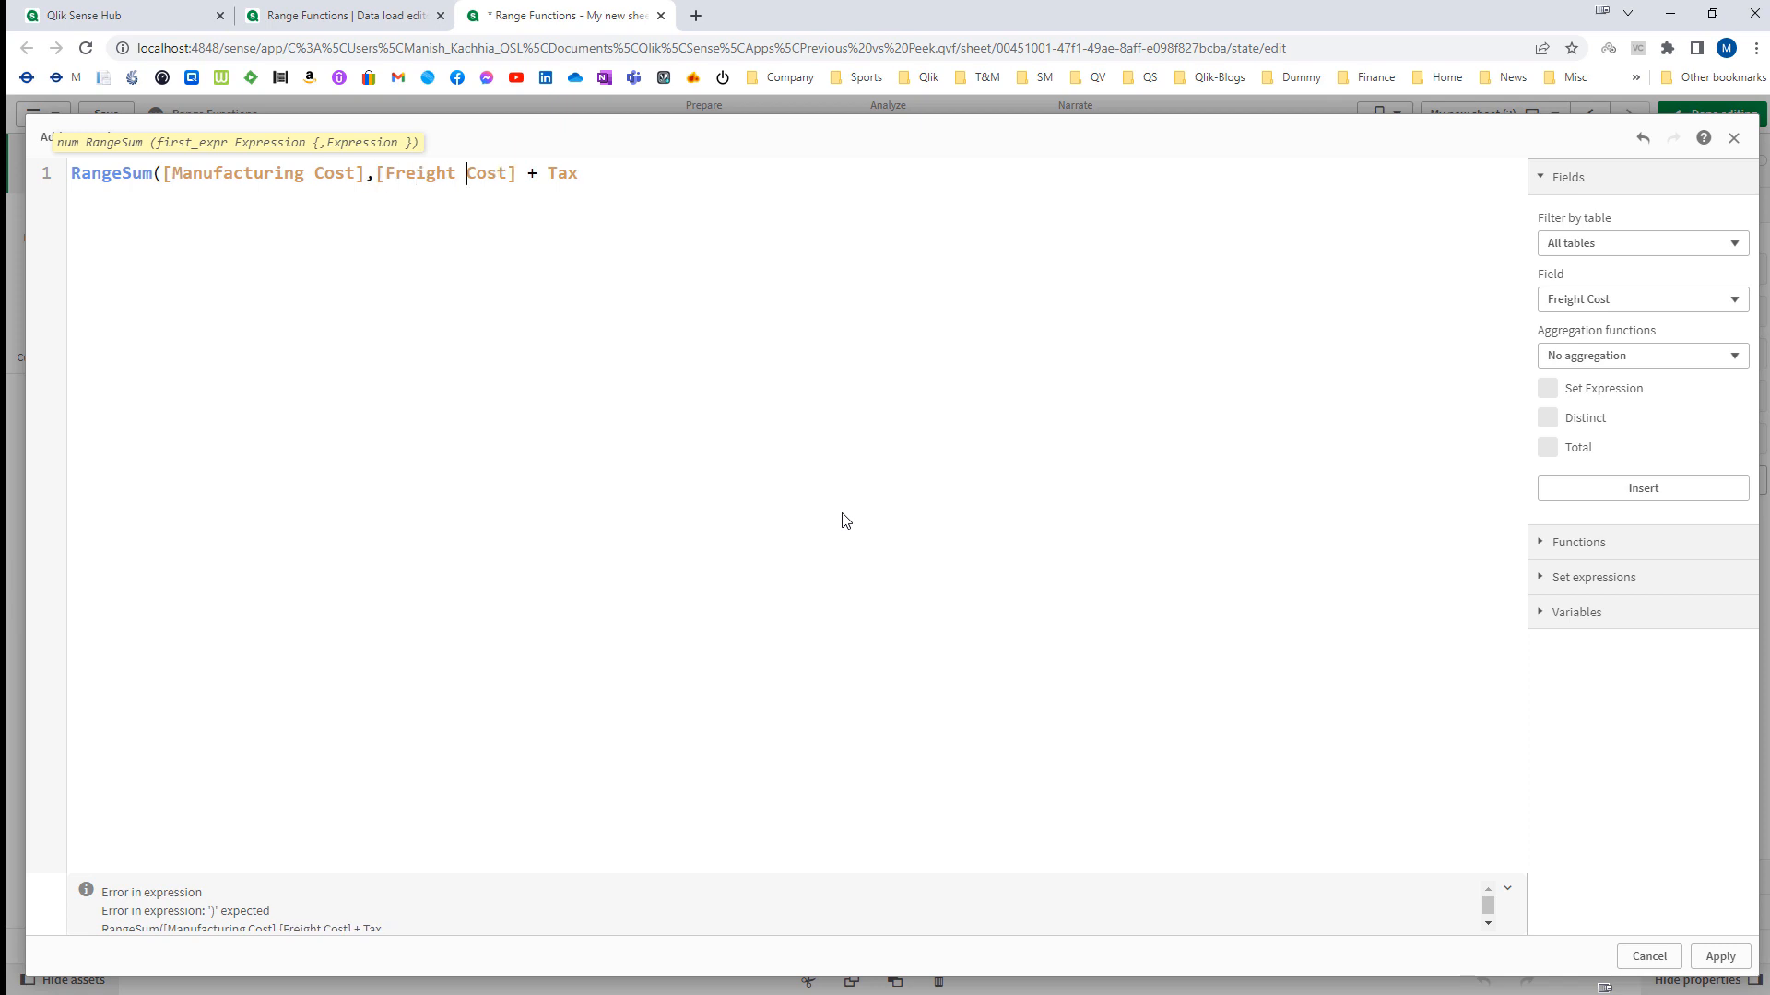
text(,Tax)
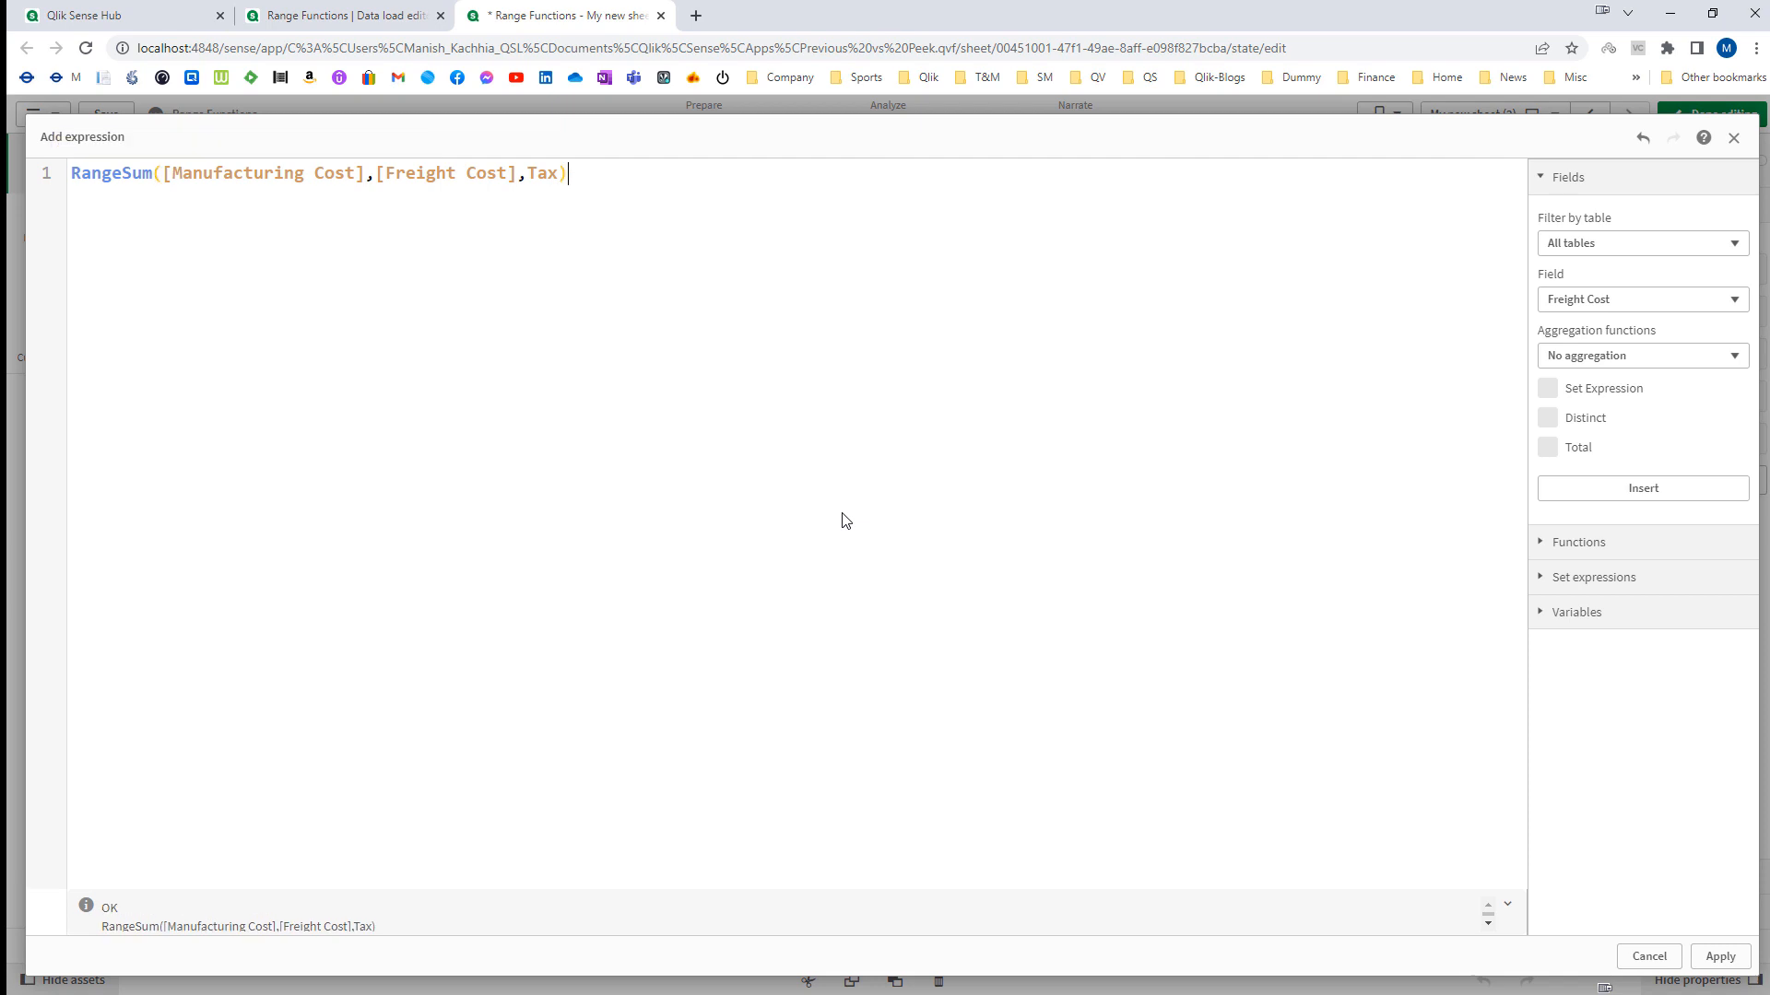
click(1720, 957)
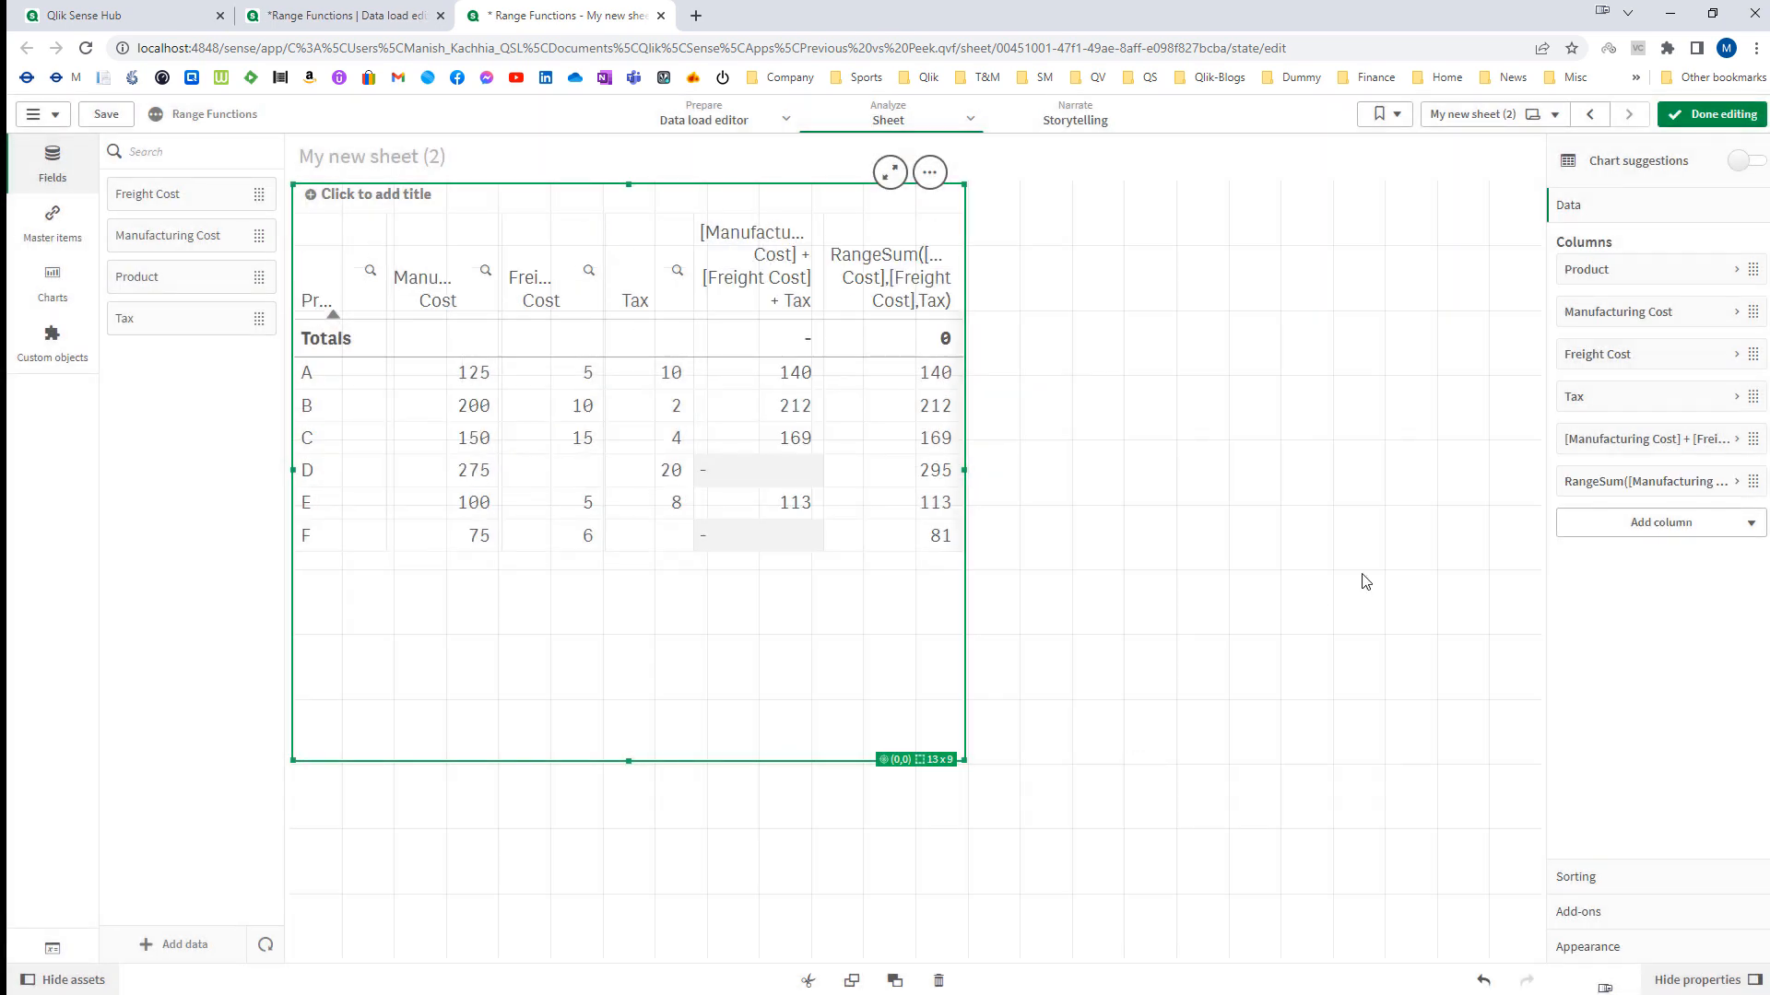
click(1639, 481)
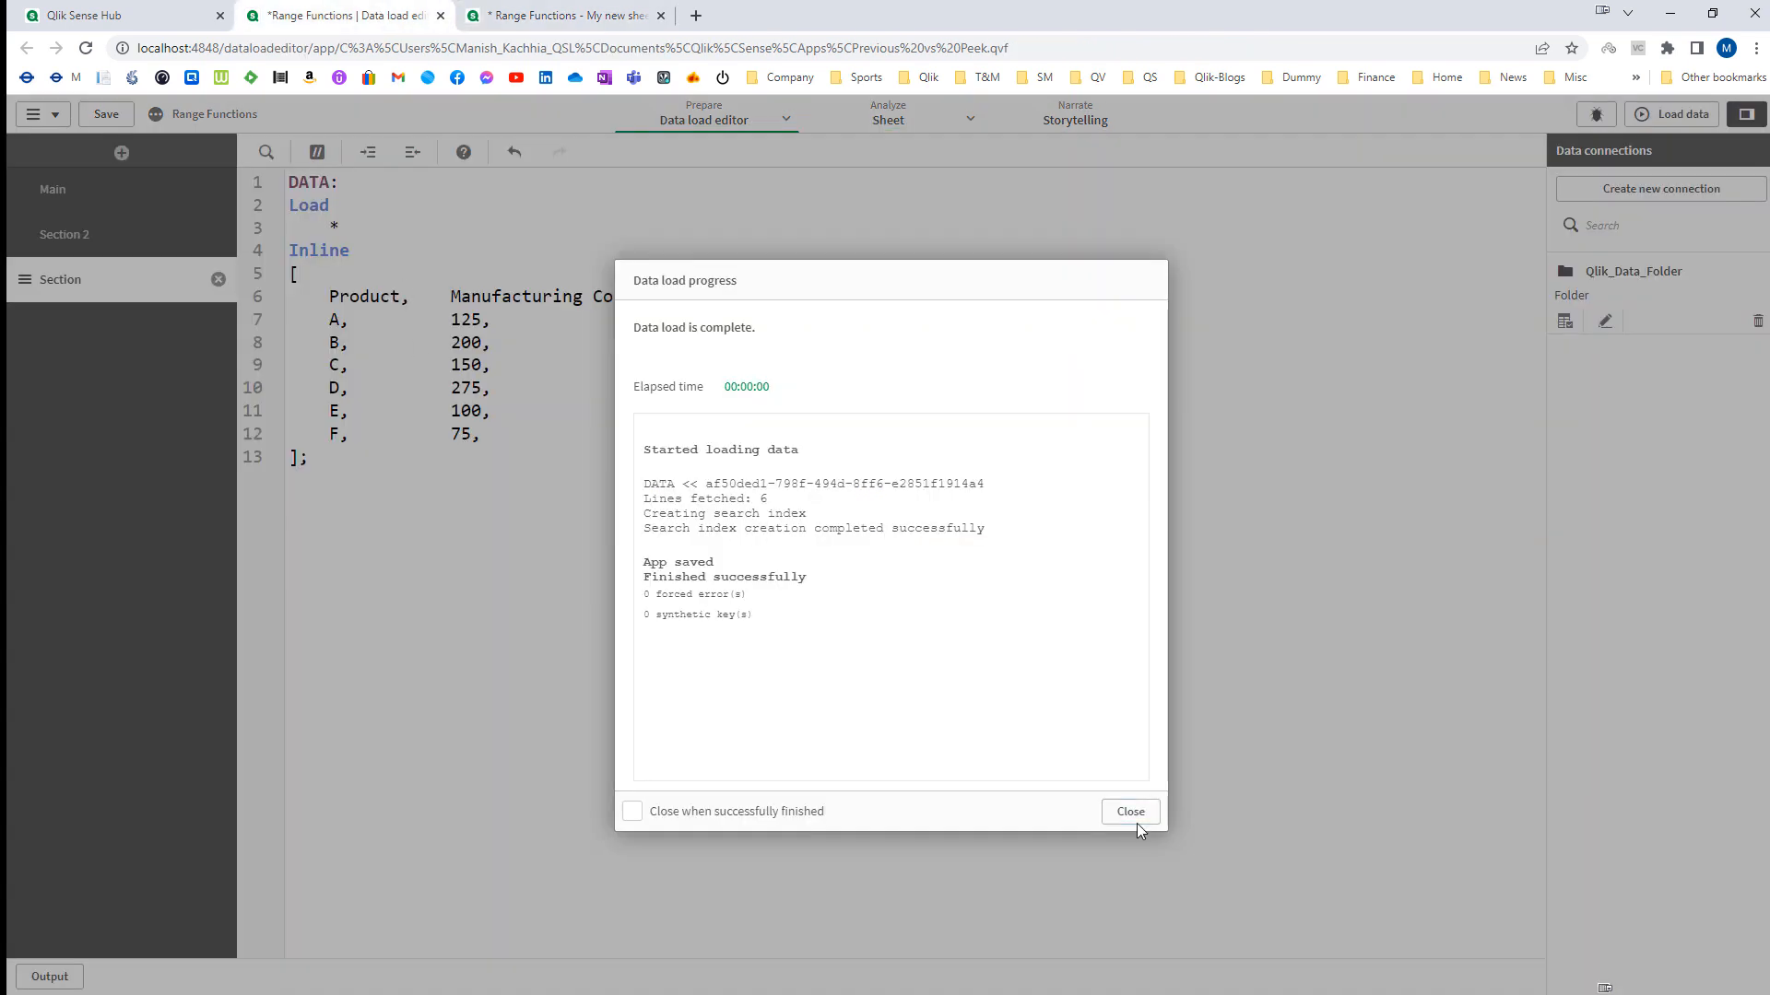
Define TotalCost as RangeSum of the three costs in the load script, reload, and add it to the table.
click(1128, 812)
text(,RangeSum([Manufacturing Cost],[Freight Cost],Tax) a)
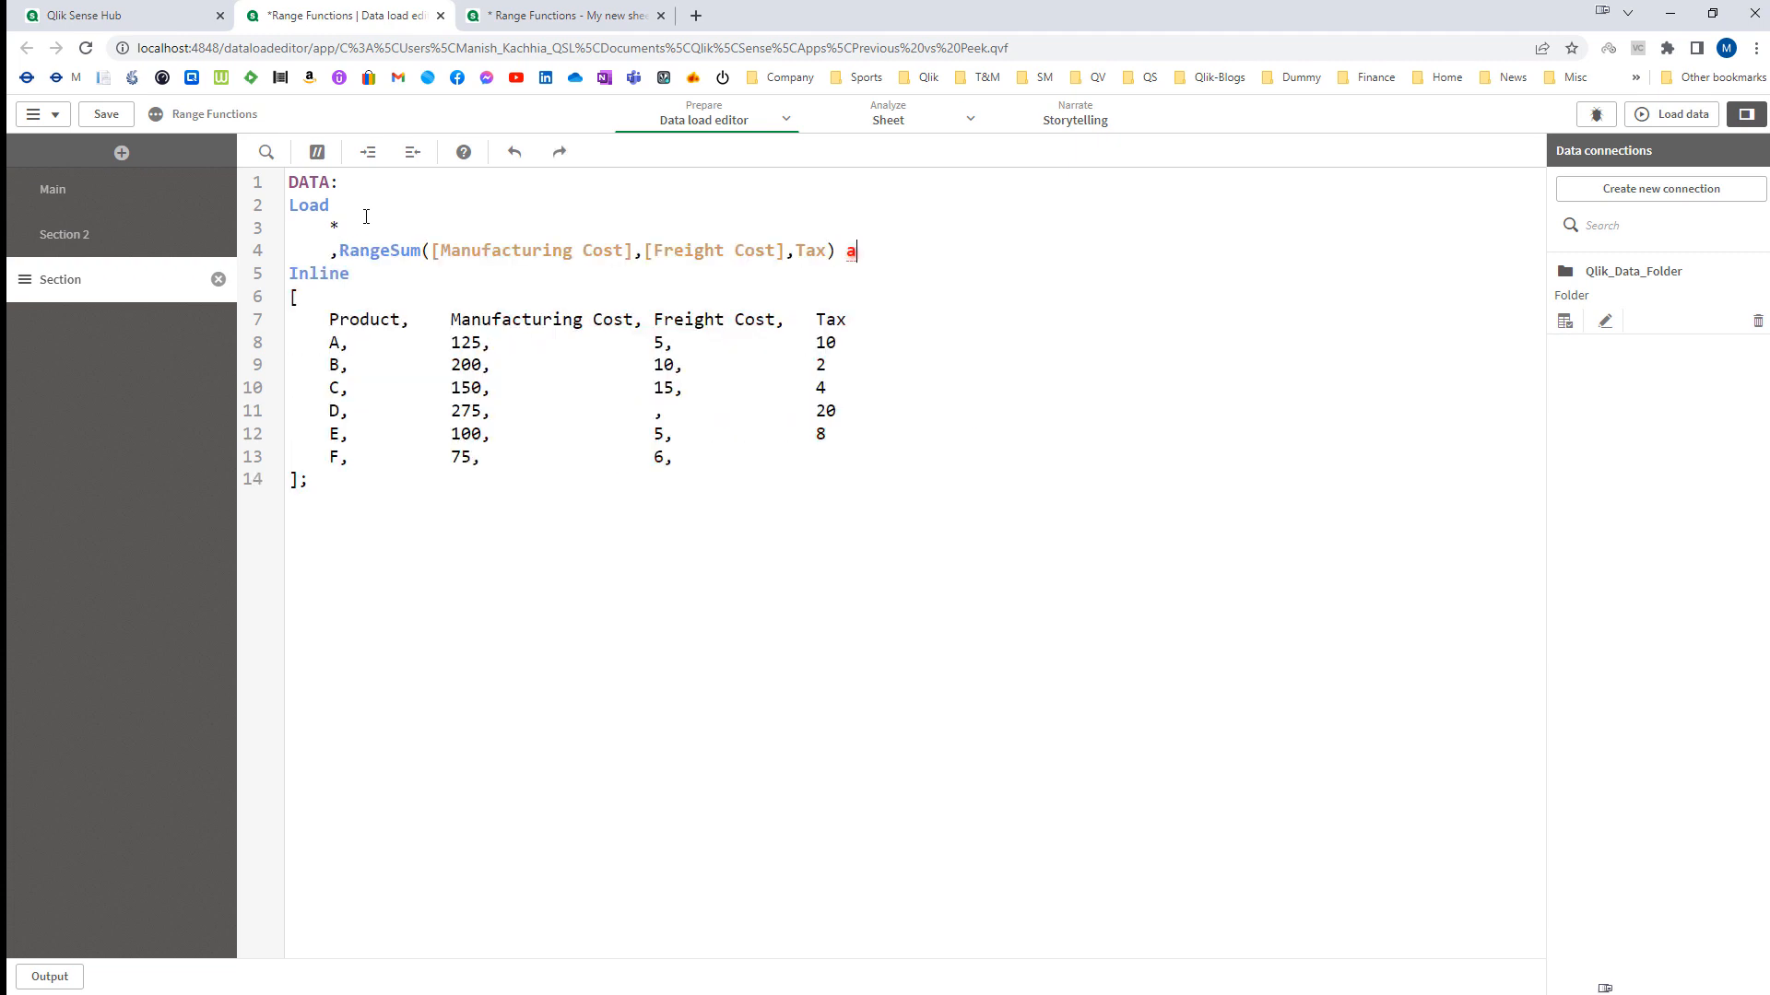
text(s TotalCost)
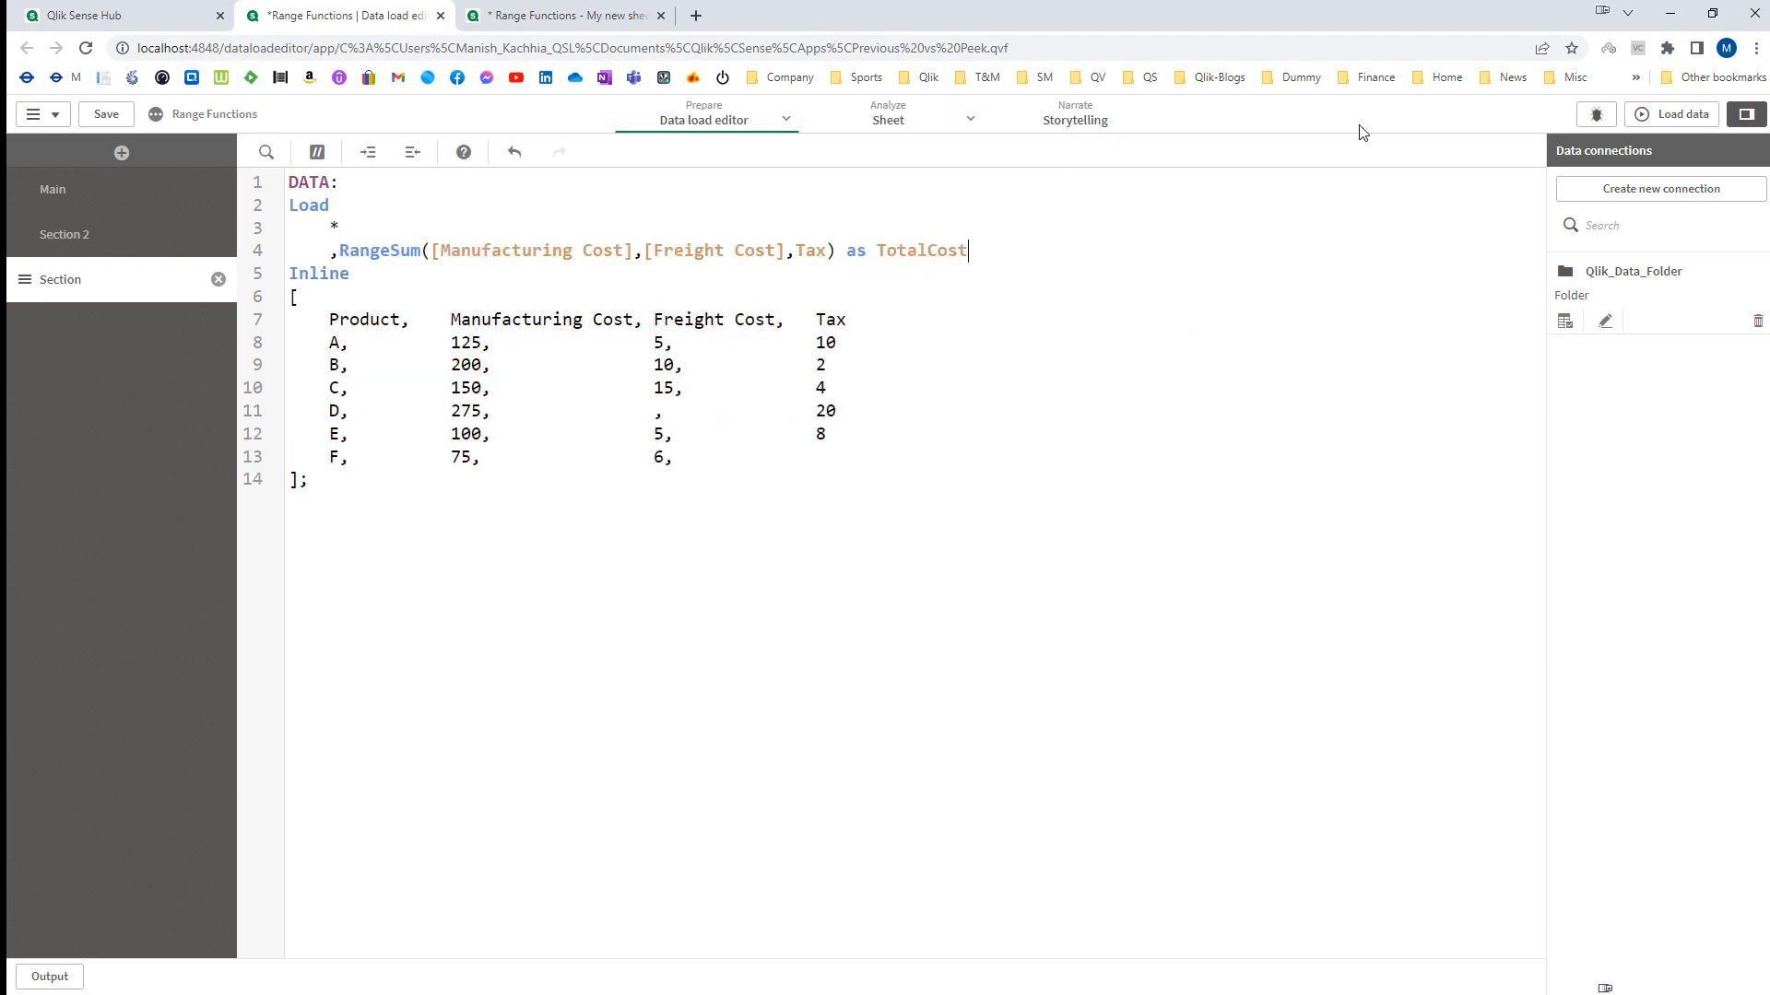
click(560, 15)
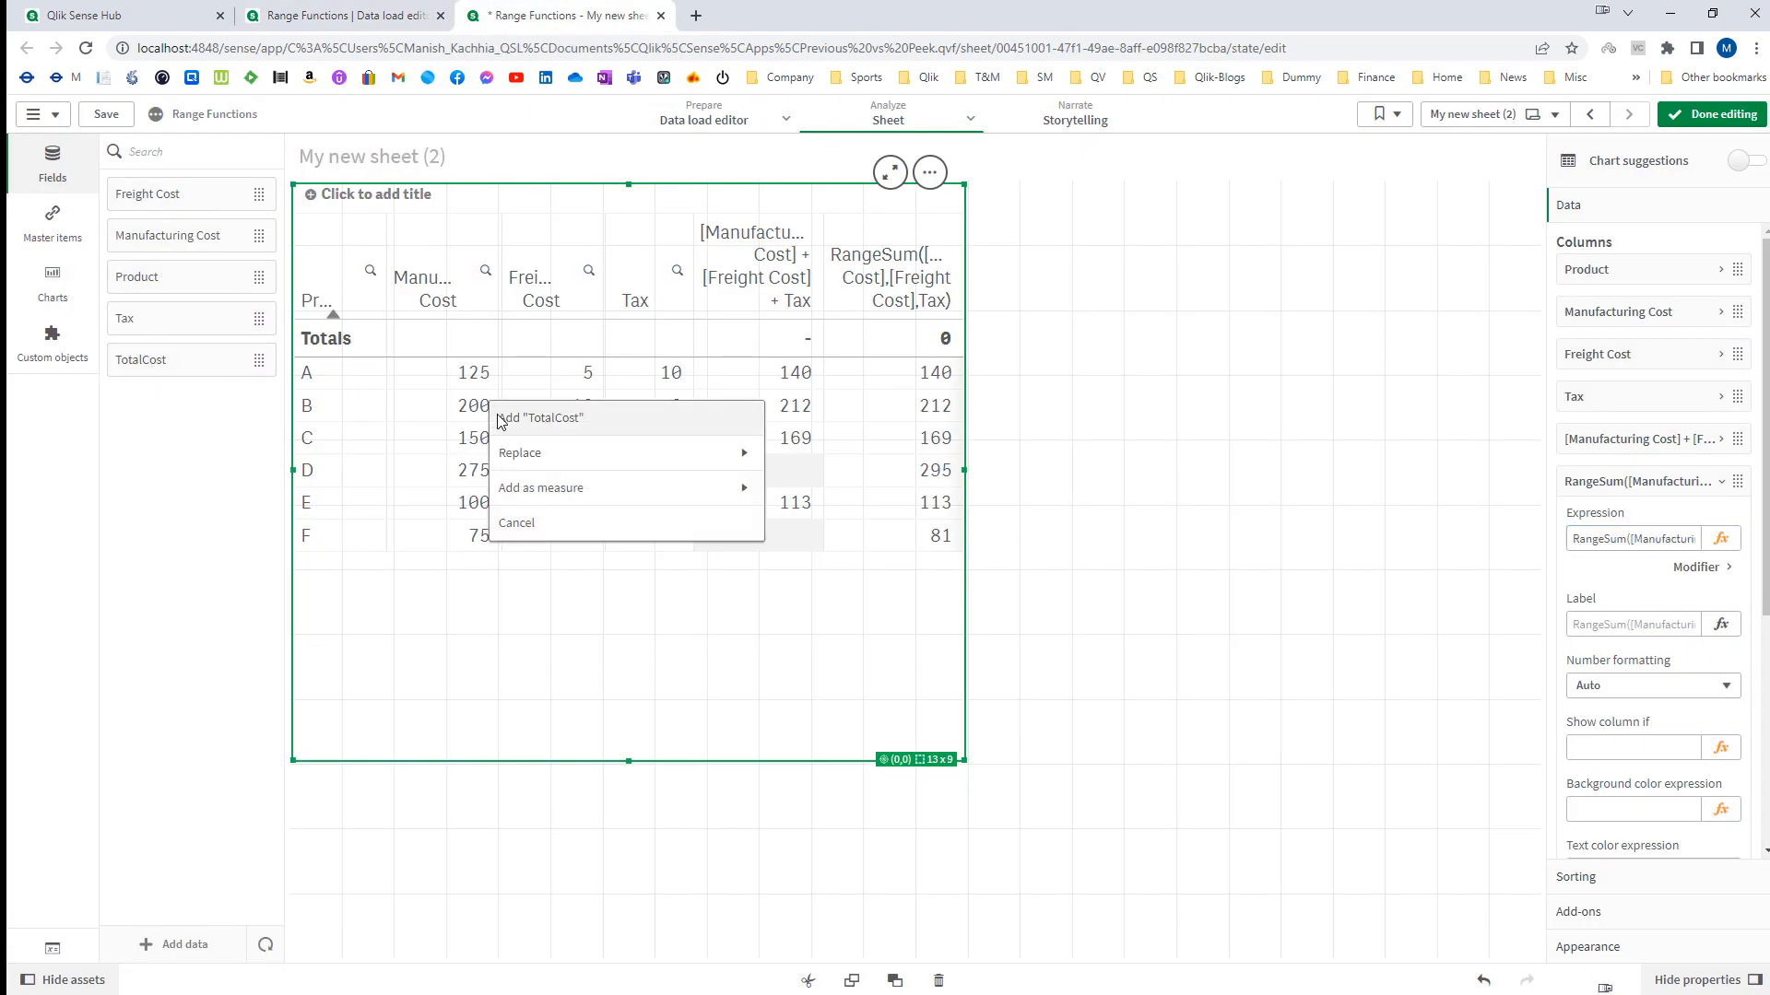
click(540, 418)
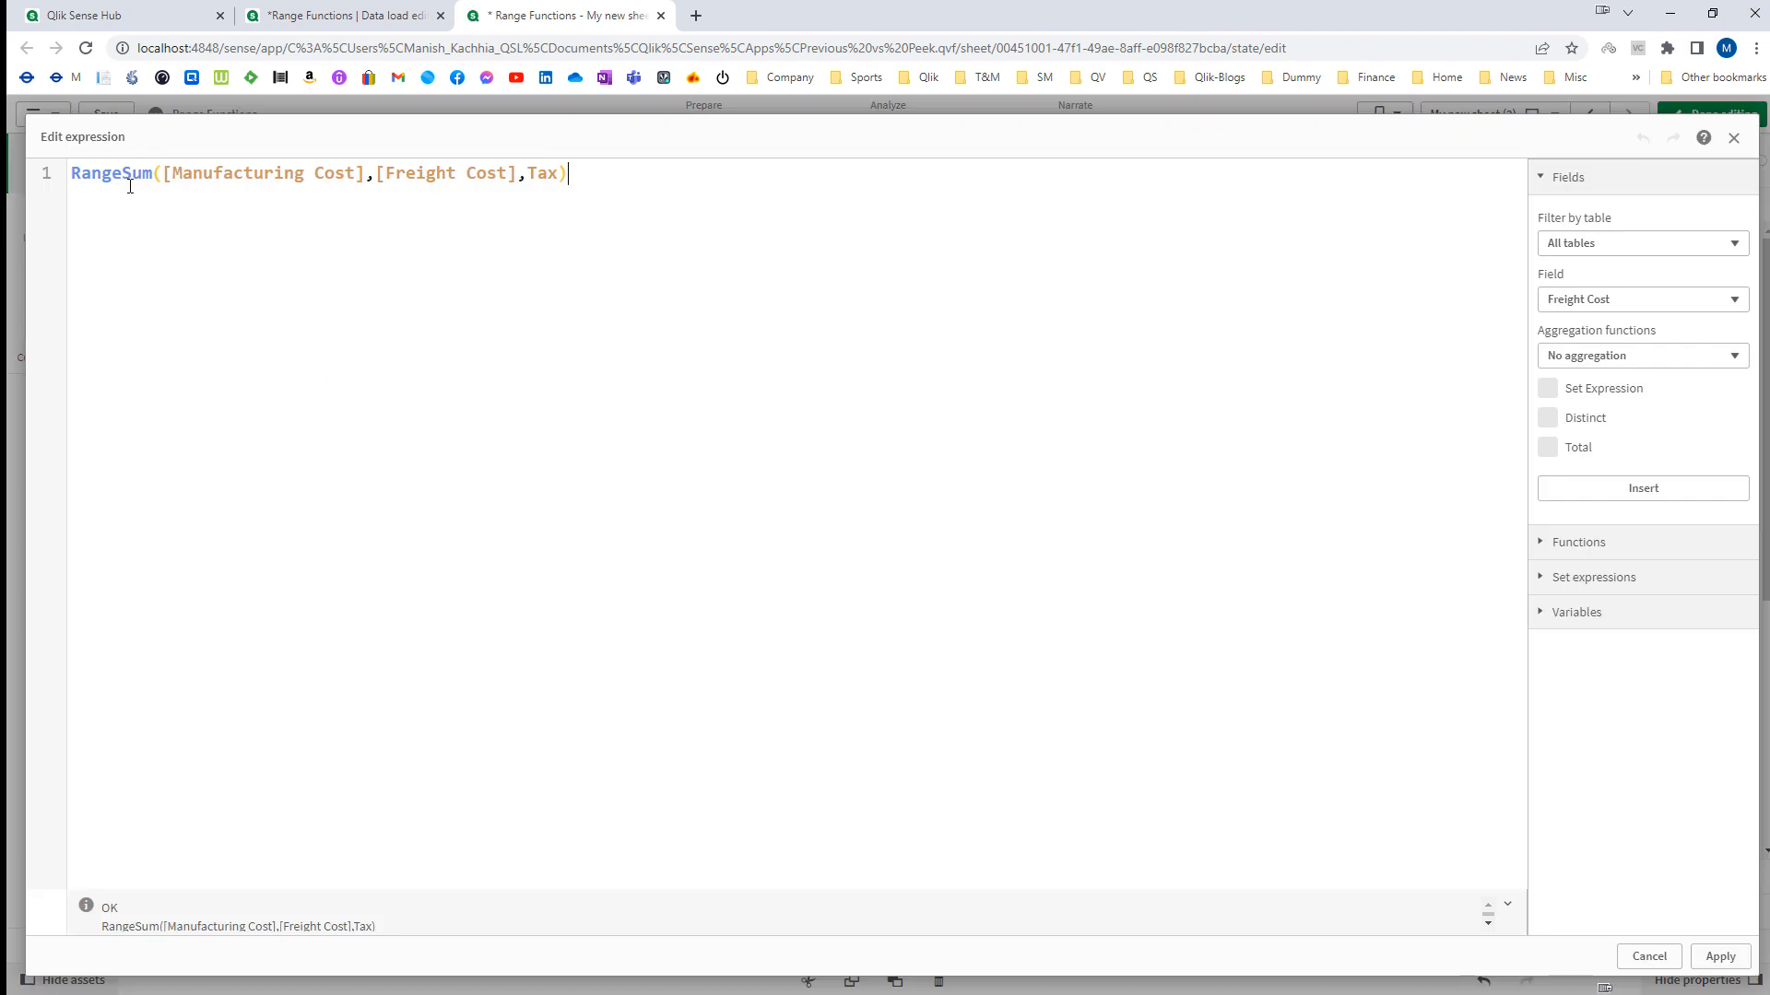
Change the duplicated column's expression from RangeSum to RangeMin of the three costs.
click(1720, 957)
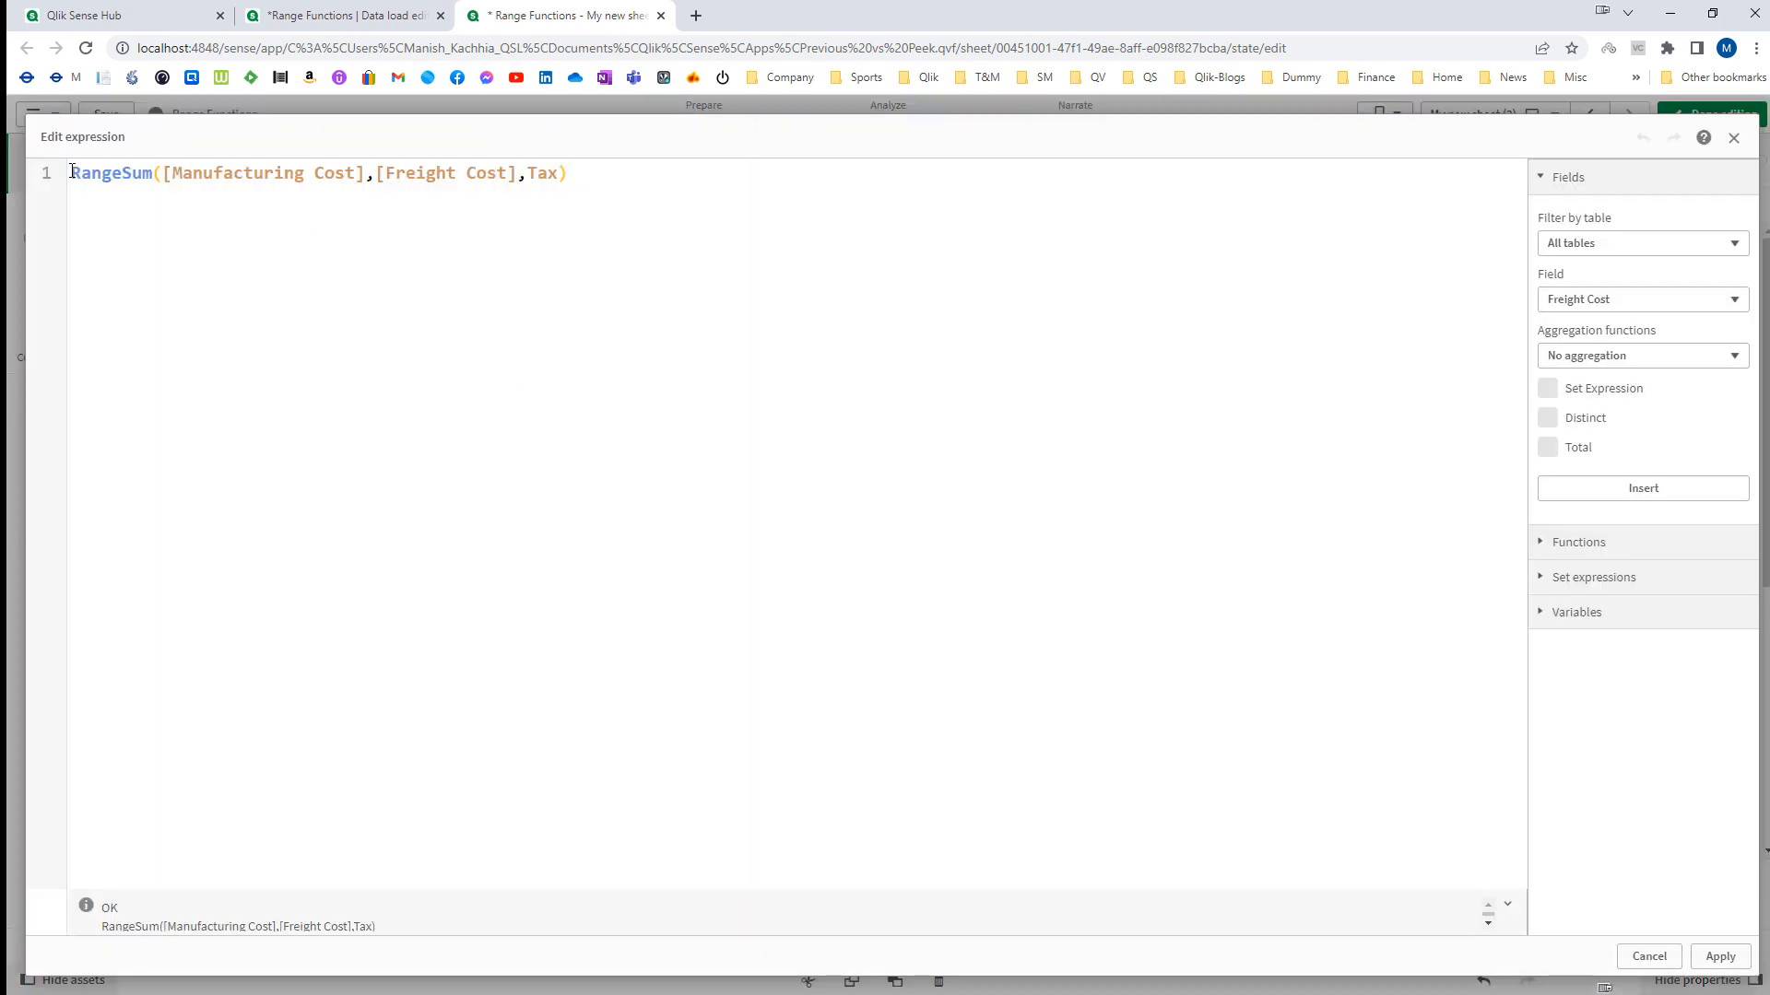
key(Backspace)
text(Min)
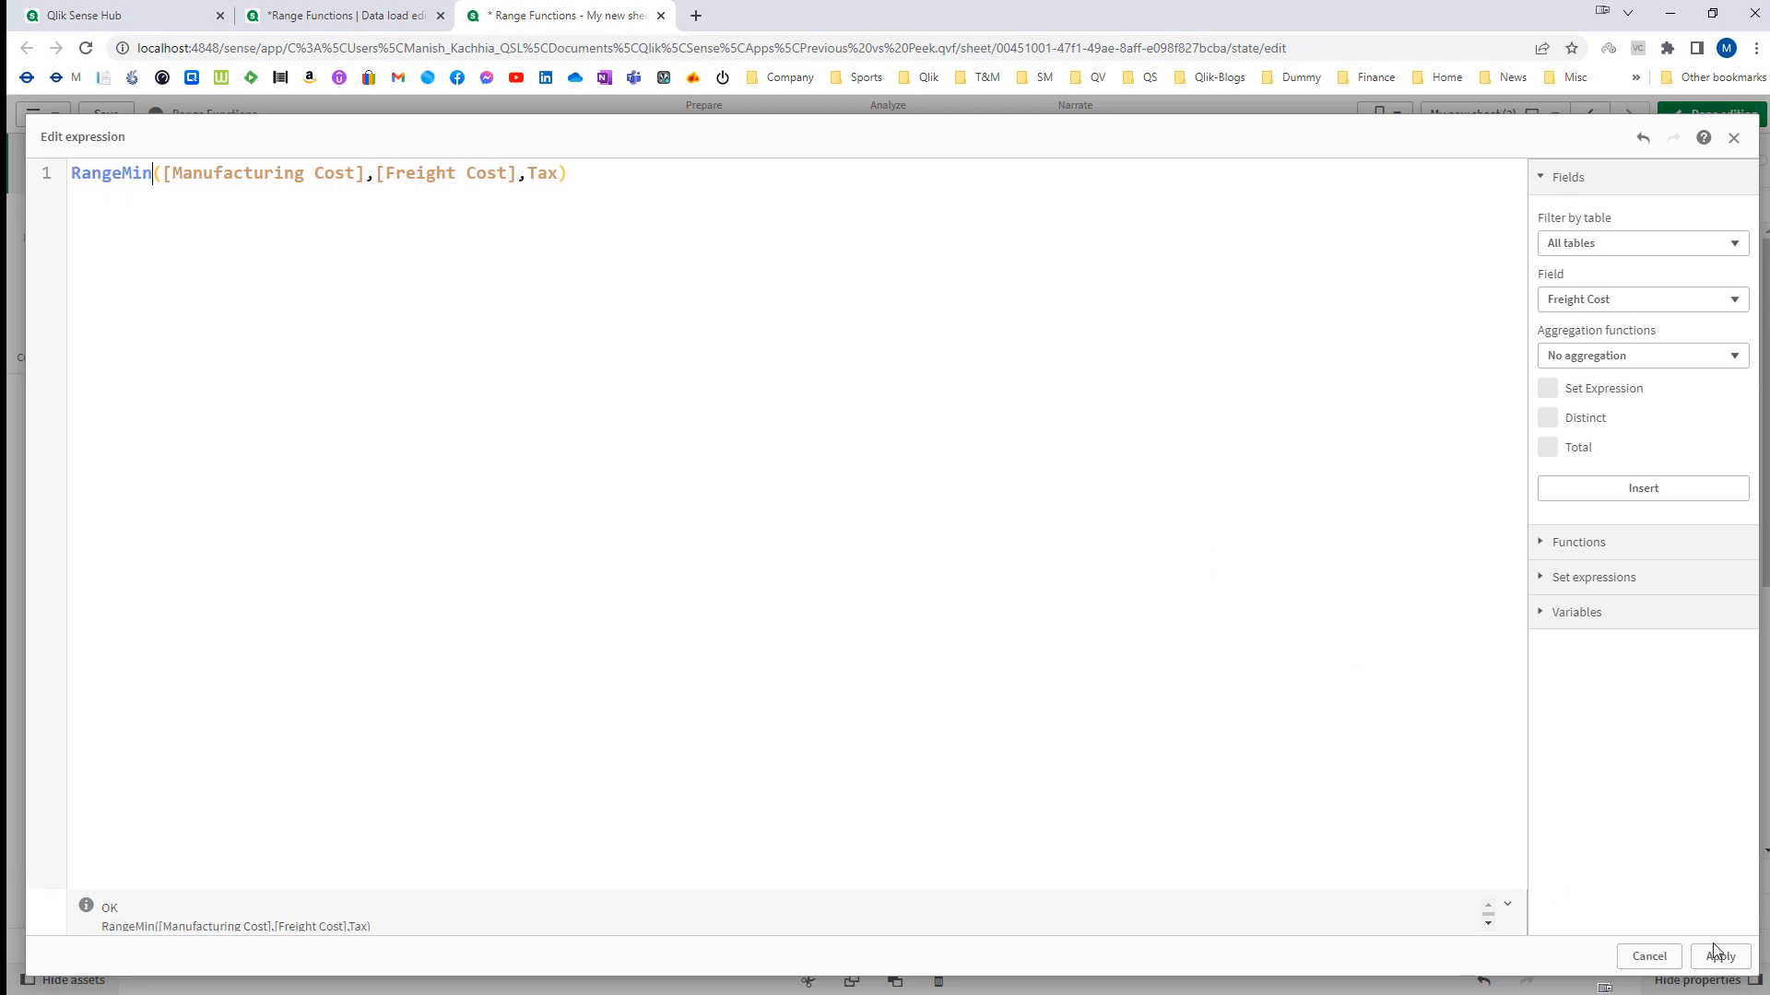
click(1720, 957)
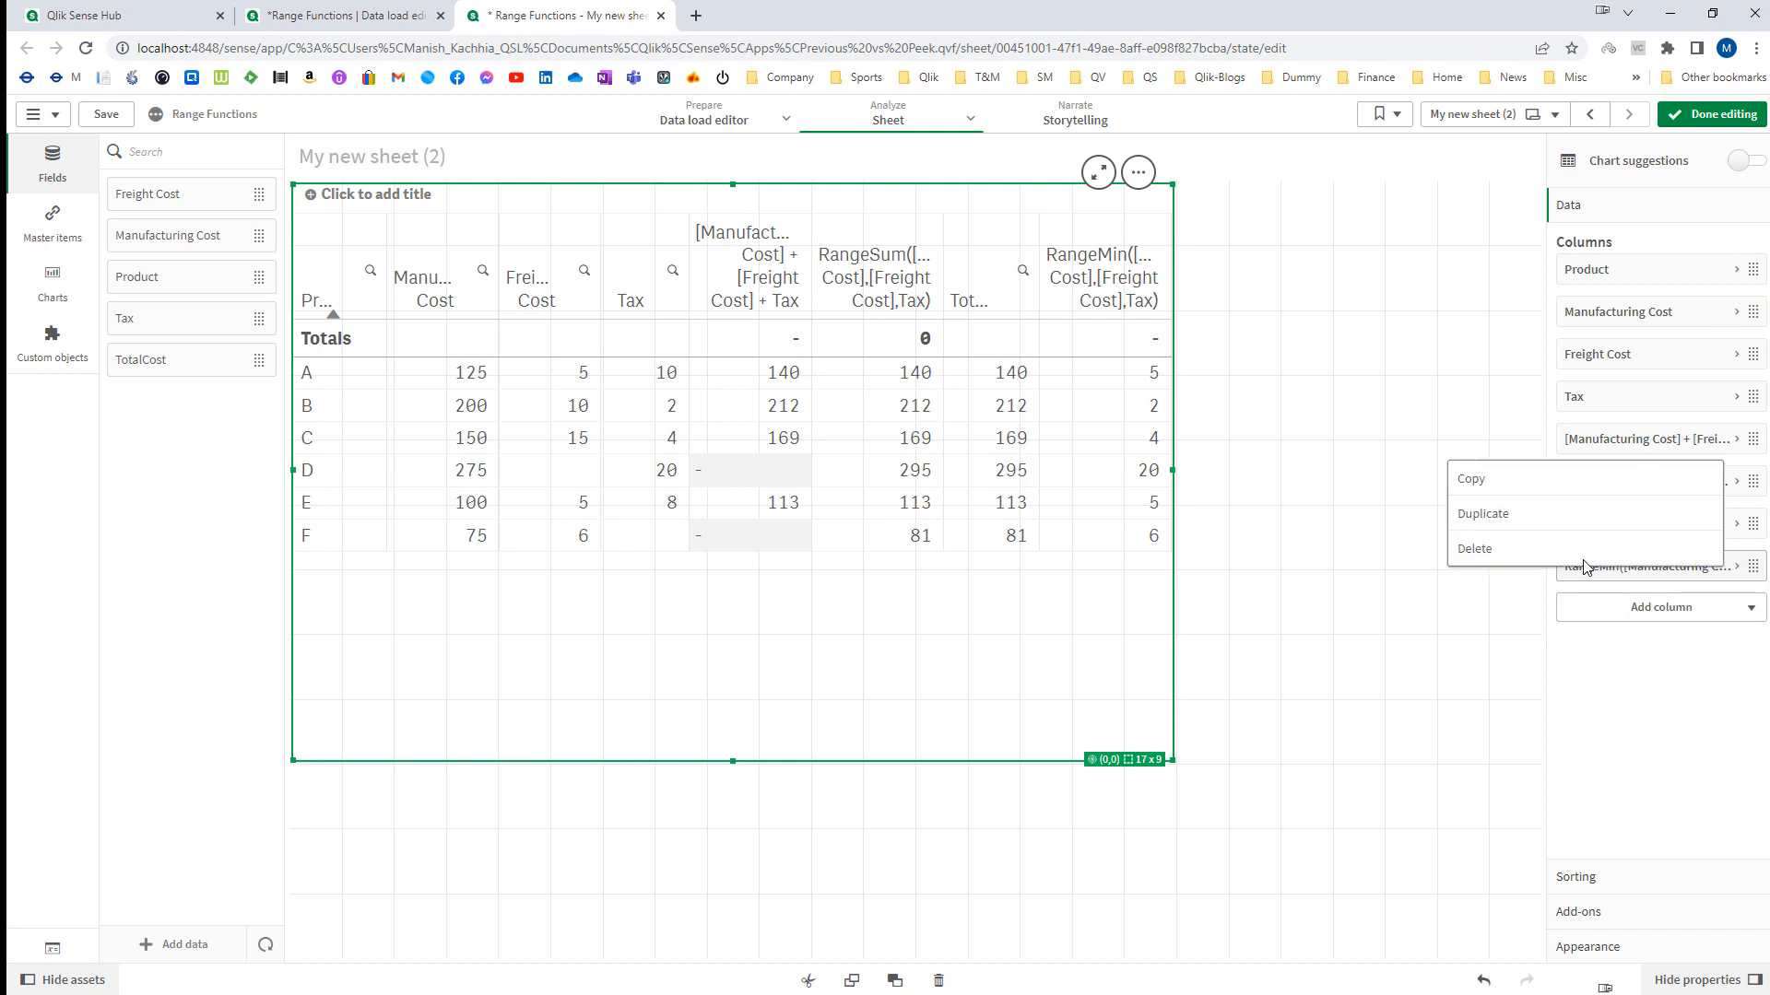
Duplicate that column as a RangeMax of the three costs and finish editing the sheet.
click(1643, 608)
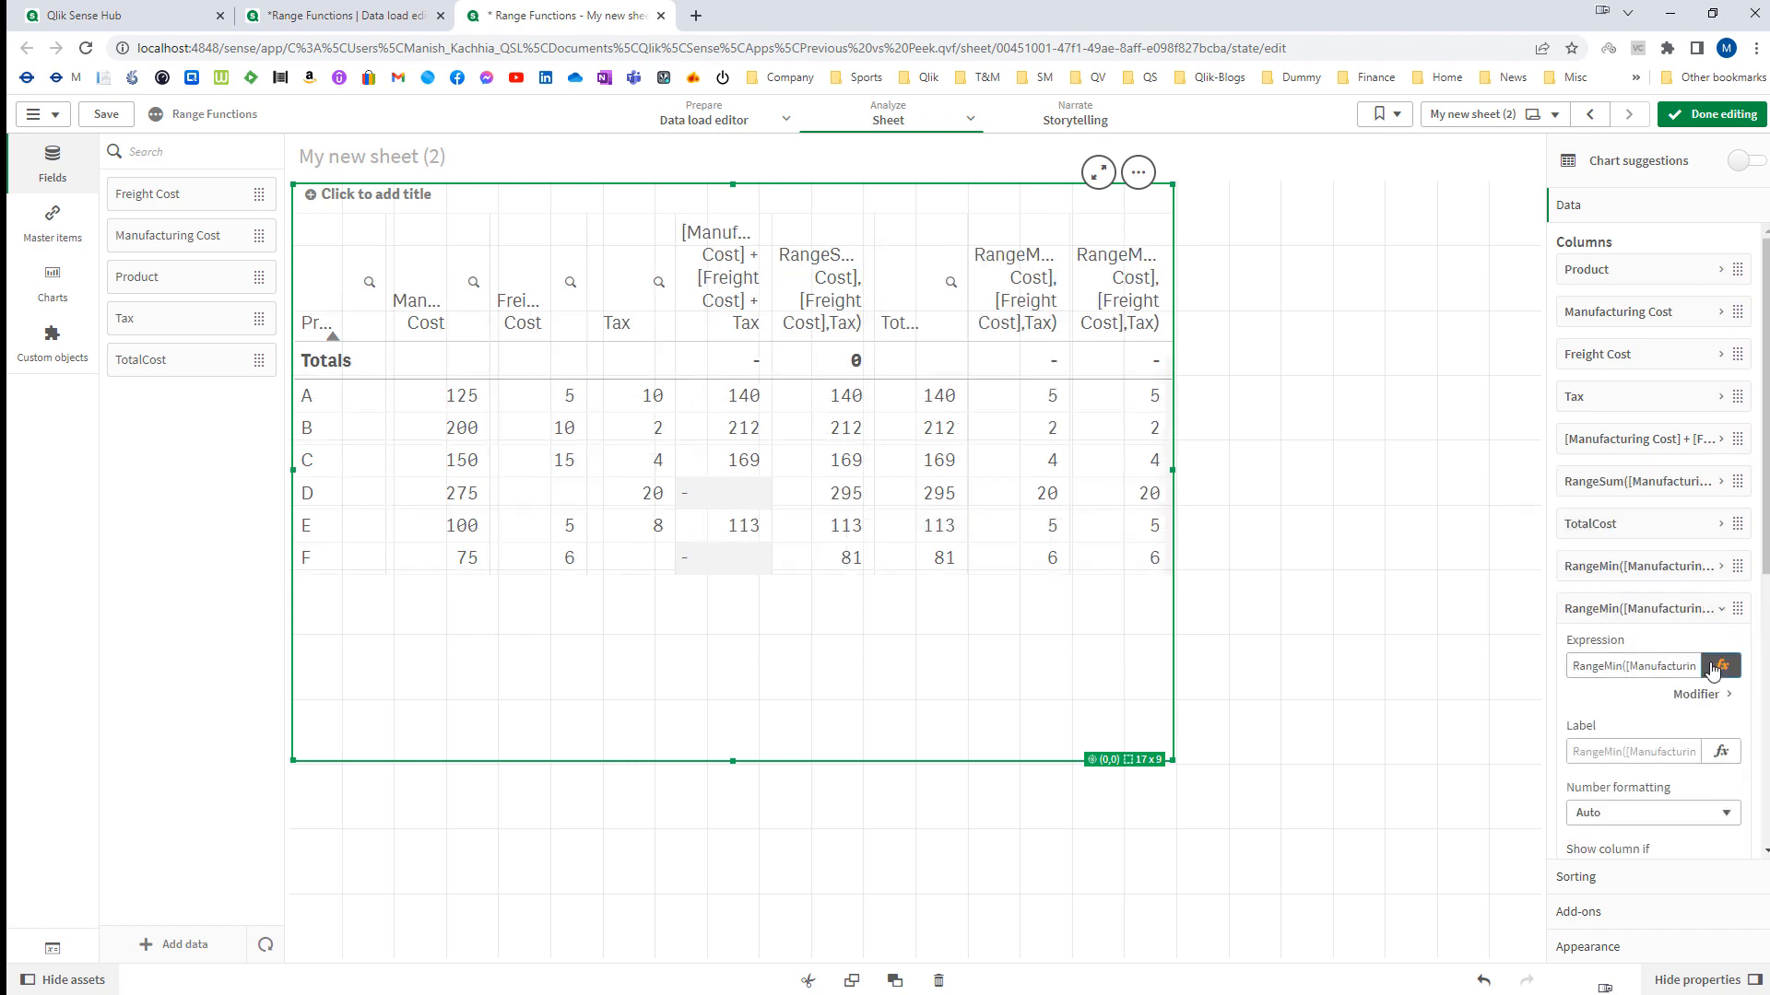
click(1720, 666)
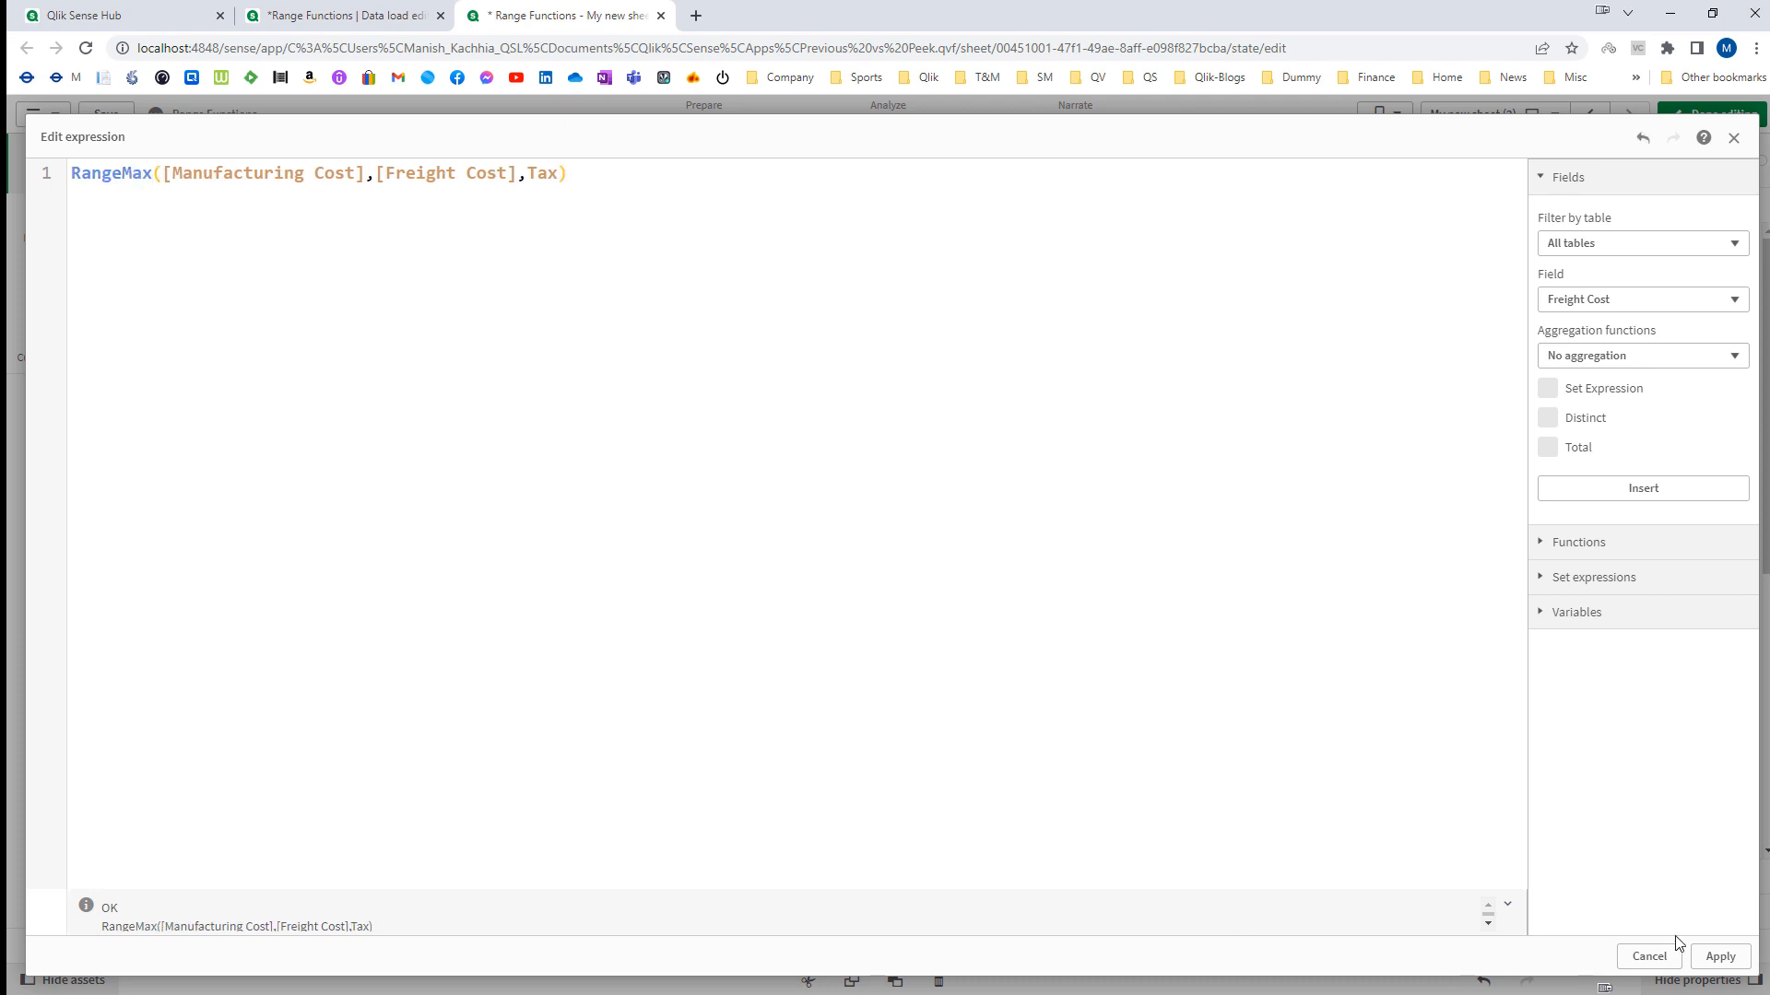
click(1720, 957)
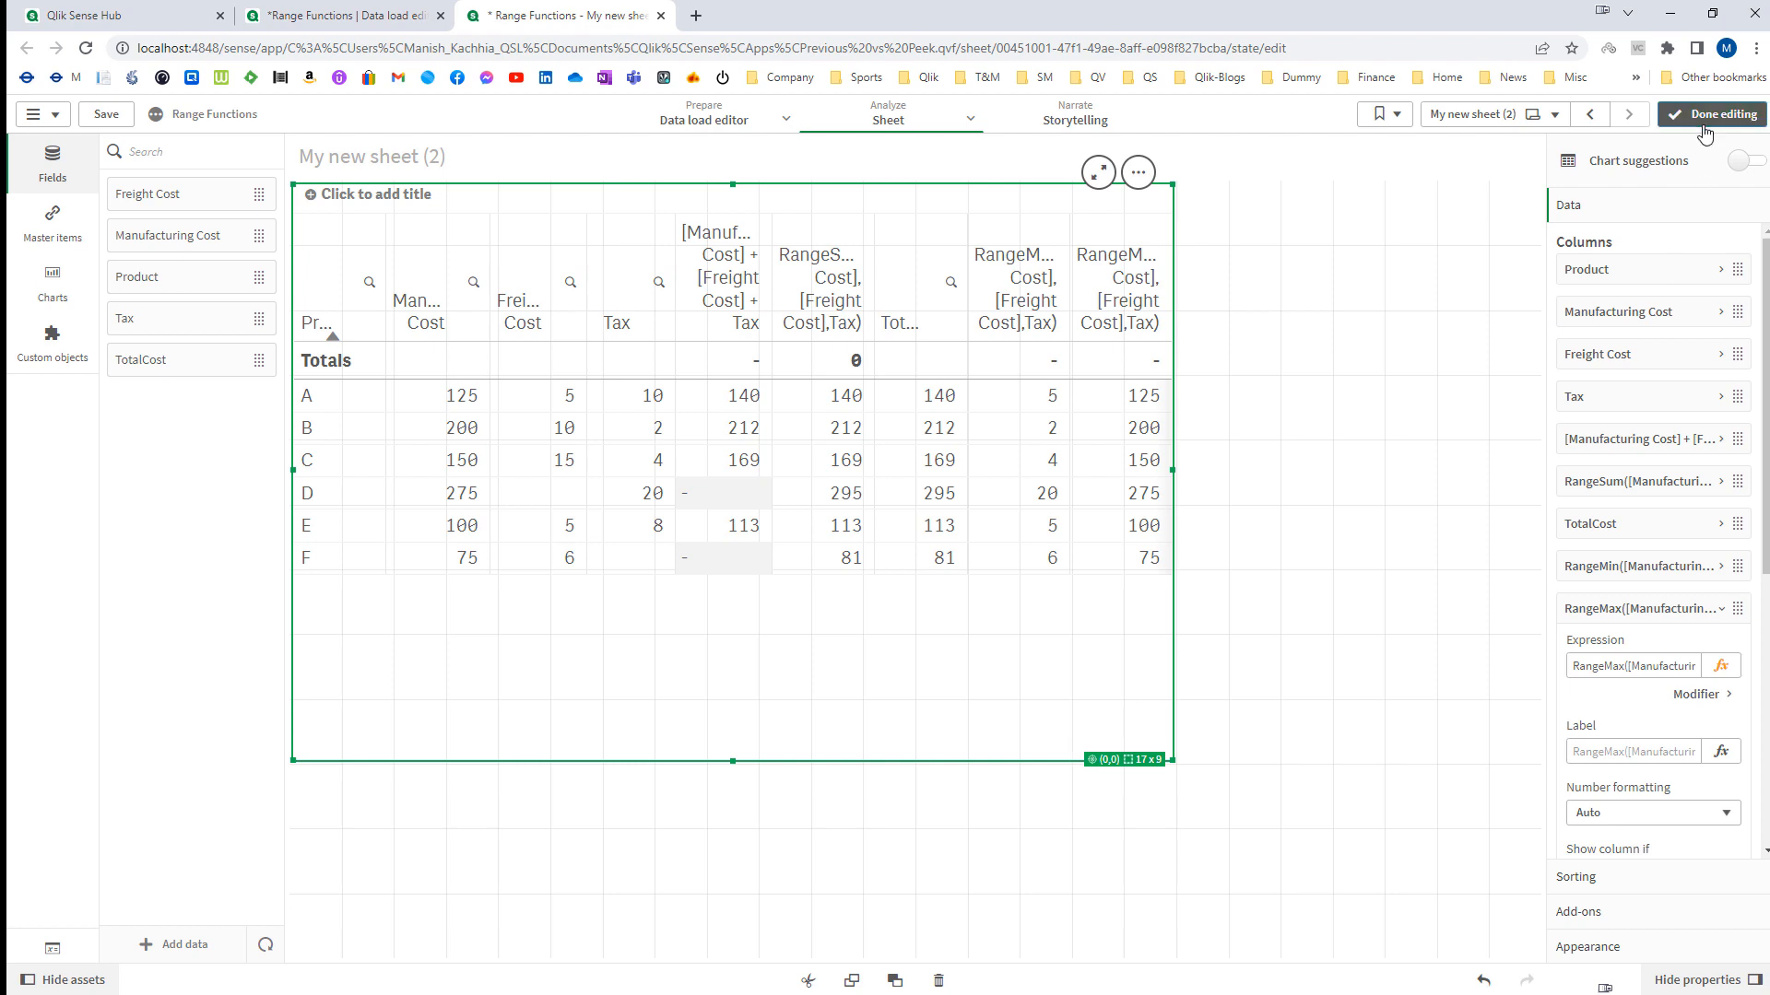
click(1713, 115)
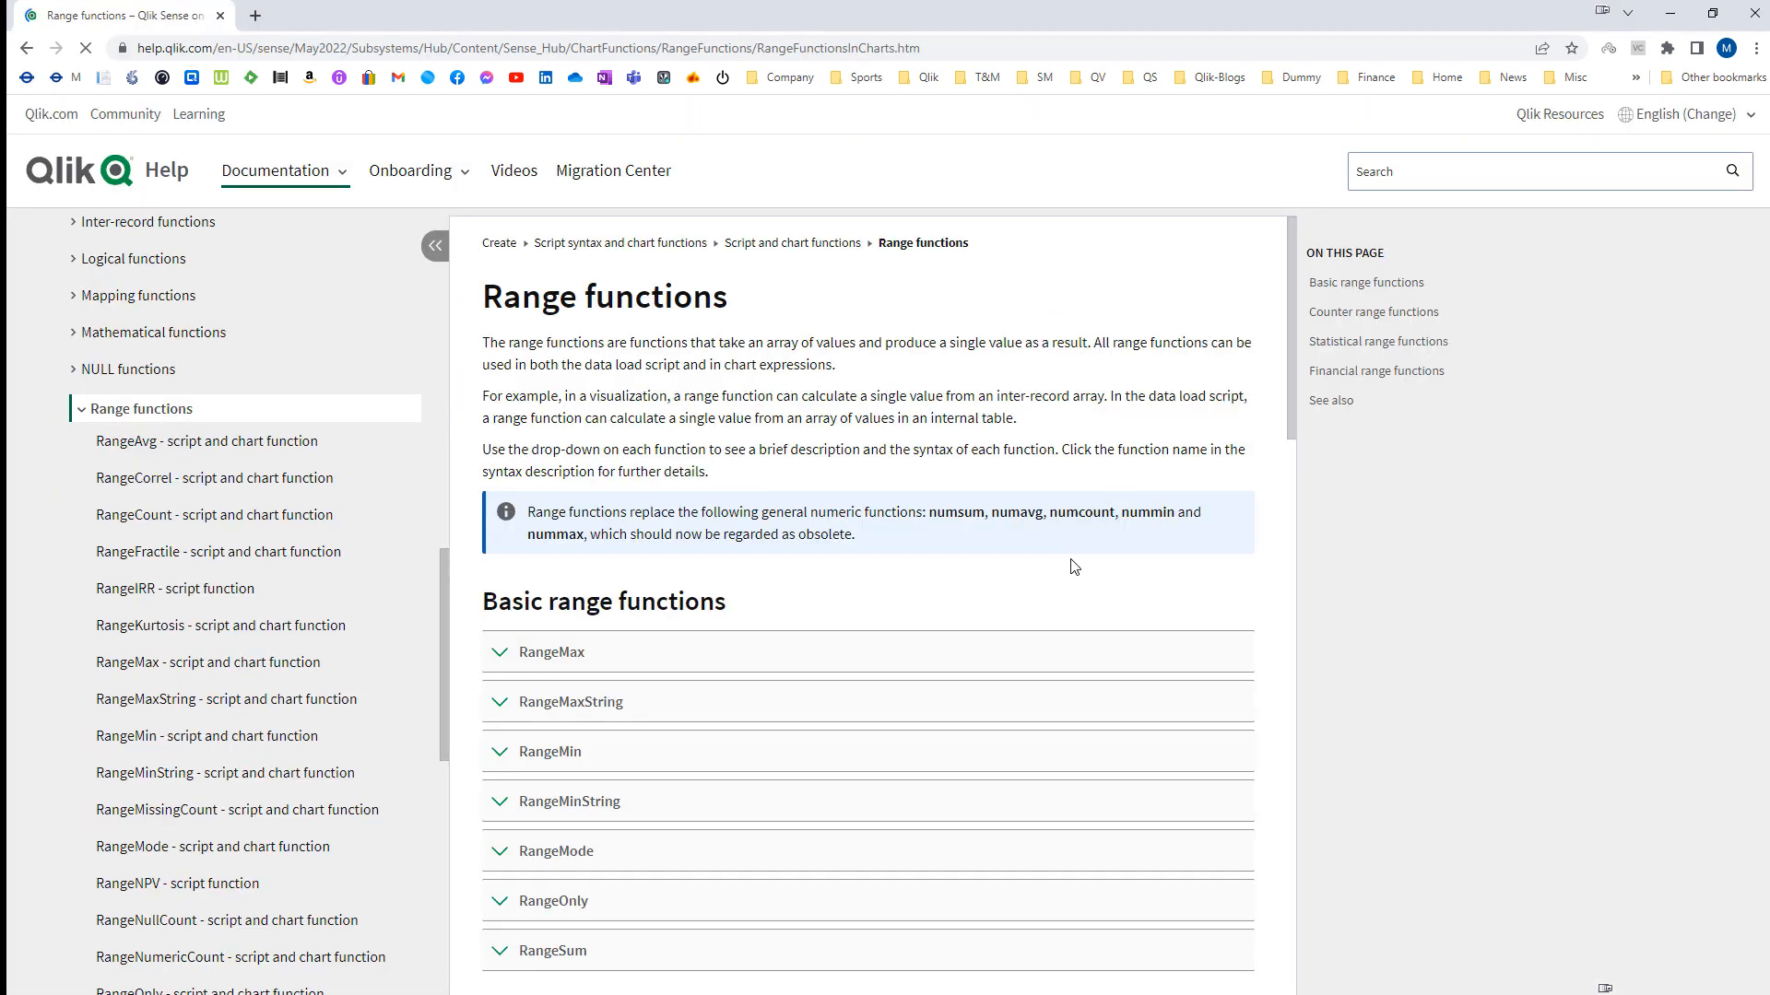
Reach Statistical range functions, expand RangeAvg and view its examples and resulting averages table.
scroll(down, 3)
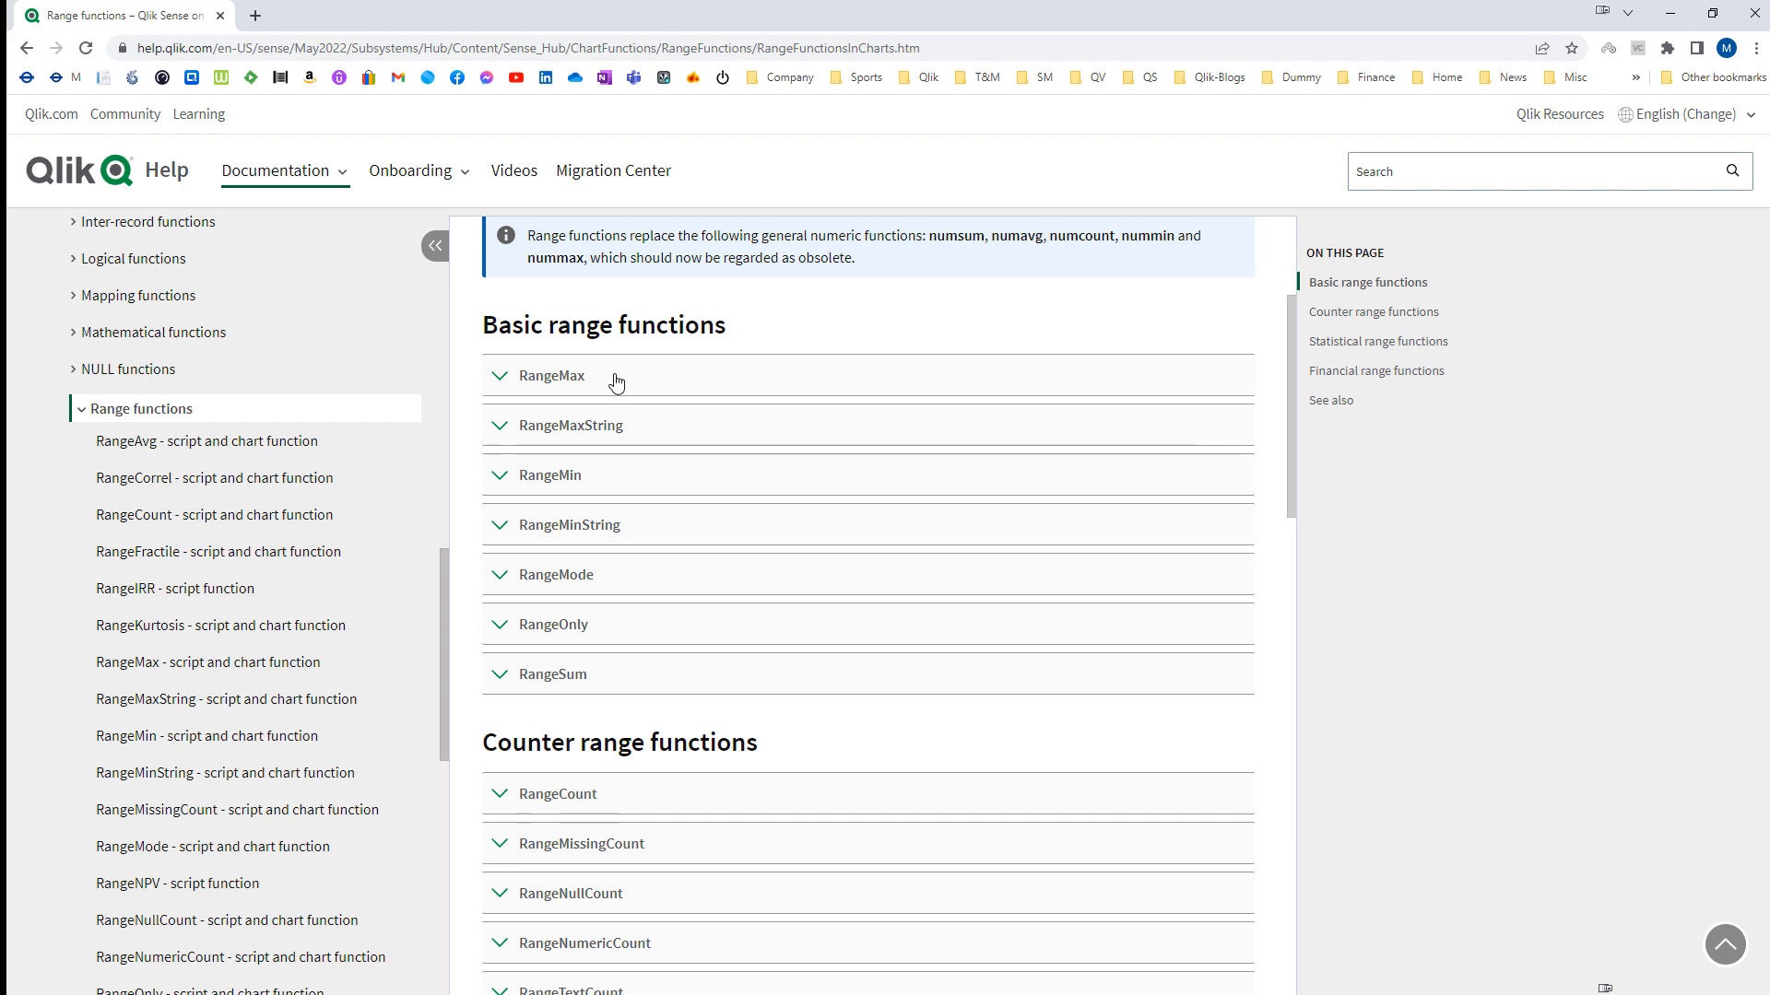
mouse_move(623, 475)
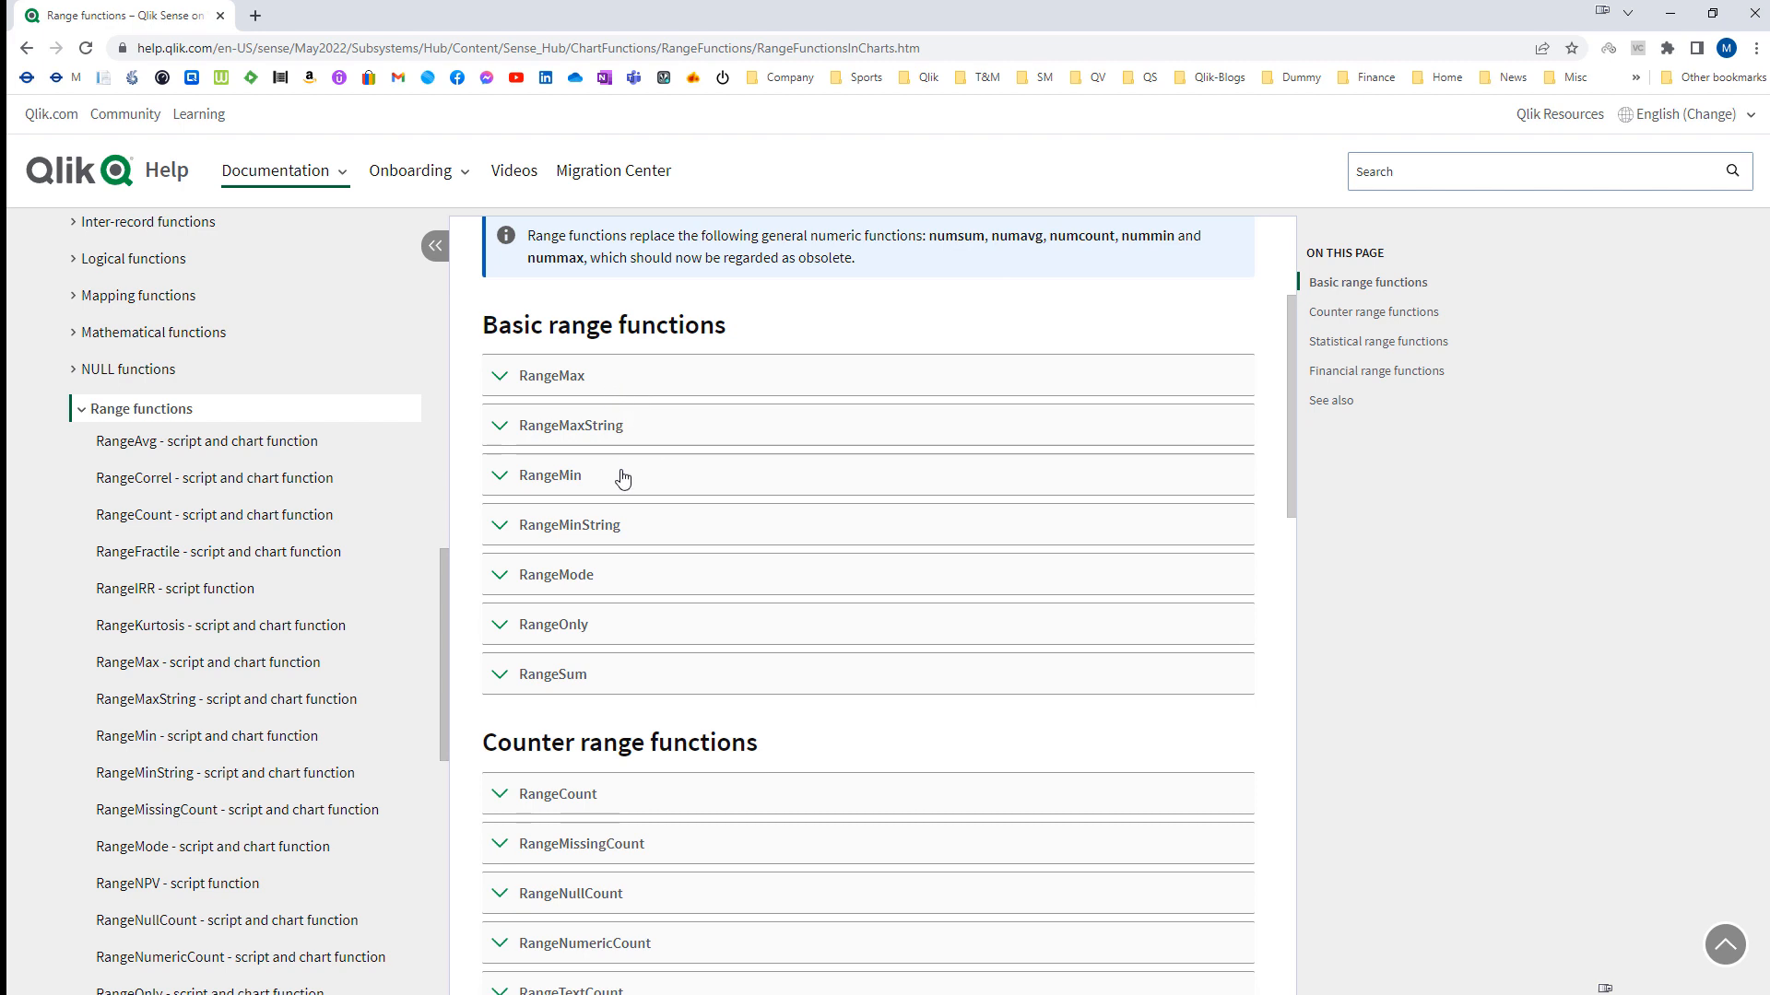
mouse_move(627, 577)
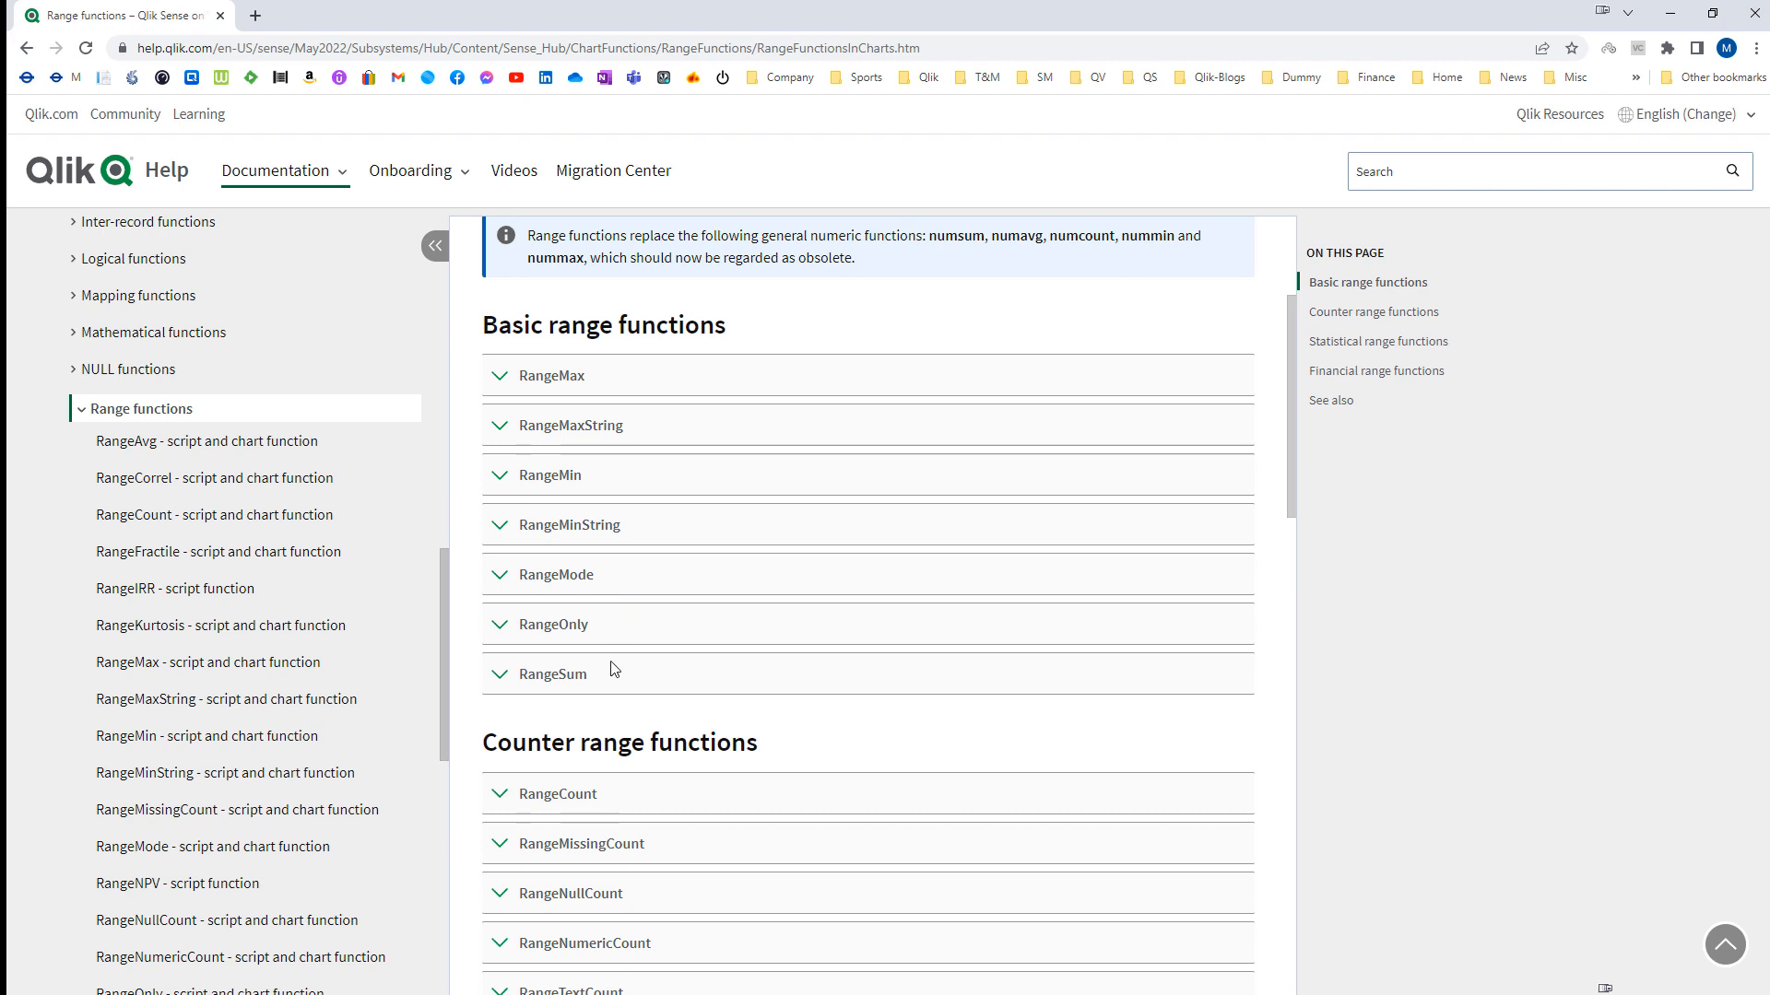
scroll(down, 3)
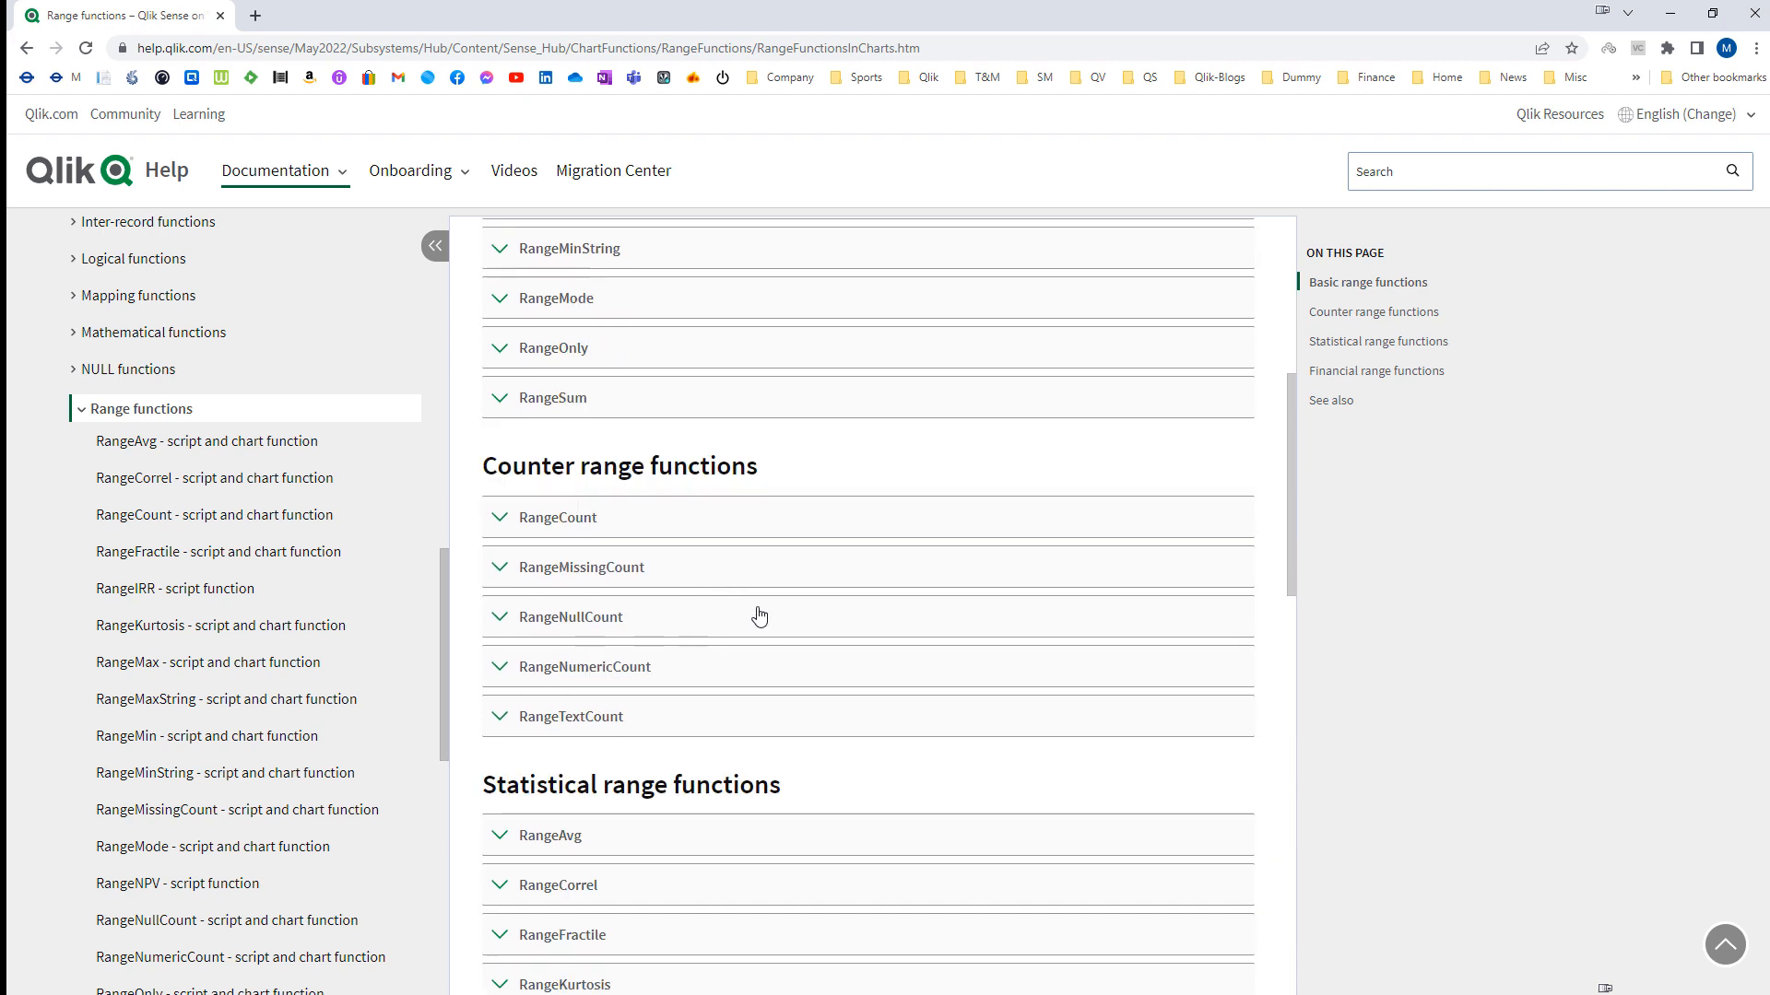
mouse_move(680, 597)
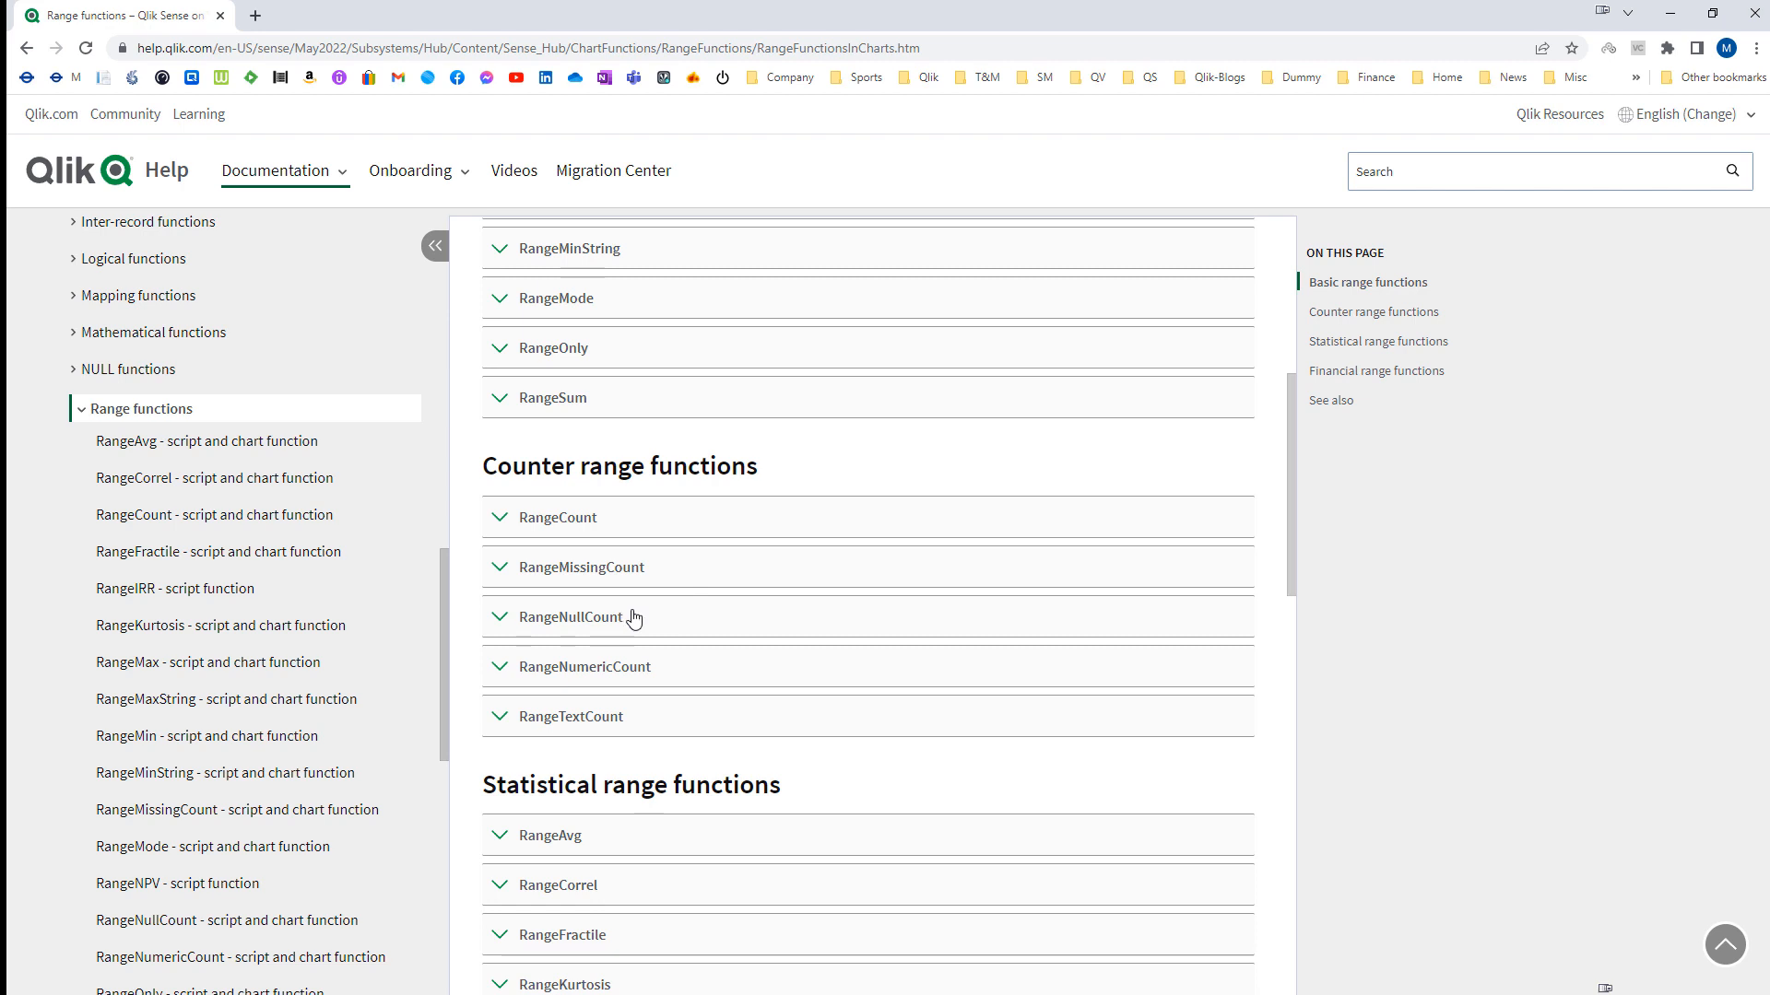
mouse_move(653, 723)
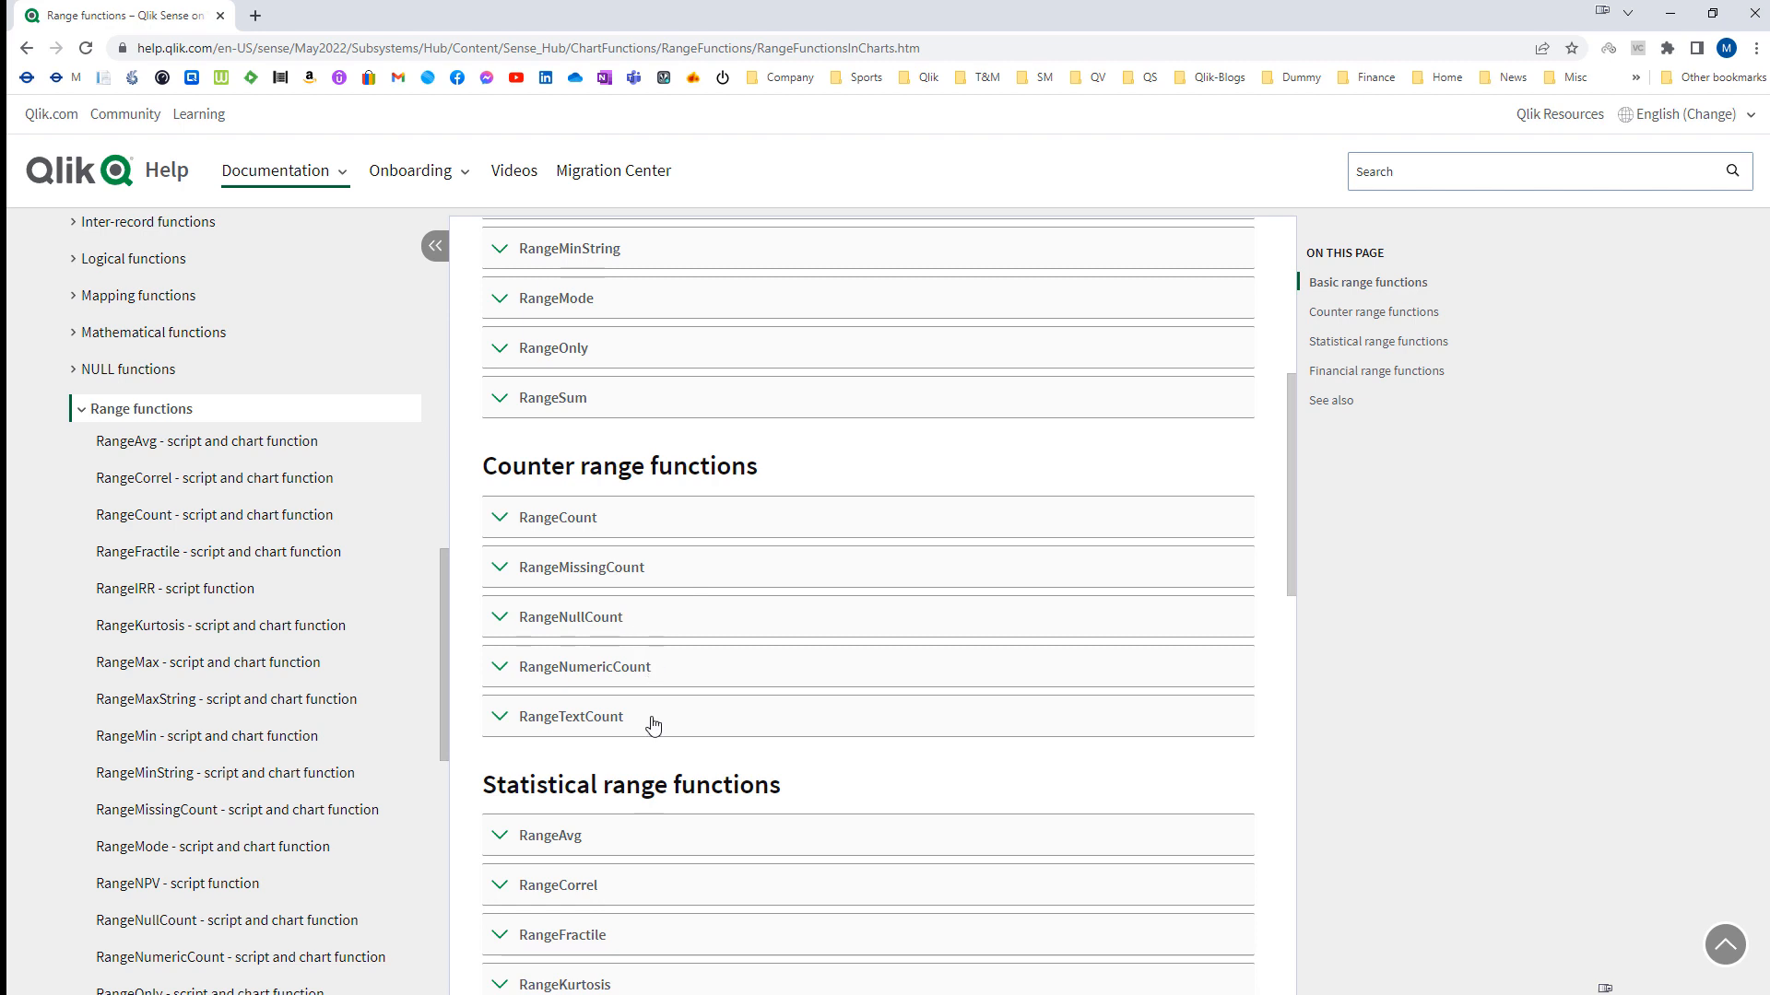
scroll(down, 3)
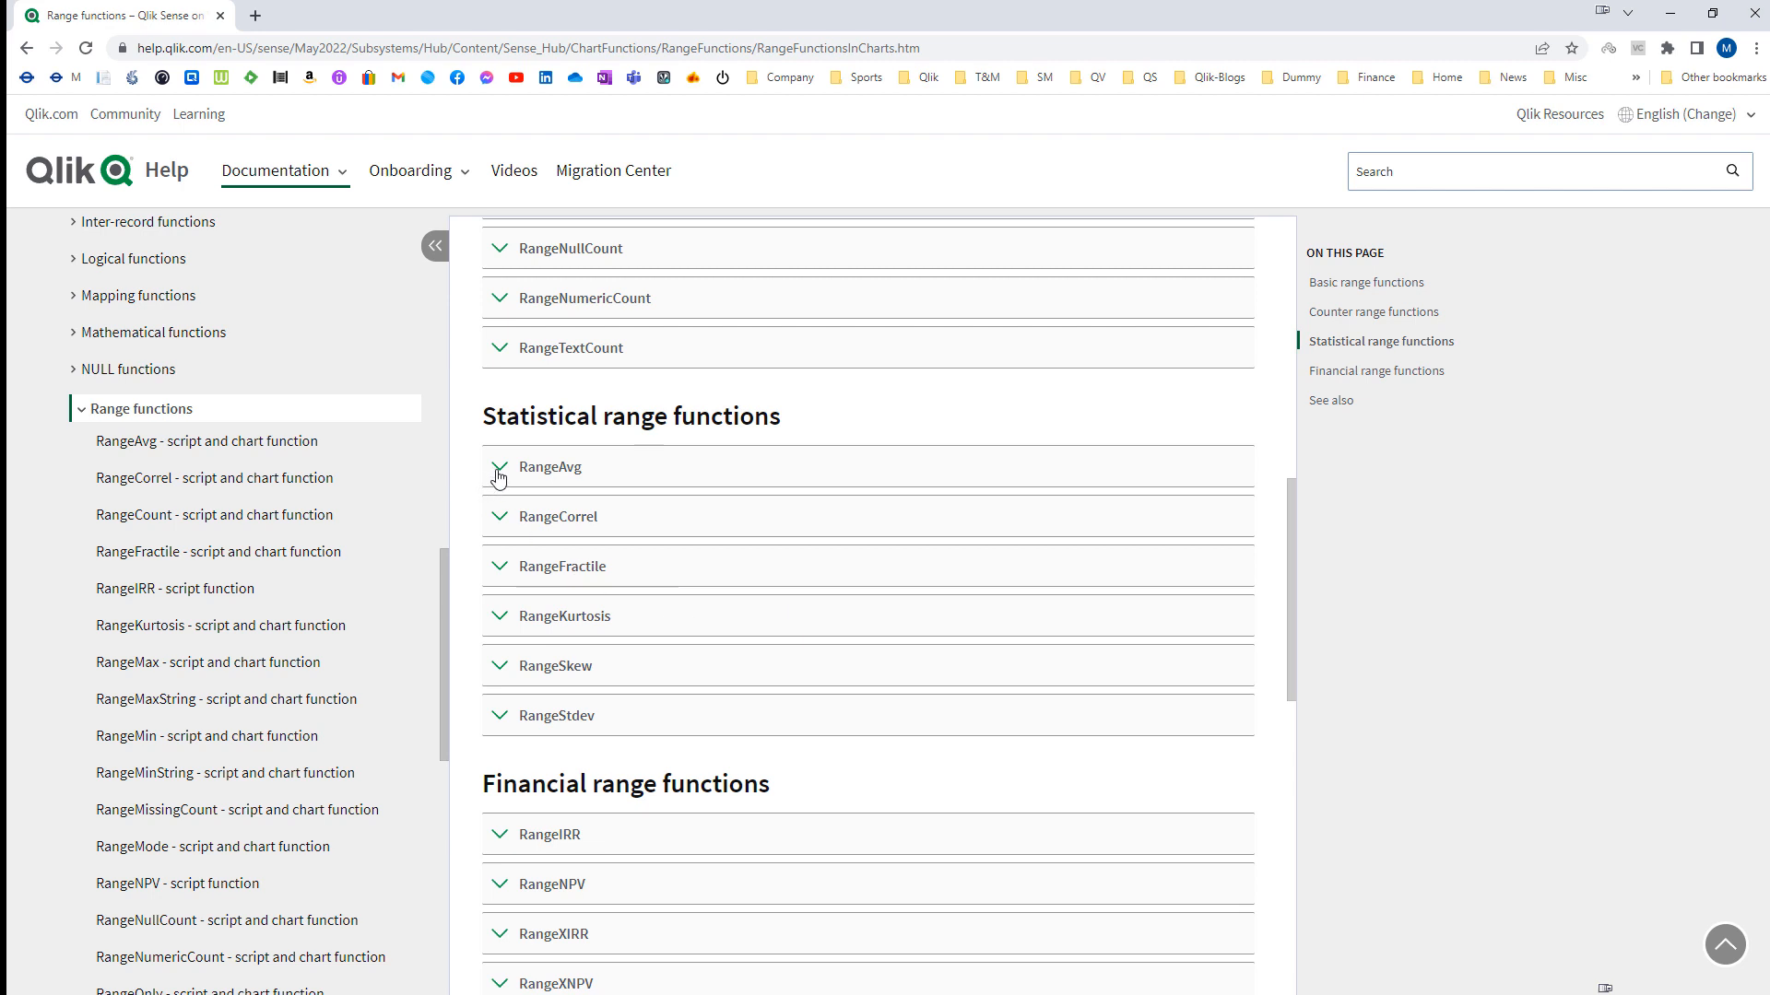
click(499, 466)
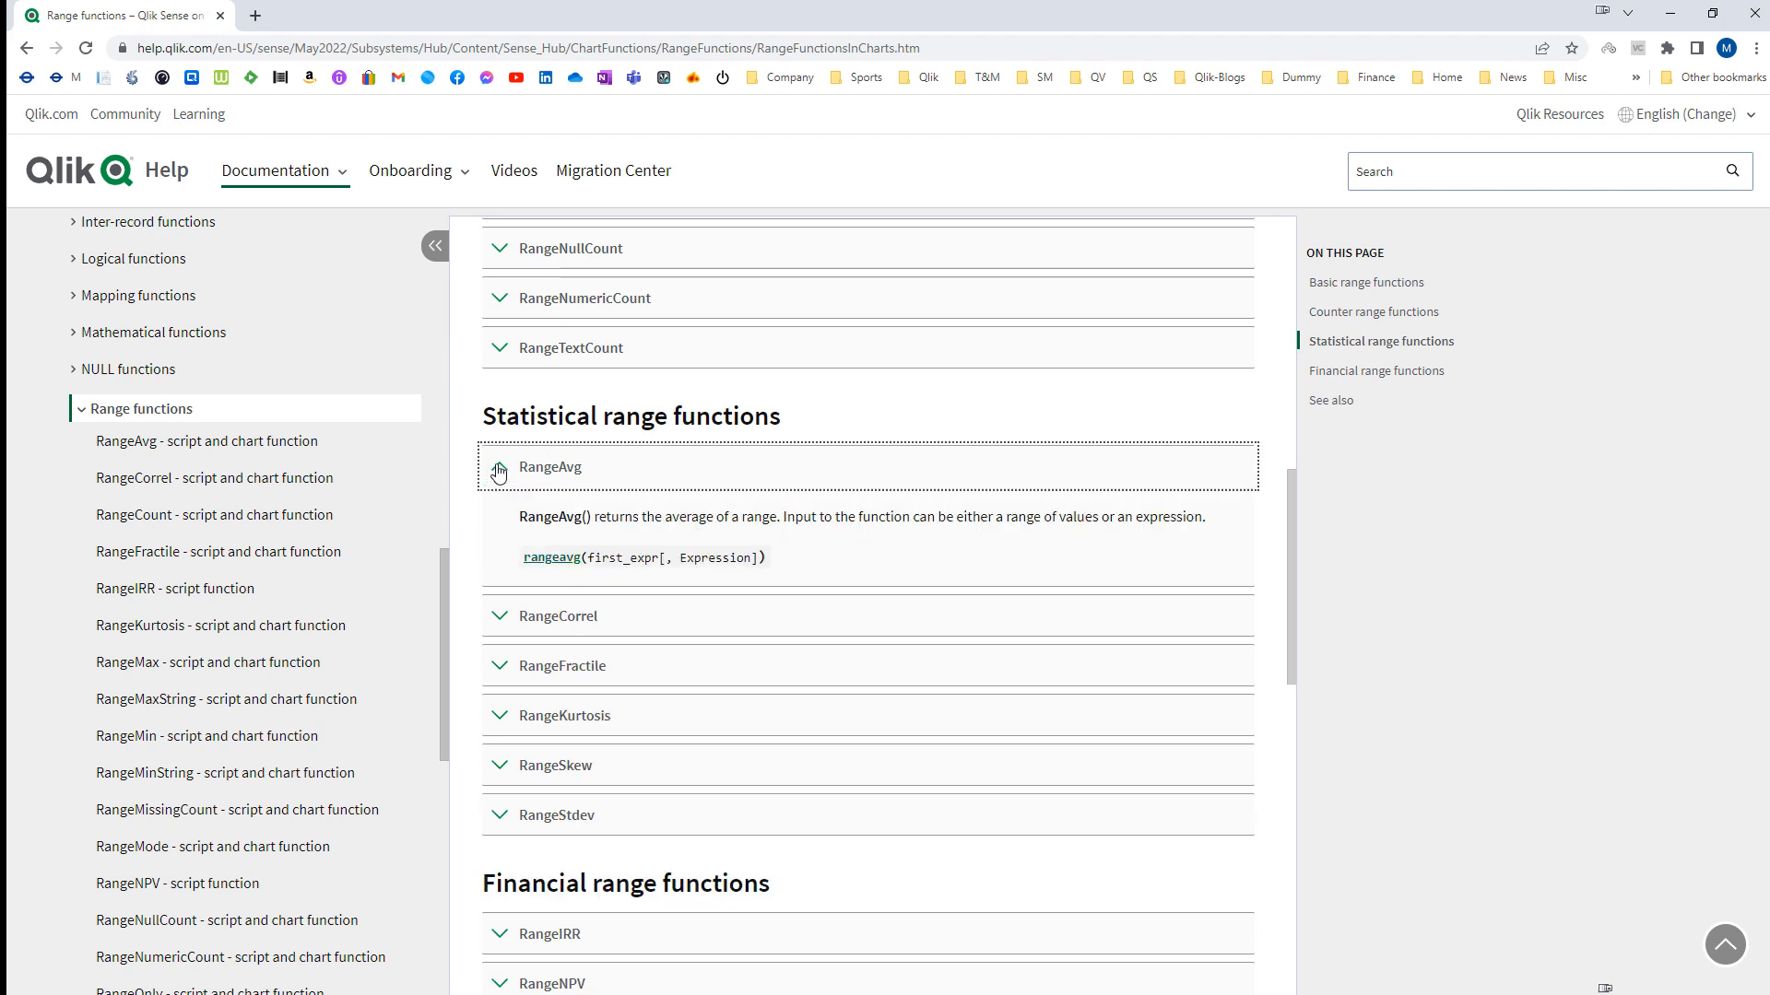
mouse_move(551, 557)
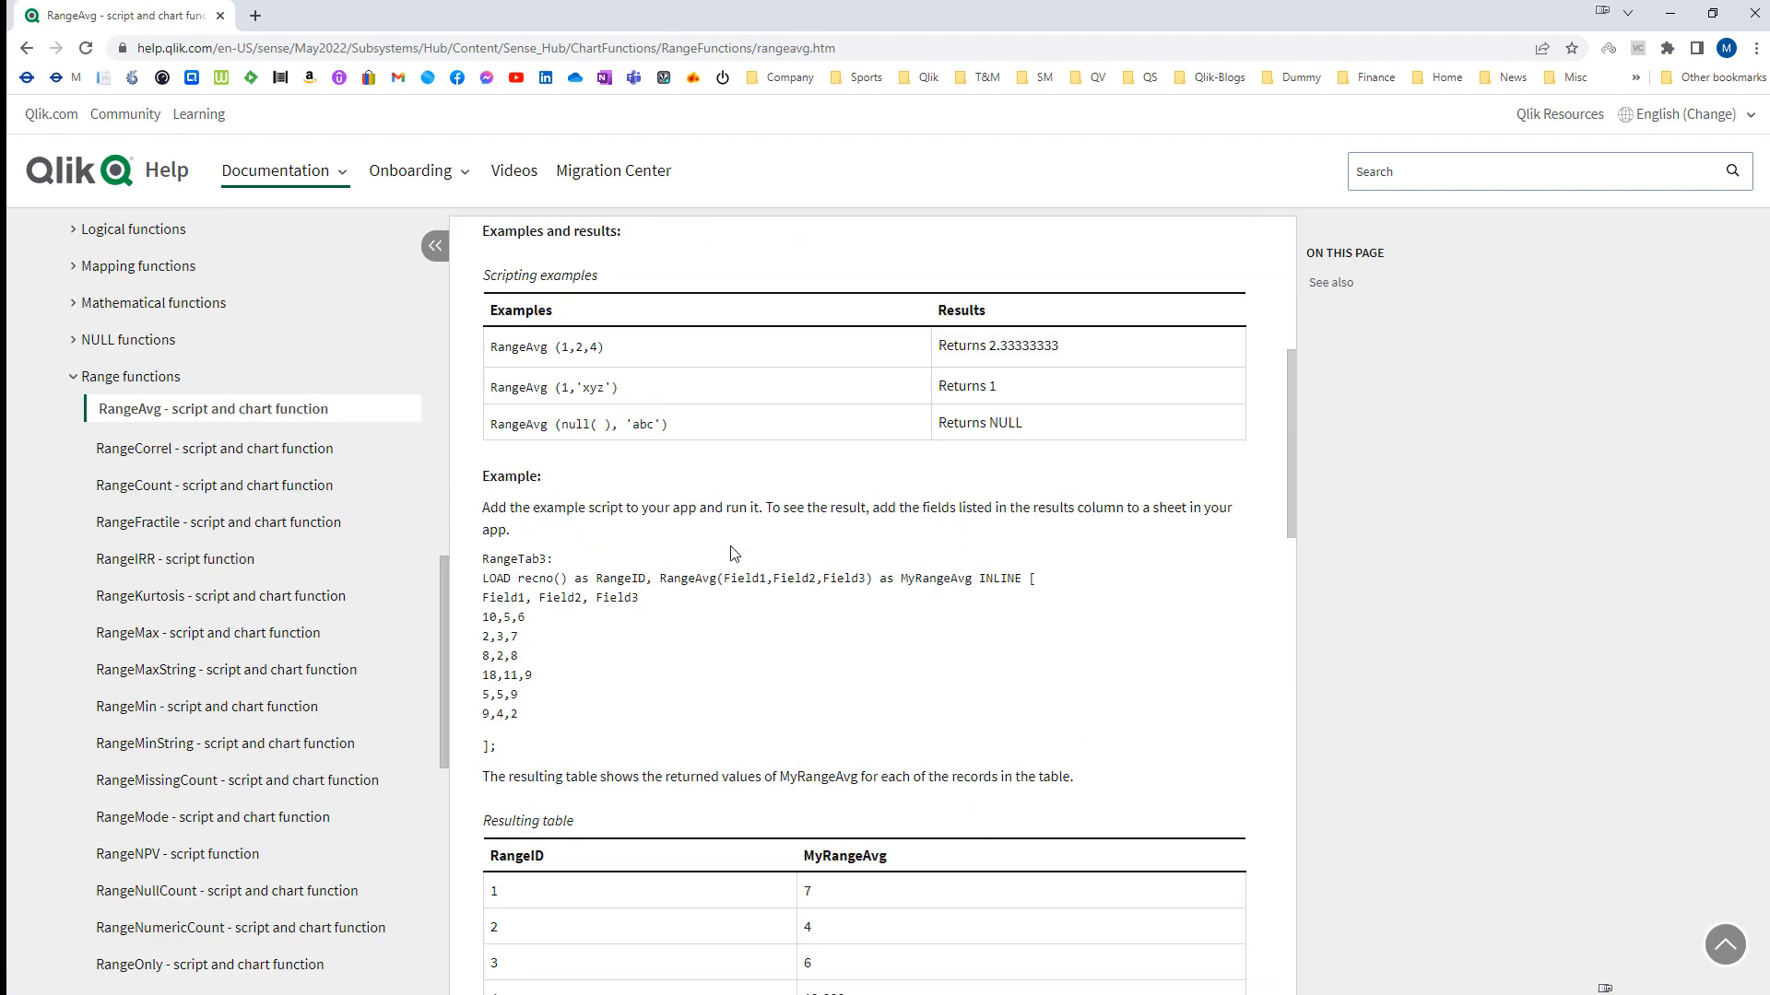
scroll(down, 3)
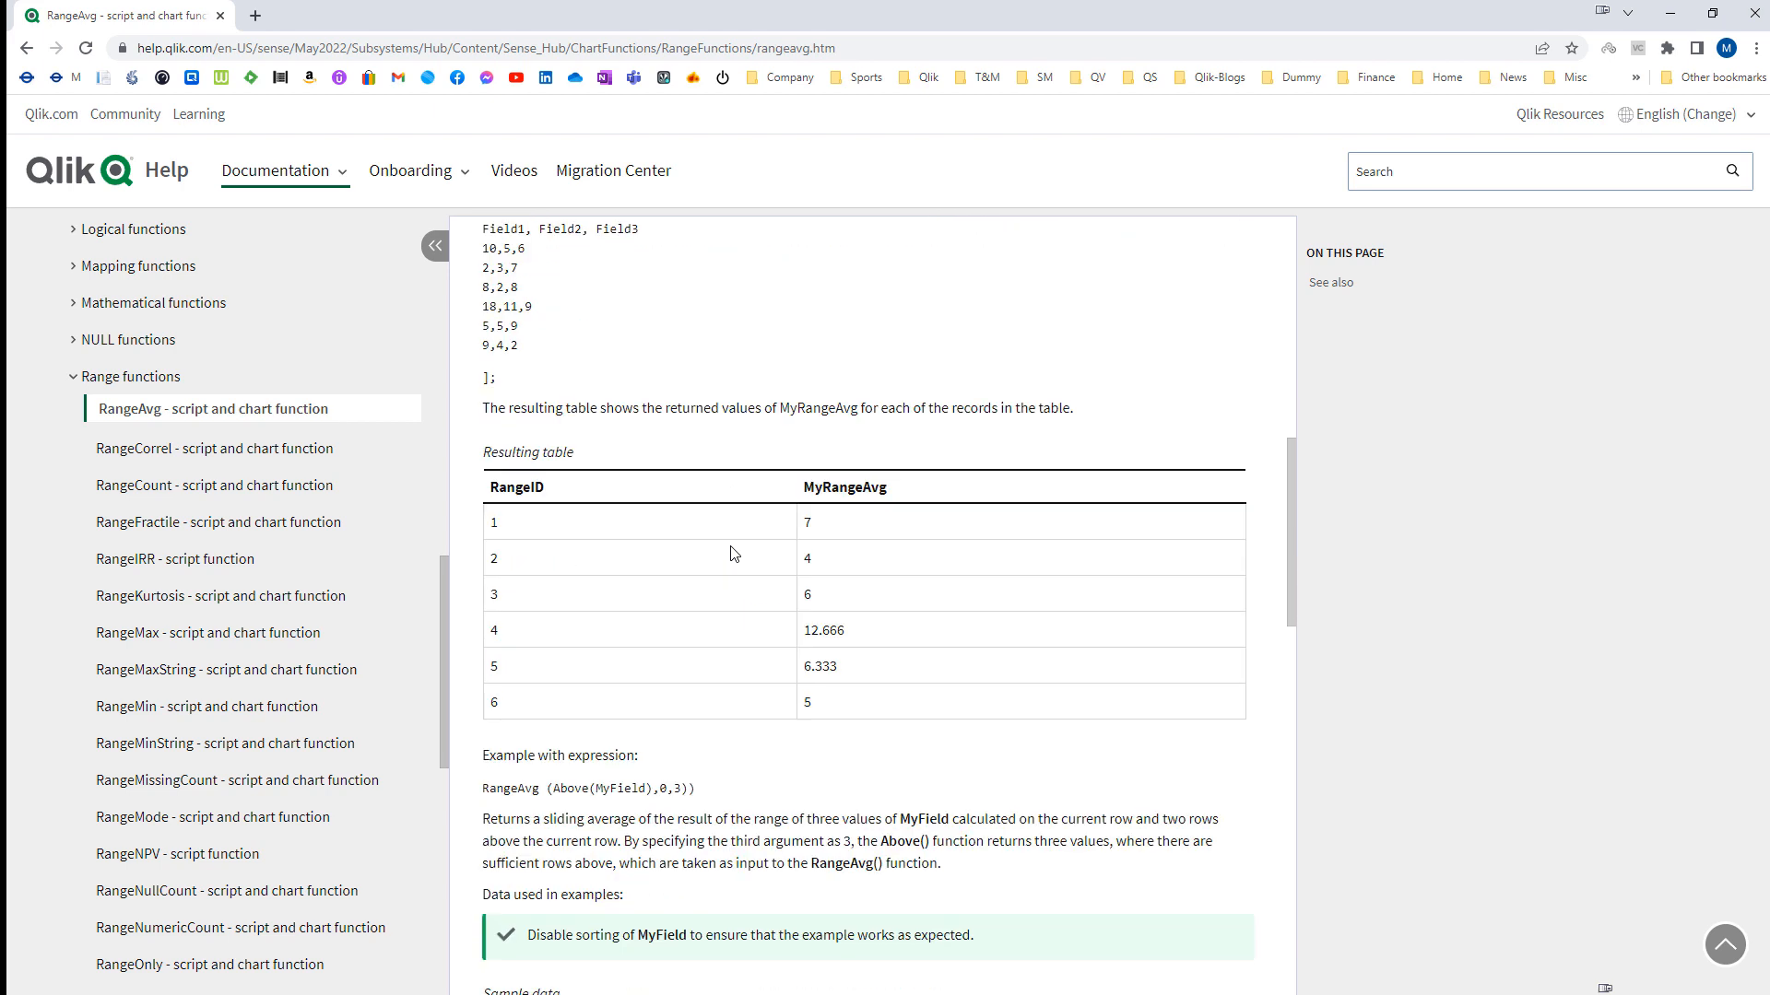